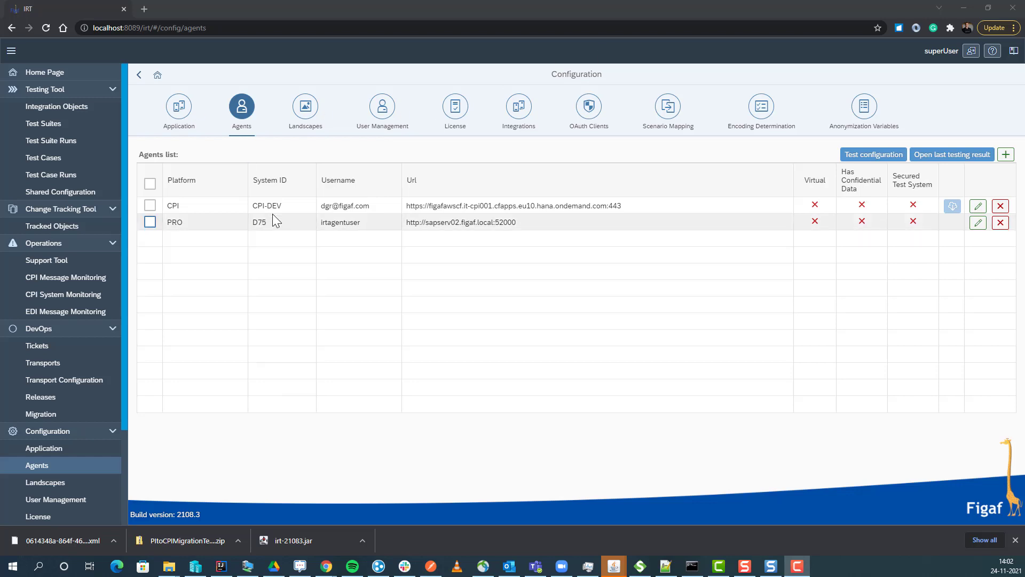
Log back in as superUser after being sent to the Log In page from Landscapes.
{"action": "double_click", "coordinate": [266, 205]}
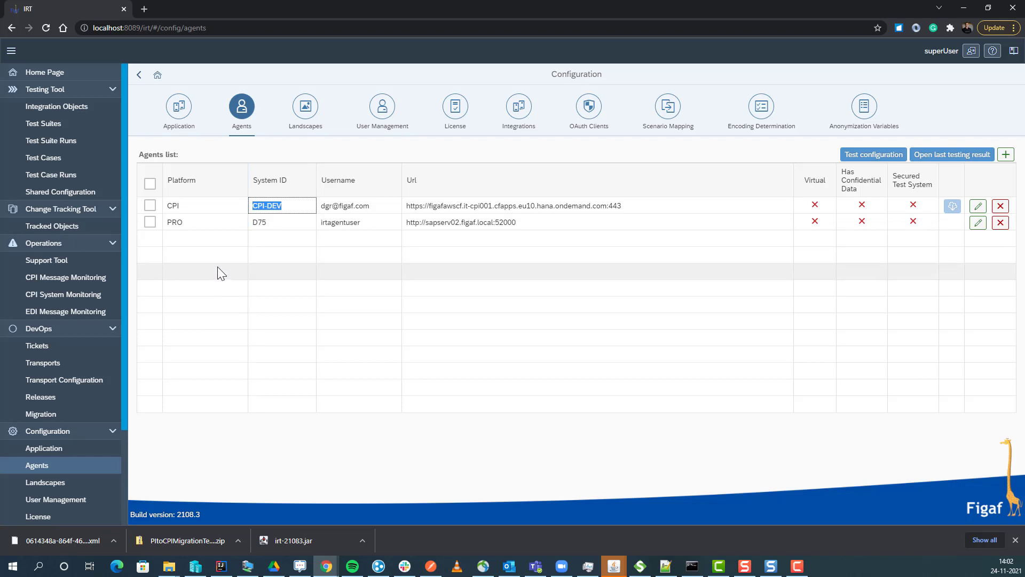
{"action": "mouse_move", "coordinate": [223, 338]}
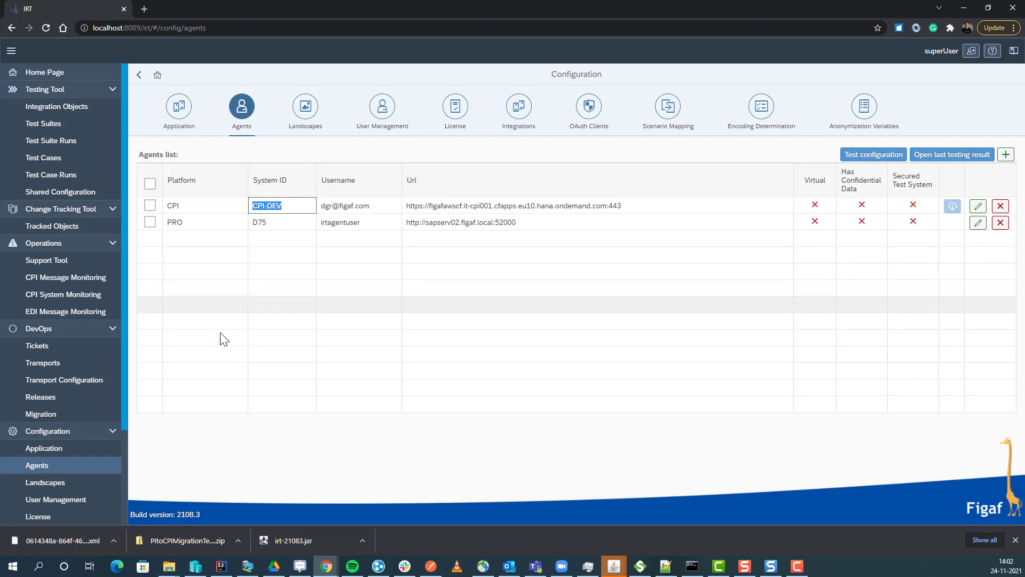
{"action": "left_click", "coordinate": [45, 482]}
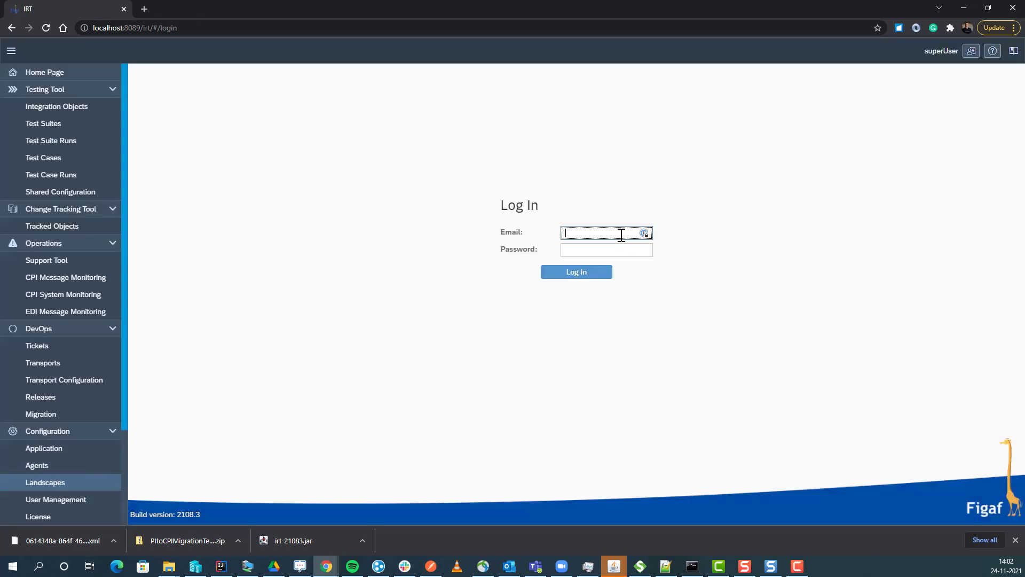
{"action": "type", "text": "superUser"}
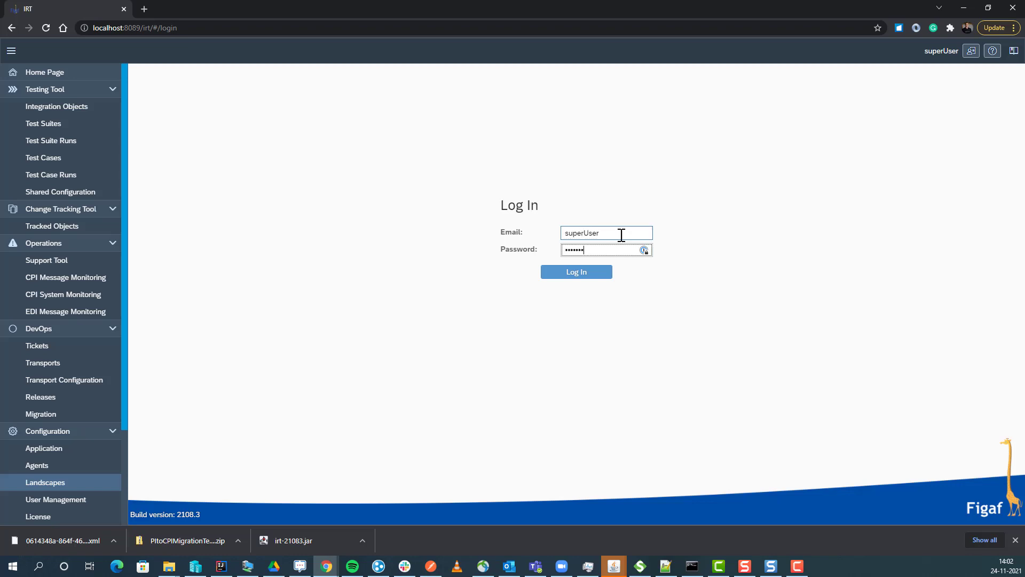
{"action": "left_click", "coordinate": [575, 271]}
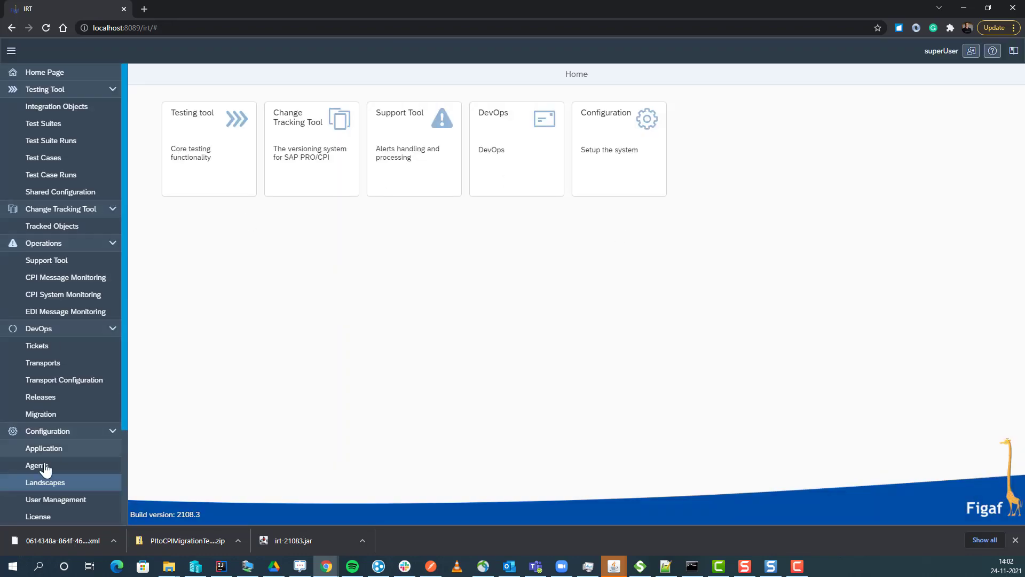
Start a new landscape named CPI on the CPI platform.
{"action": "left_click", "coordinate": [45, 482]}
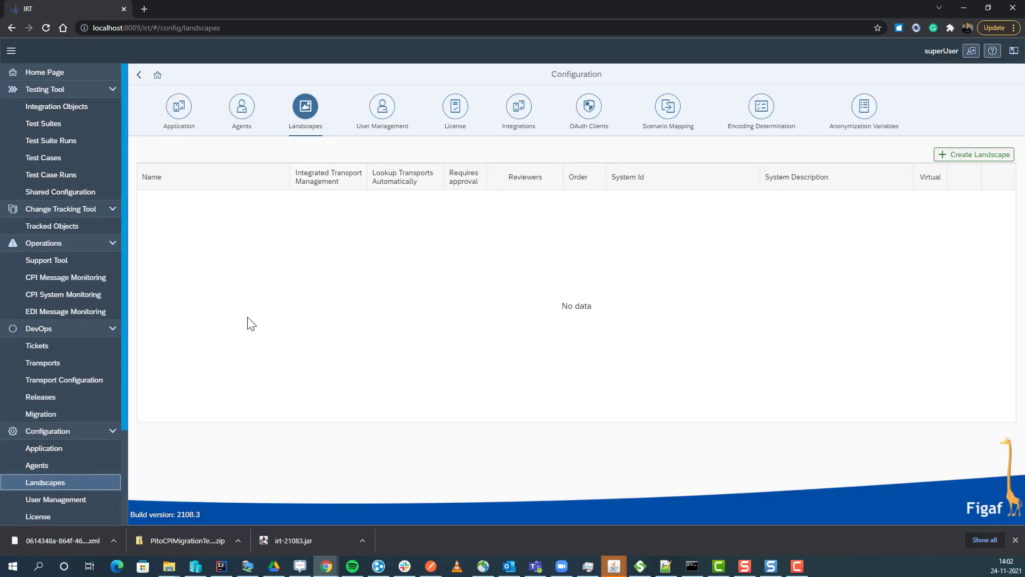
{"action": "left_click", "coordinate": [974, 155]}
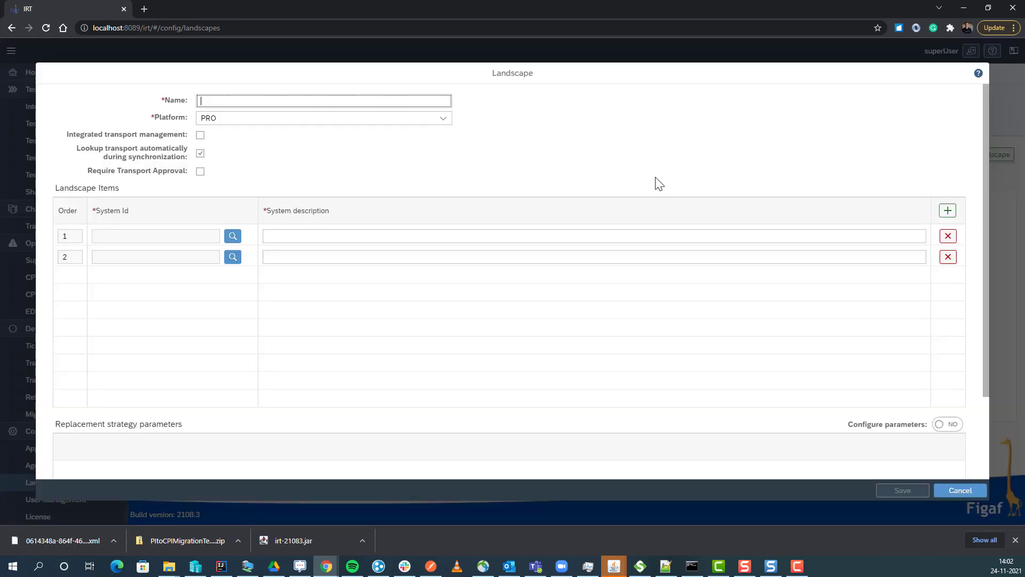
{"action": "type", "text": "CPI"}
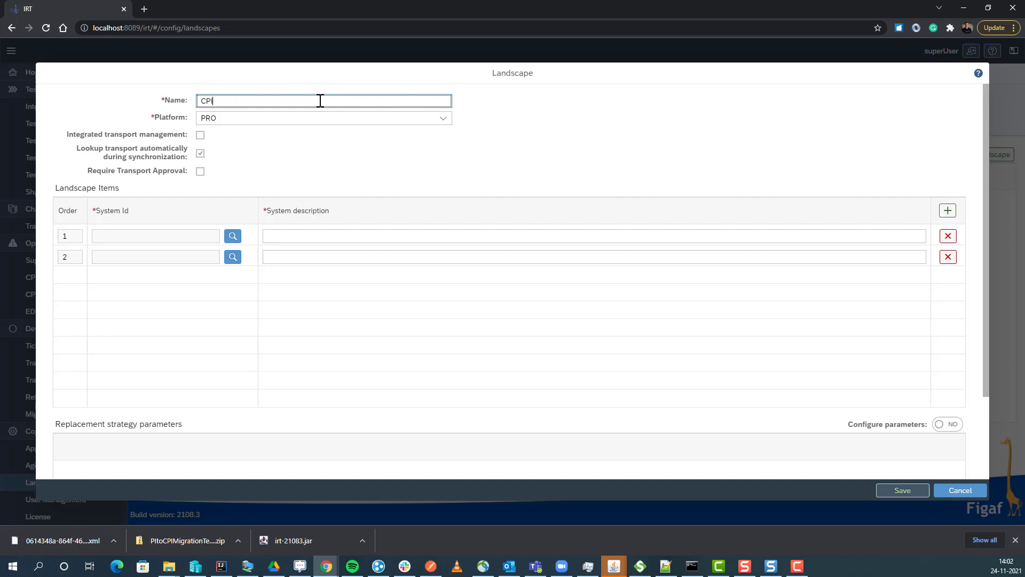
{"action": "left_click", "coordinate": [442, 117]}
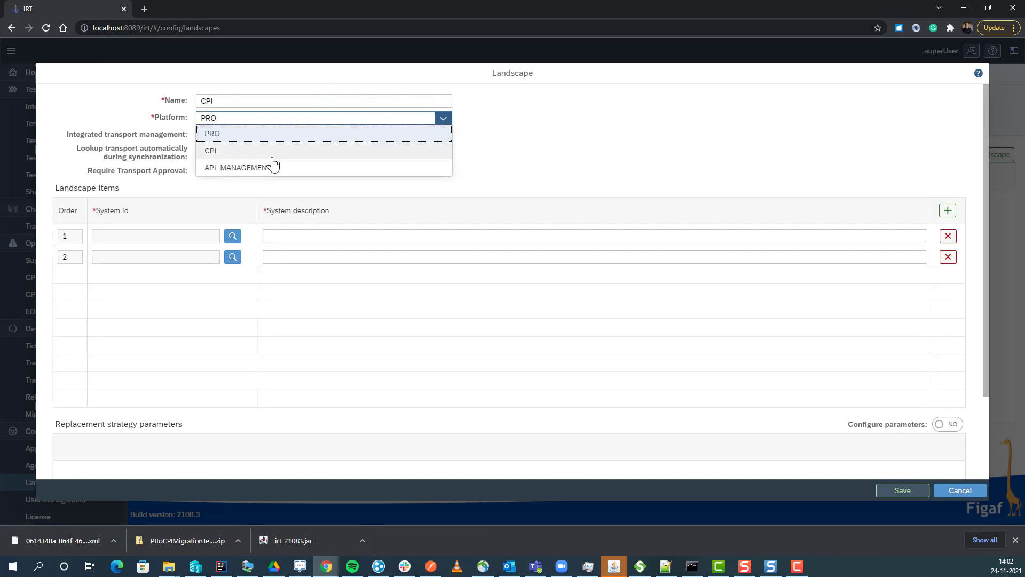
{"action": "left_click", "coordinate": [210, 151]}
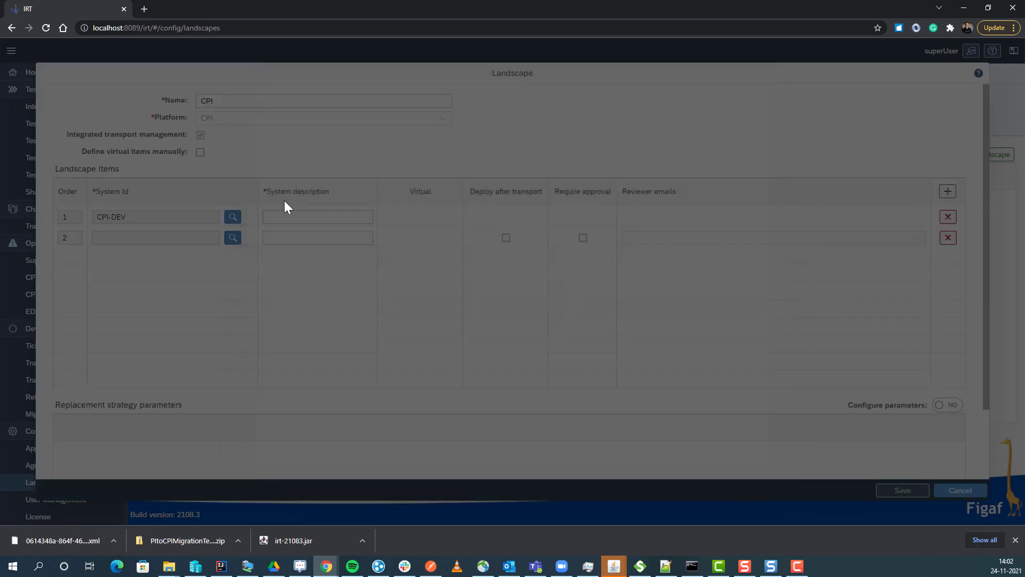
Describe the two CPI-DEV items as DEV and PROD, with PROD deploying after transport and approval off.
{"action": "left_click", "coordinate": [317, 216]}
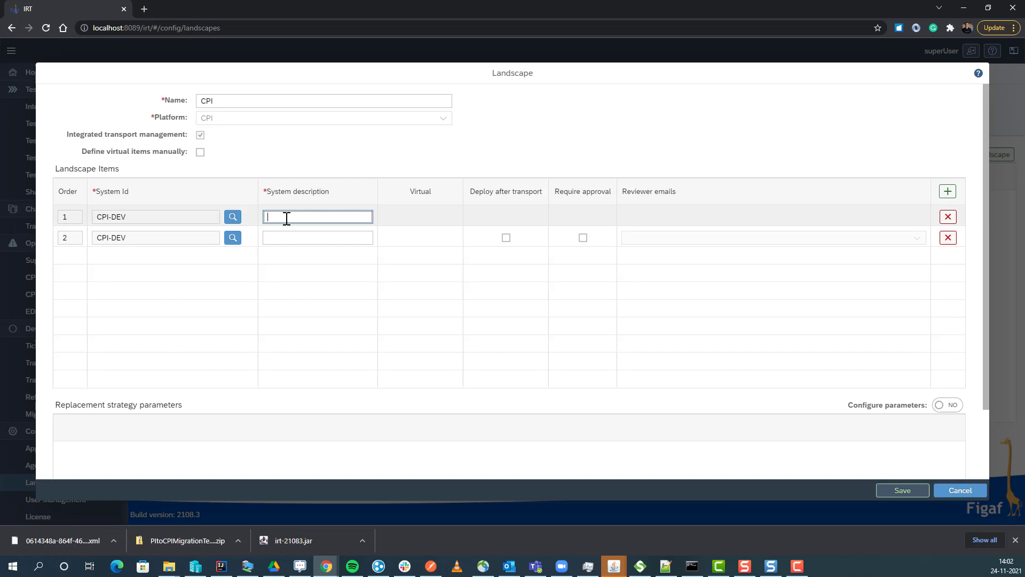
{"action": "type", "text": "DEV"}
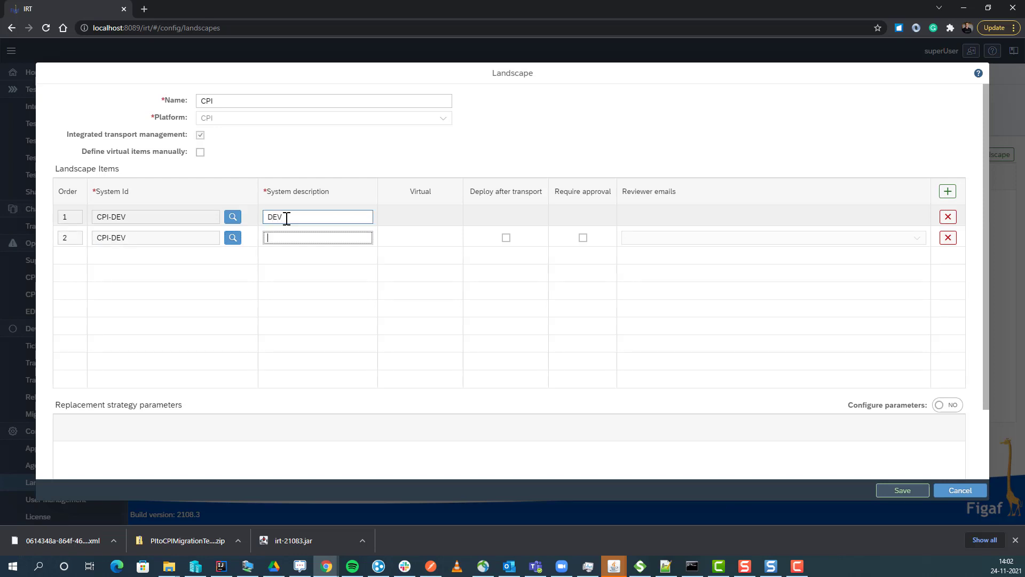
{"action": "type", "text": "PROD"}
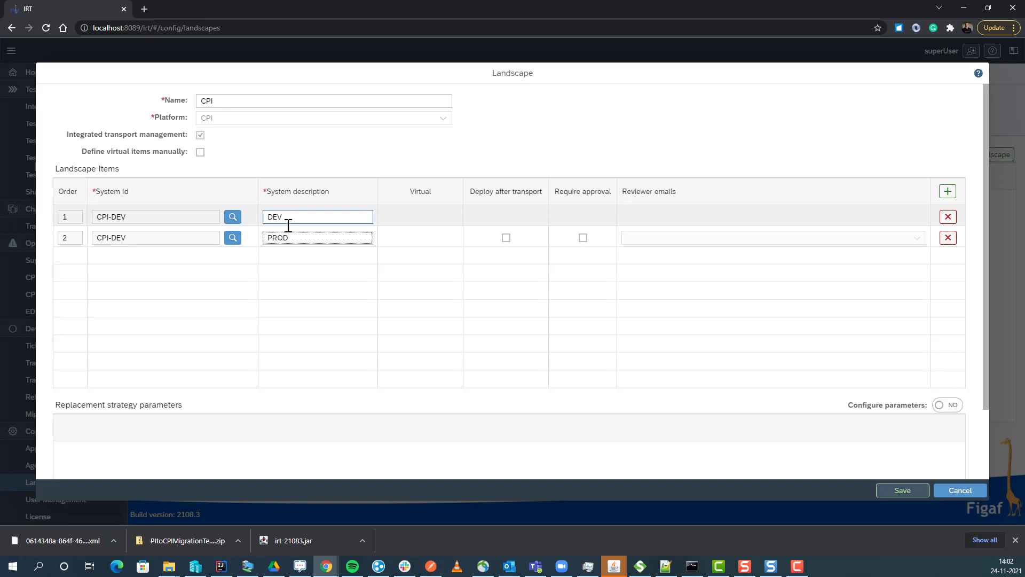
{"action": "left_click", "coordinate": [505, 237]}
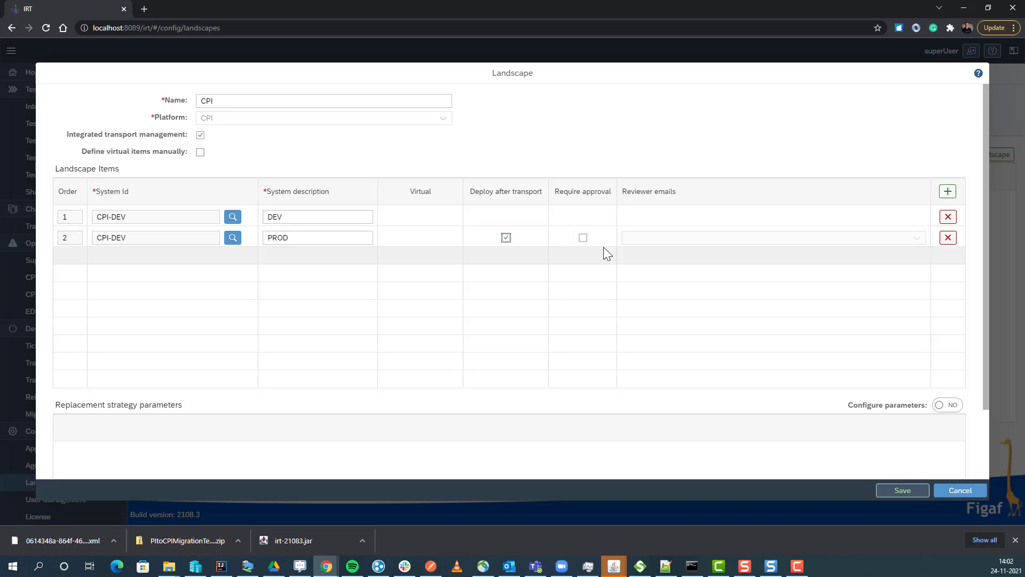
{"action": "left_click", "coordinate": [582, 237]}
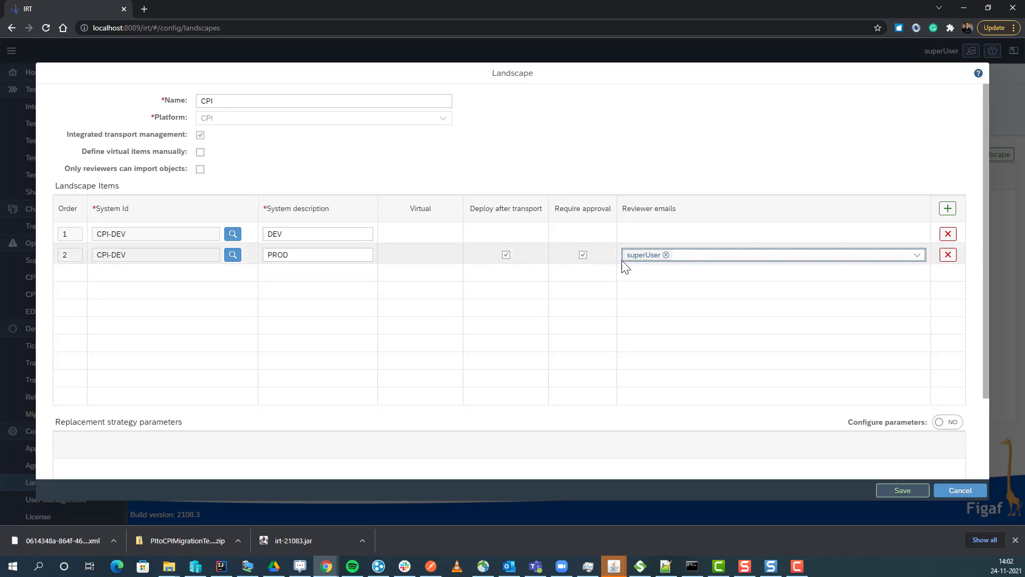
{"action": "left_click", "coordinate": [665, 255]}
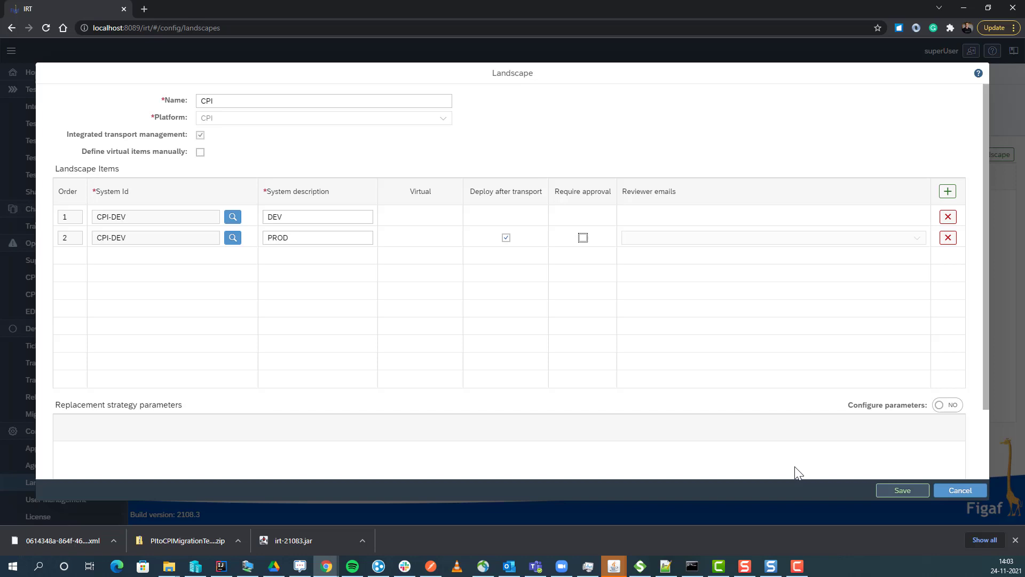
Enable replacement parameters and map dev.saperp.com on DEV to prd.saperp.com on PROD.
{"action": "scroll", "scroll_direction": "down", "scroll_amount": 3}
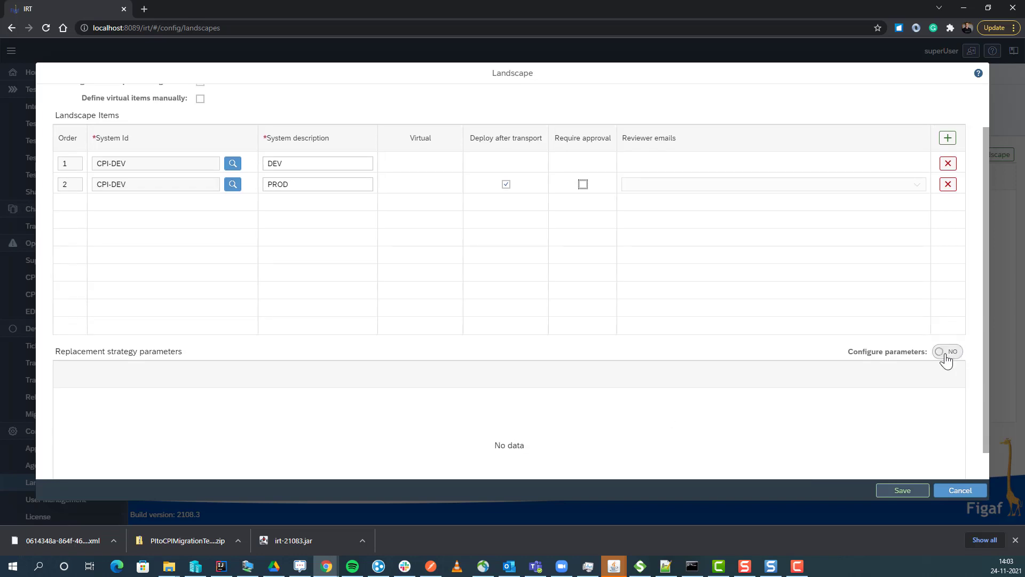
{"action": "left_click", "coordinate": [947, 352]}
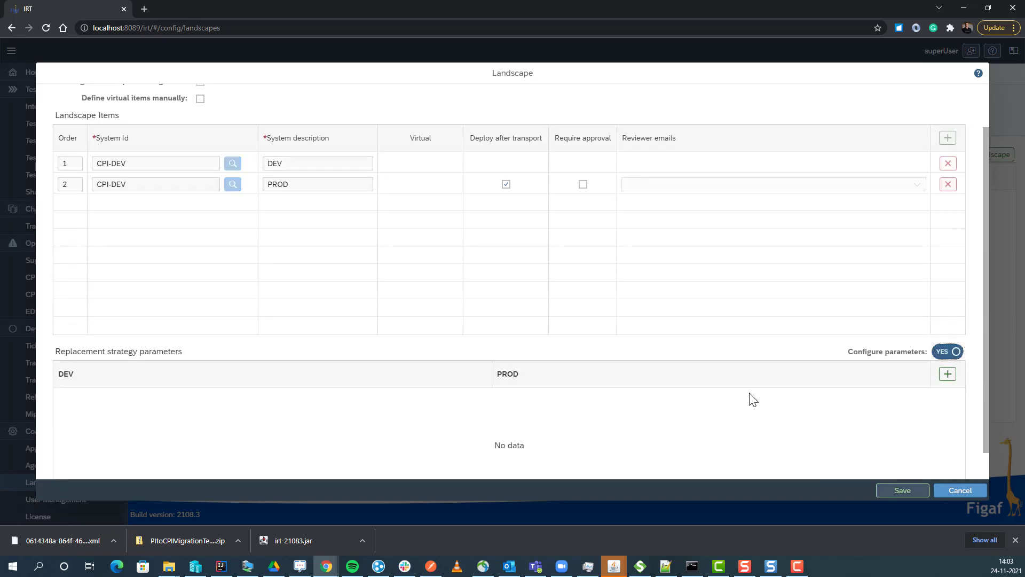
{"action": "left_click", "coordinate": [947, 374]}
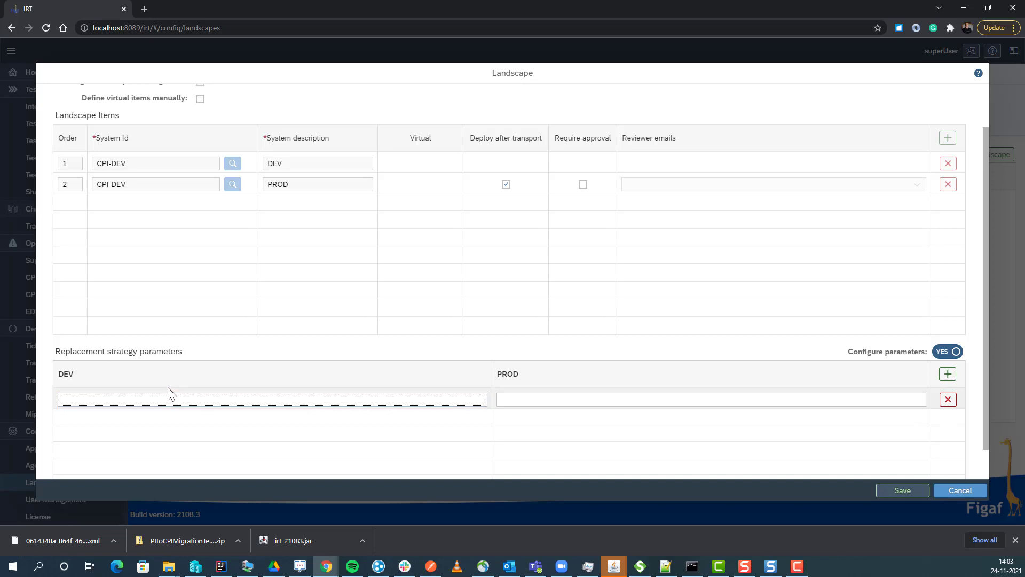
{"action": "type", "text": "d"}
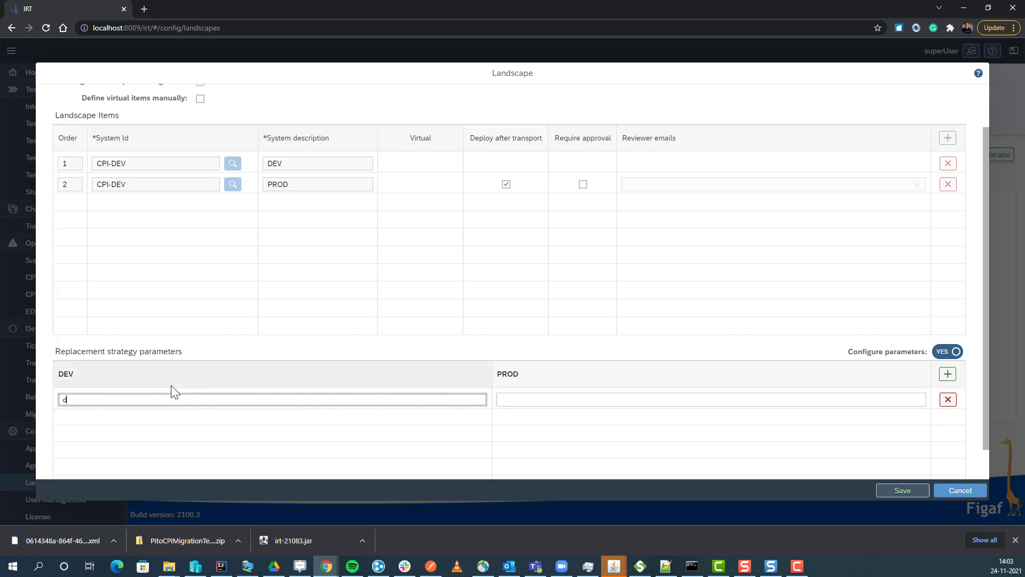
{"action": "type", "text": "ev.sap"}
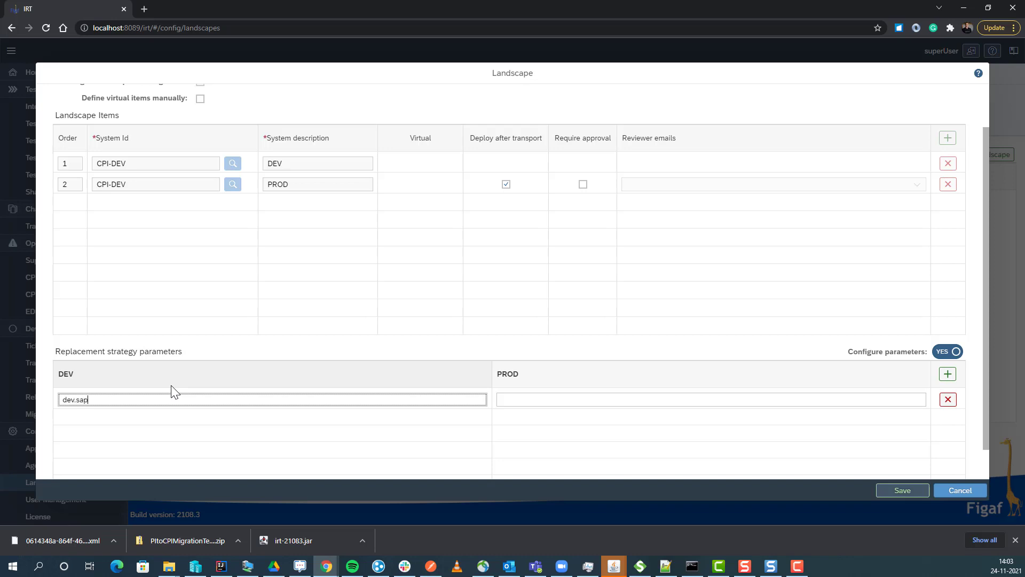
{"action": "type", "text": "erp.com"}
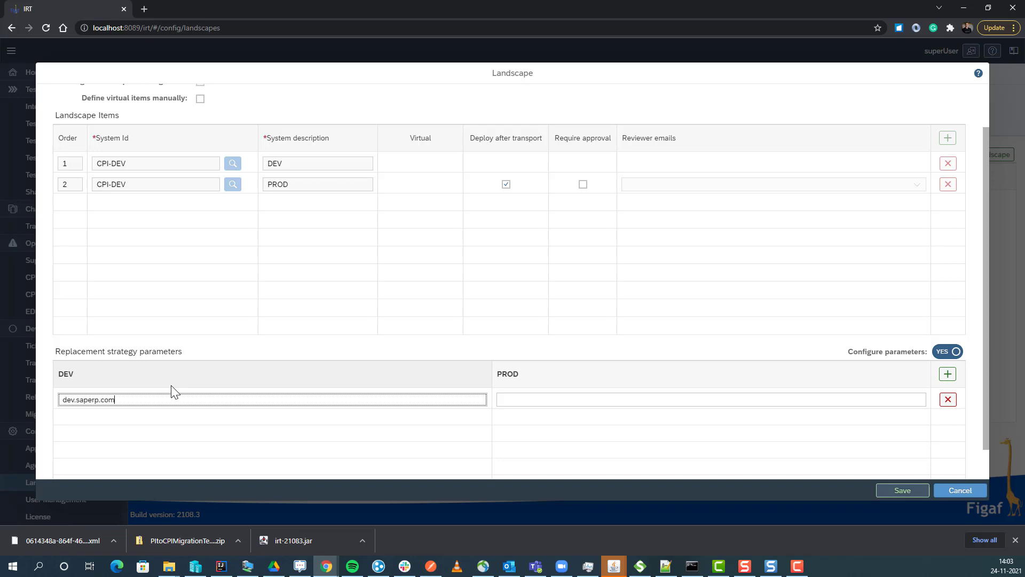
{"action": "type", "text": "dev.saperp.com"}
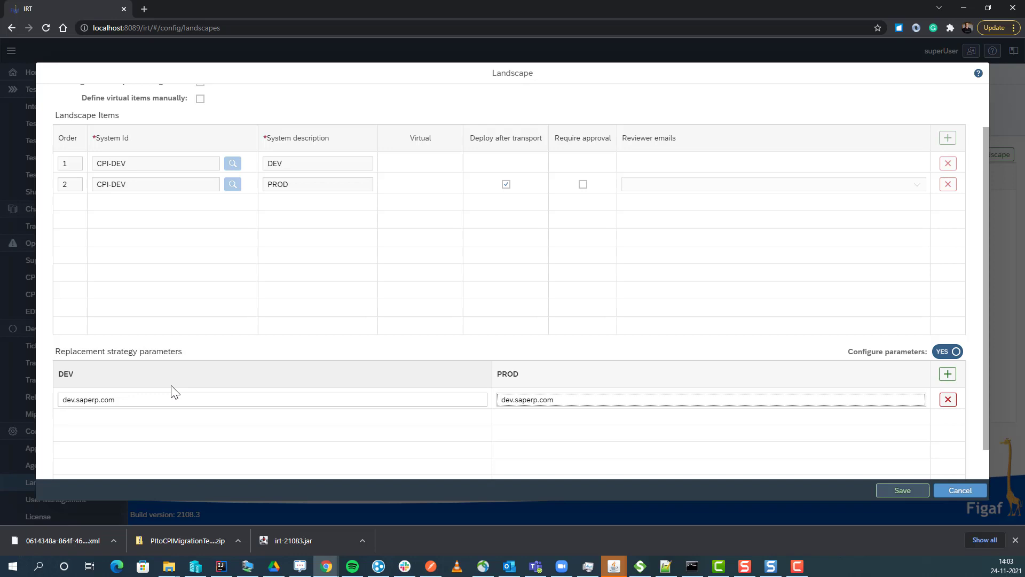
{"action": "type", "text": "pr"}
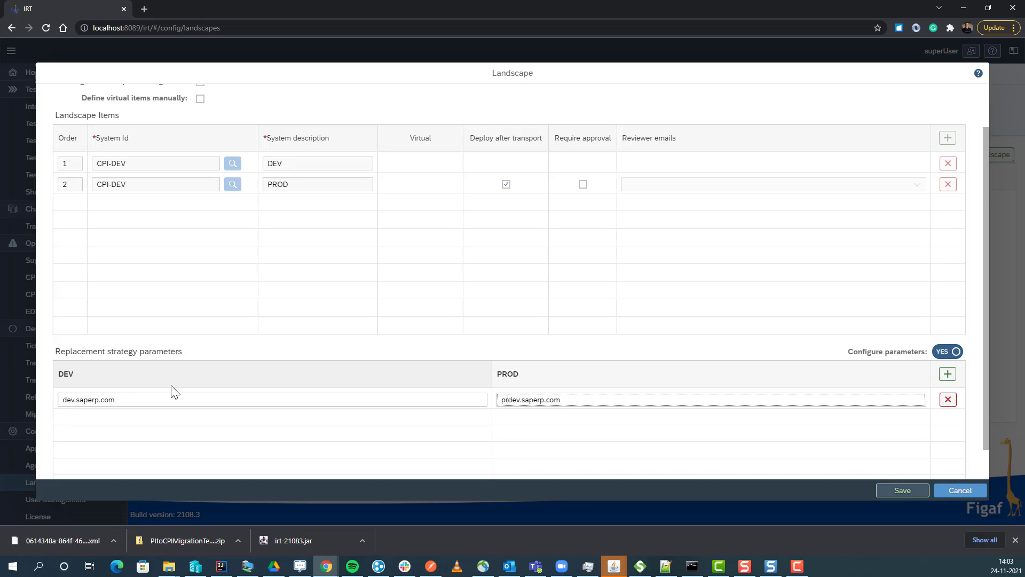
{"action": "type", "text": "prdv.saperp.com"}
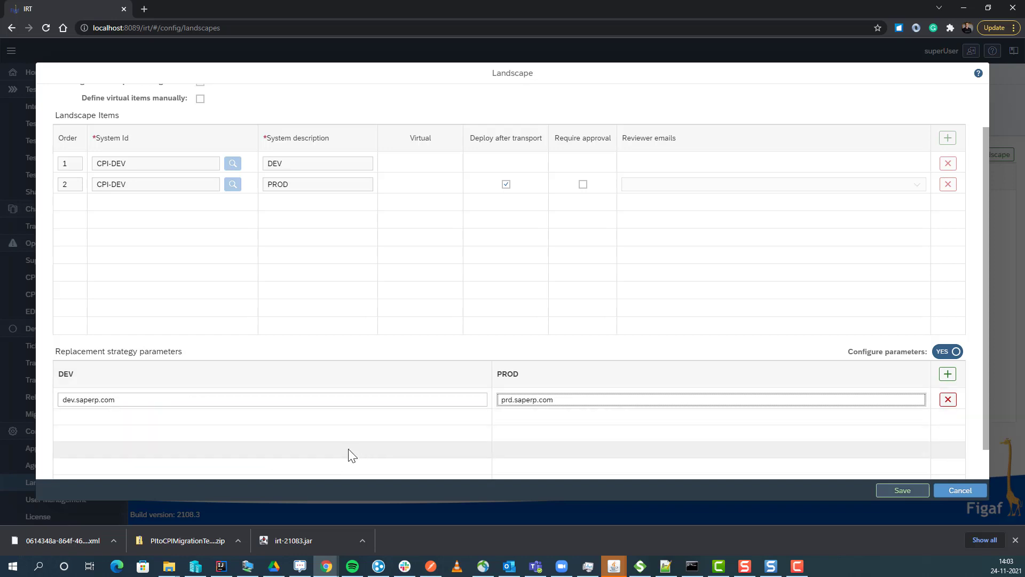
{"action": "mouse_move", "coordinate": [903, 490]}
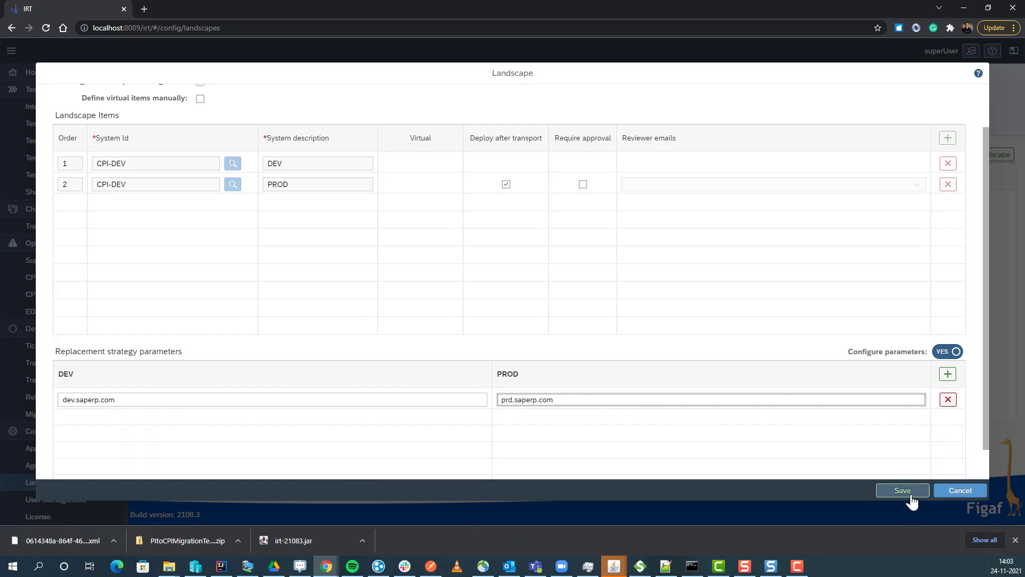
{"action": "scroll", "scroll_direction": "up", "scroll_amount": 3}
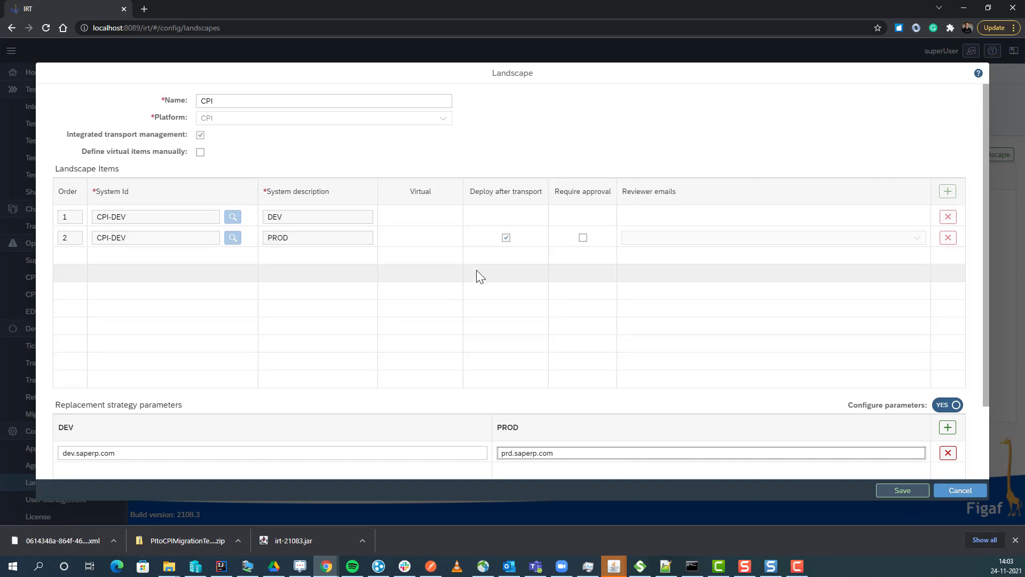
{"action": "left_click", "coordinate": [901, 490]}
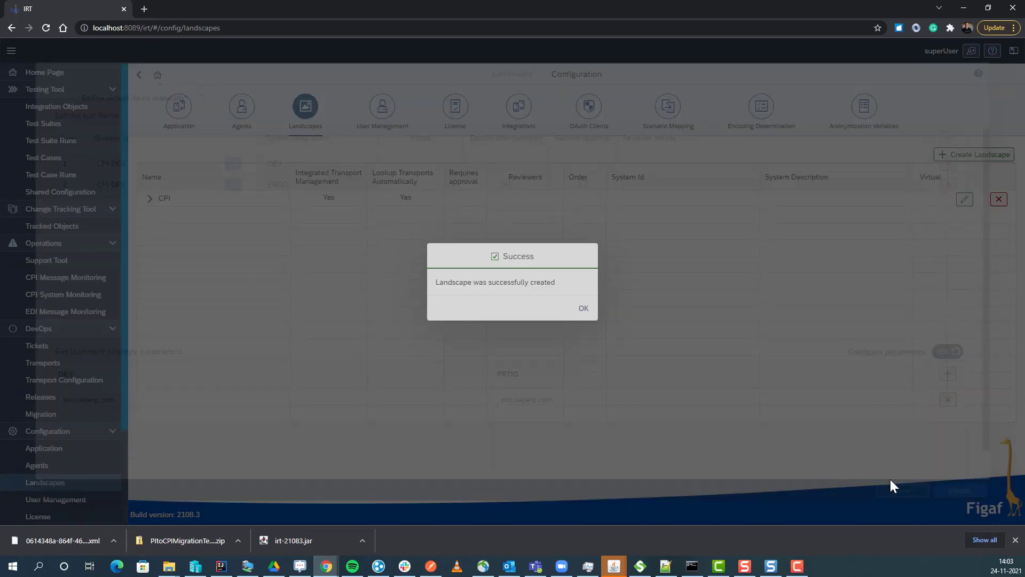
{"action": "left_click", "coordinate": [582, 308]}
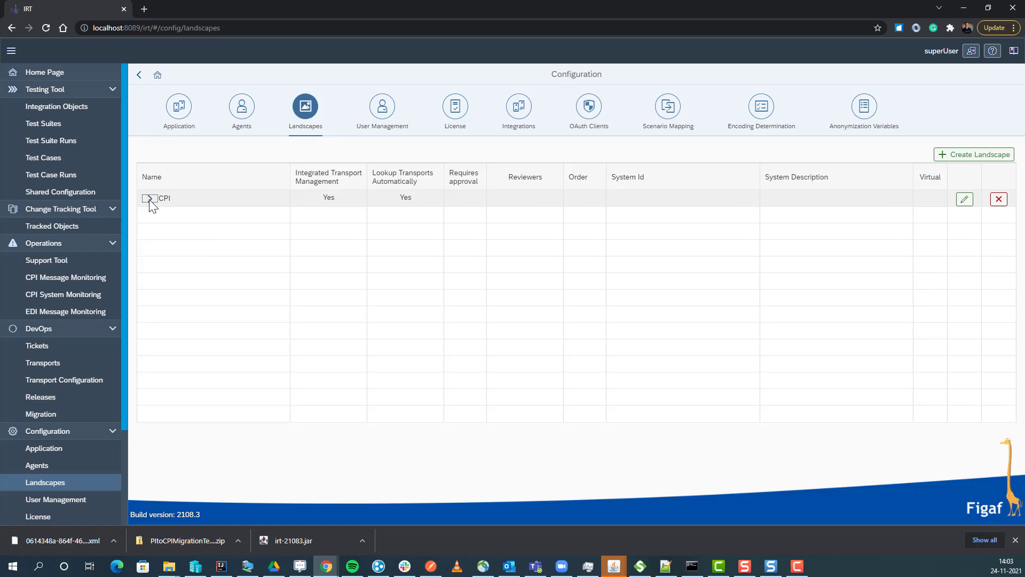
{"action": "left_click", "coordinate": [151, 198]}
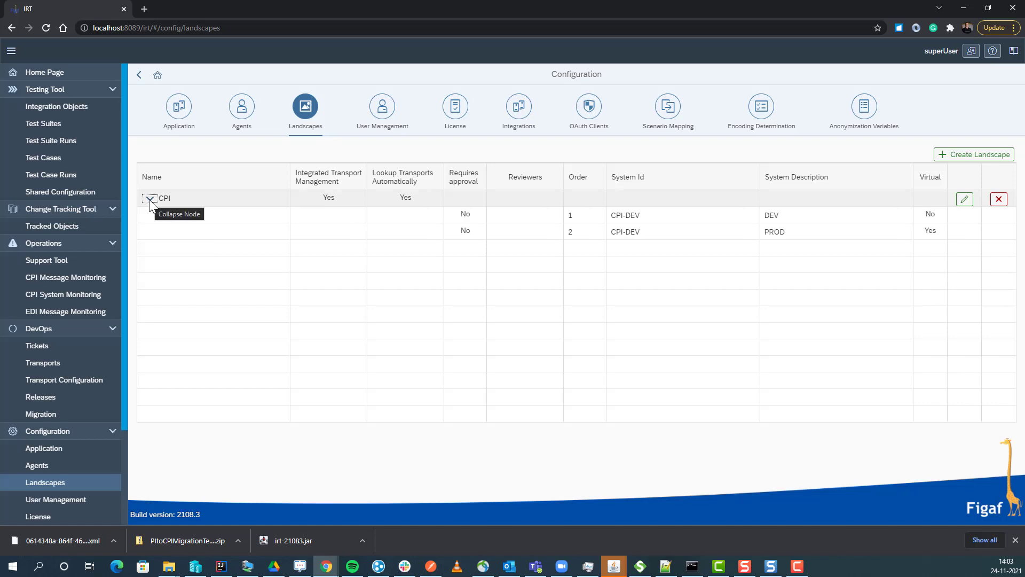
{"action": "mouse_move", "coordinate": [78, 213]}
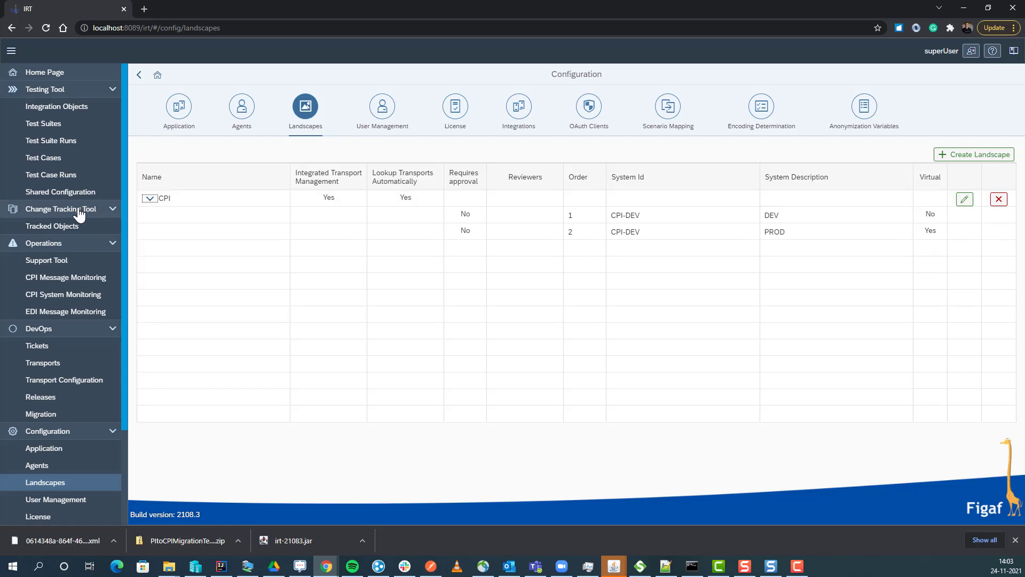
{"action": "mouse_move", "coordinate": [51, 225]}
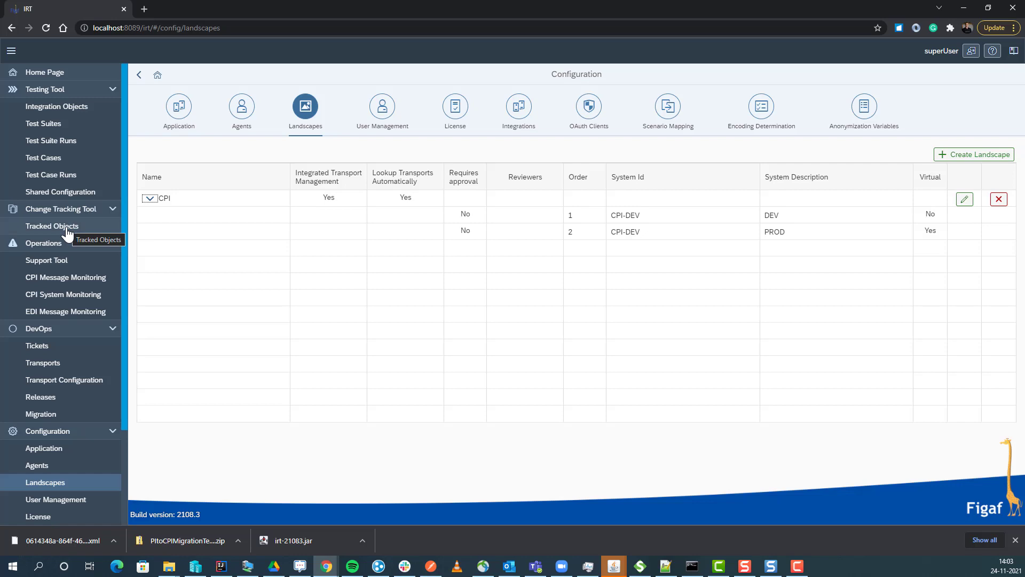
From Tracked Objects, synchronize only the CPIMigration package instead of all packages.
{"action": "left_click", "coordinate": [52, 225]}
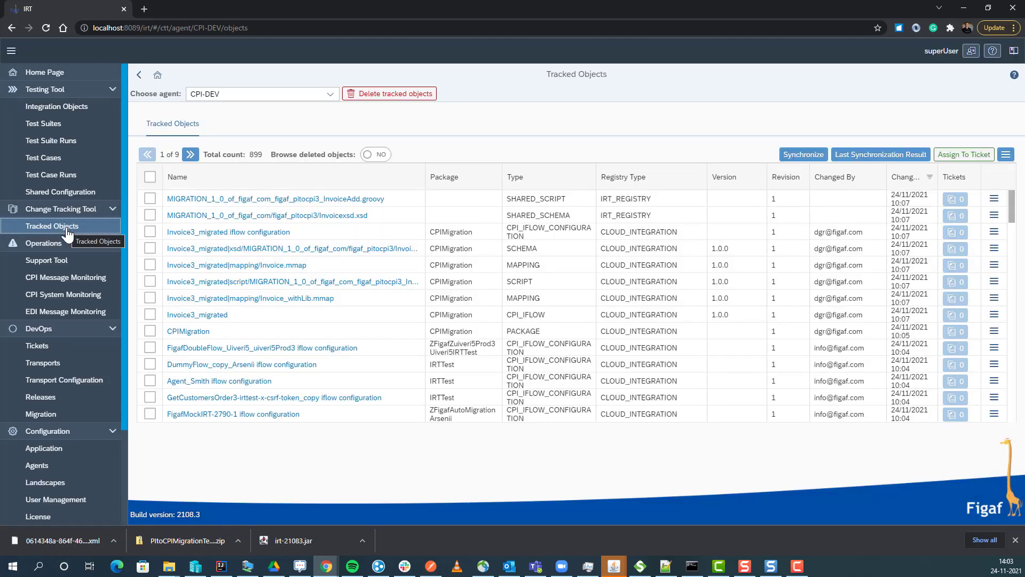
{"action": "mouse_move", "coordinate": [249, 298]}
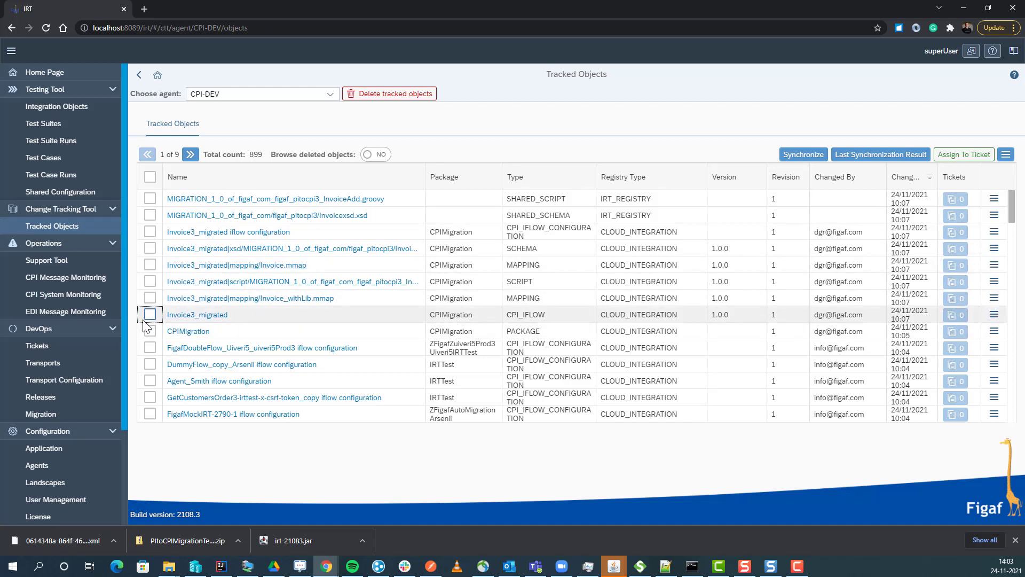
{"action": "left_click", "coordinate": [802, 154]}
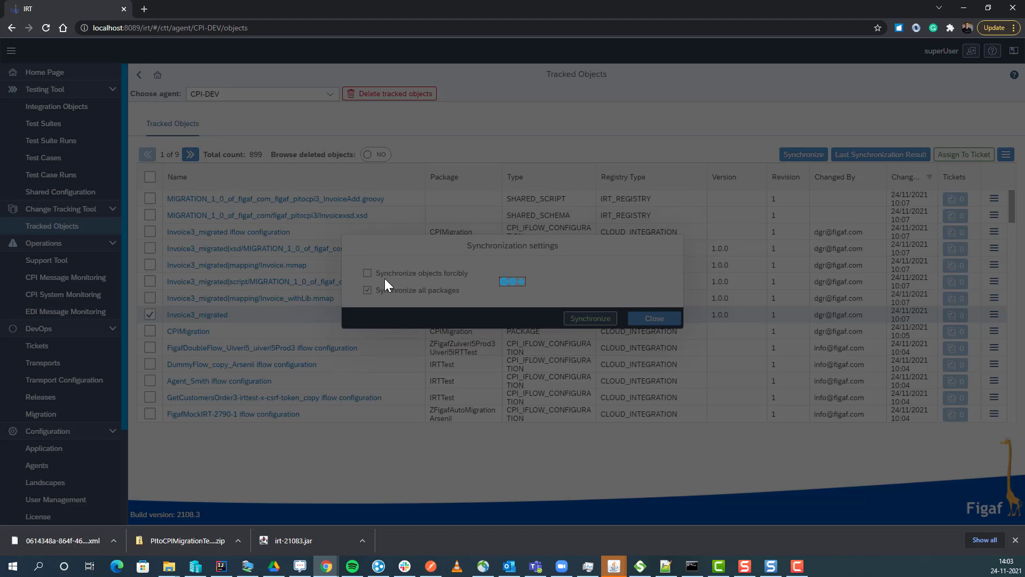
{"action": "mouse_move", "coordinate": [406, 292]}
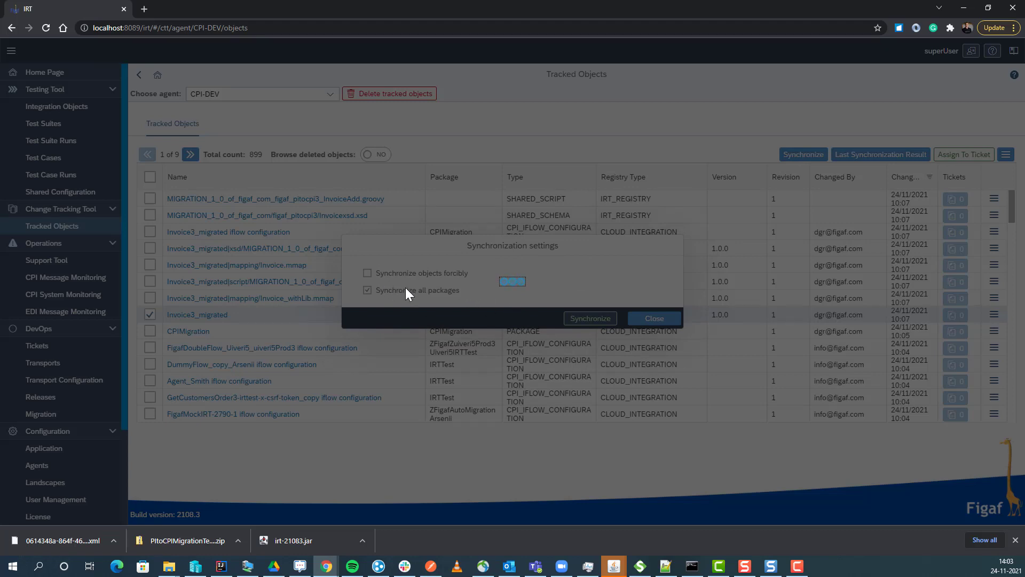
{"action": "left_click", "coordinate": [366, 289]}
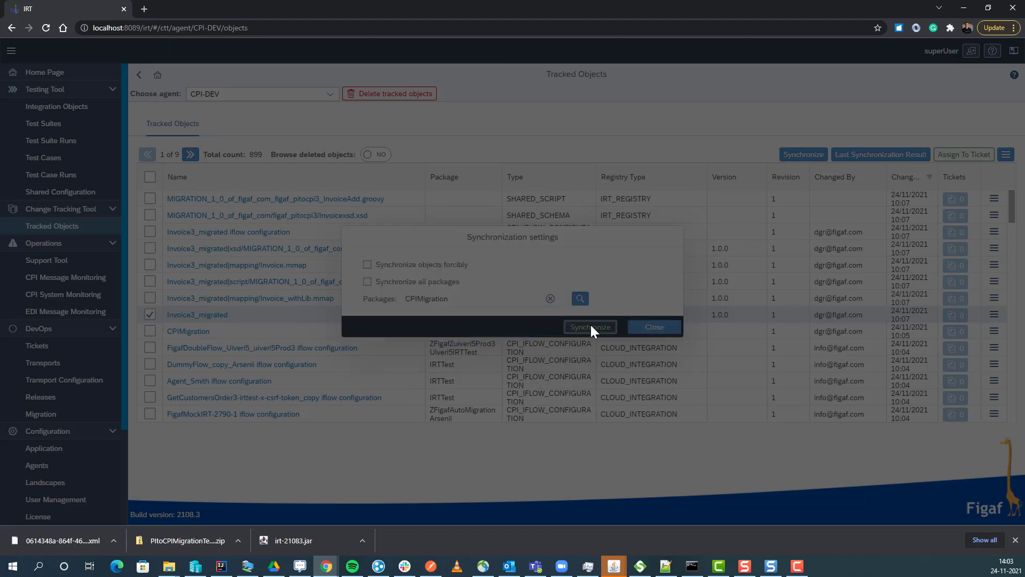
{"action": "left_click", "coordinate": [588, 327]}
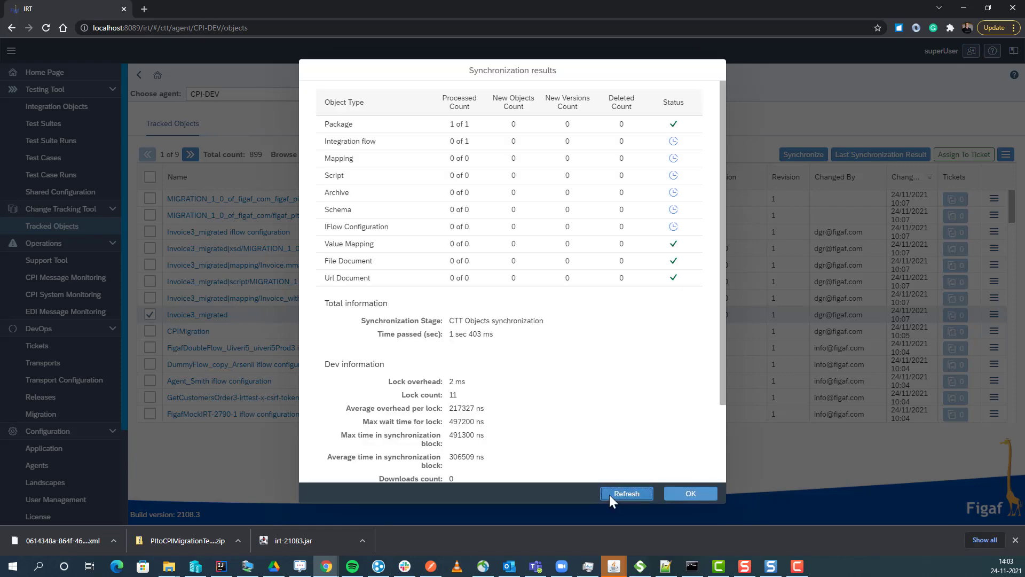
Refresh until synchronization finishes, dismiss the results and mark the updated Invoice3_migrated flow.
{"action": "left_click", "coordinate": [626, 494]}
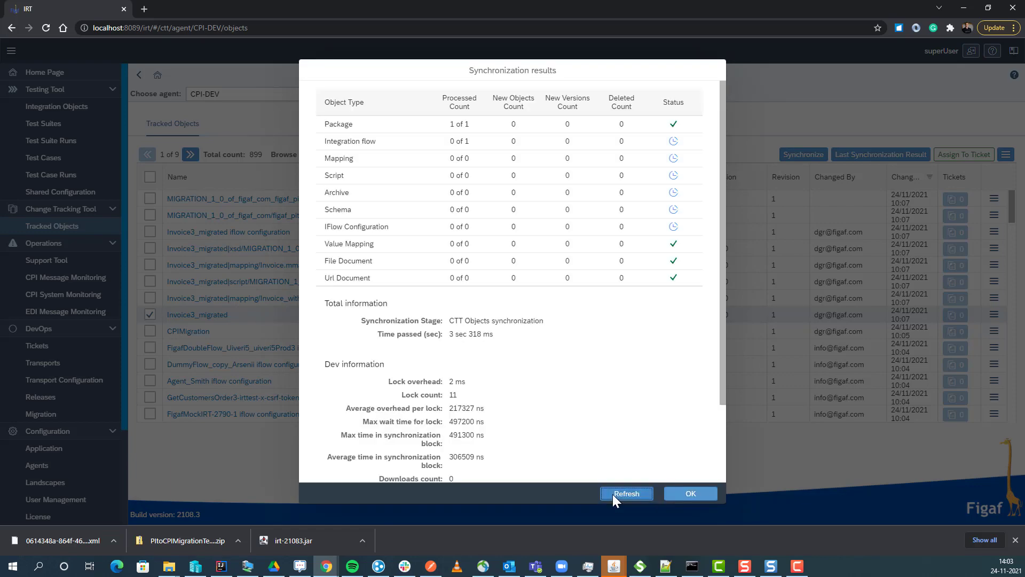
{"action": "left_click", "coordinate": [626, 494]}
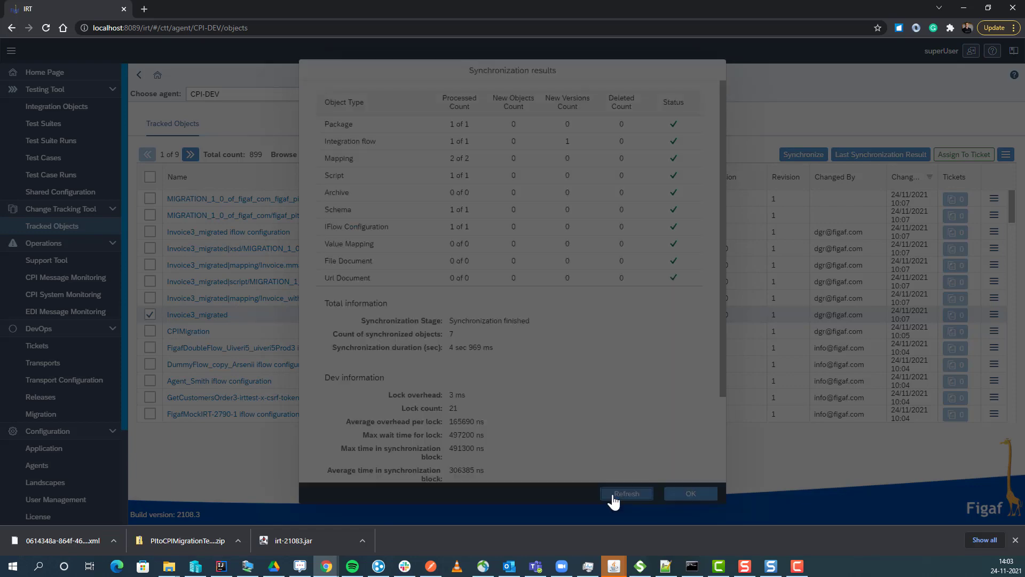
{"action": "left_click", "coordinate": [689, 494]}
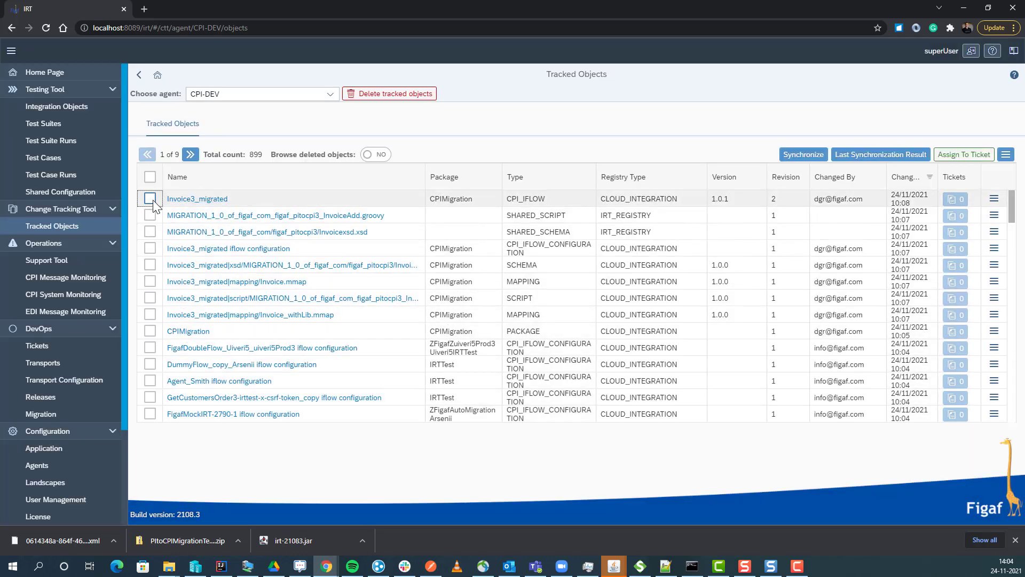
{"action": "left_click", "coordinate": [151, 198]}
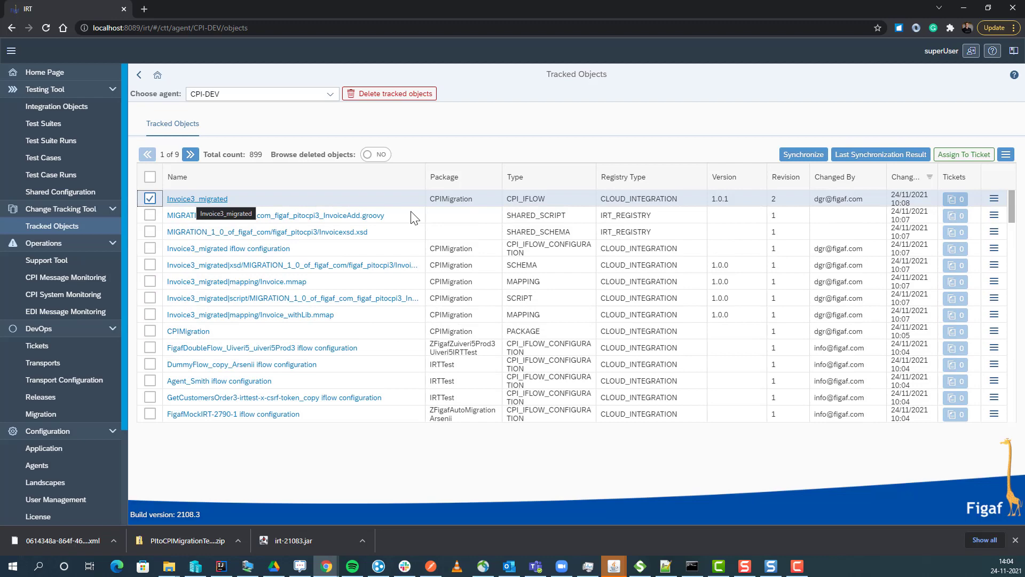
{"action": "mouse_move", "coordinate": [209, 203]}
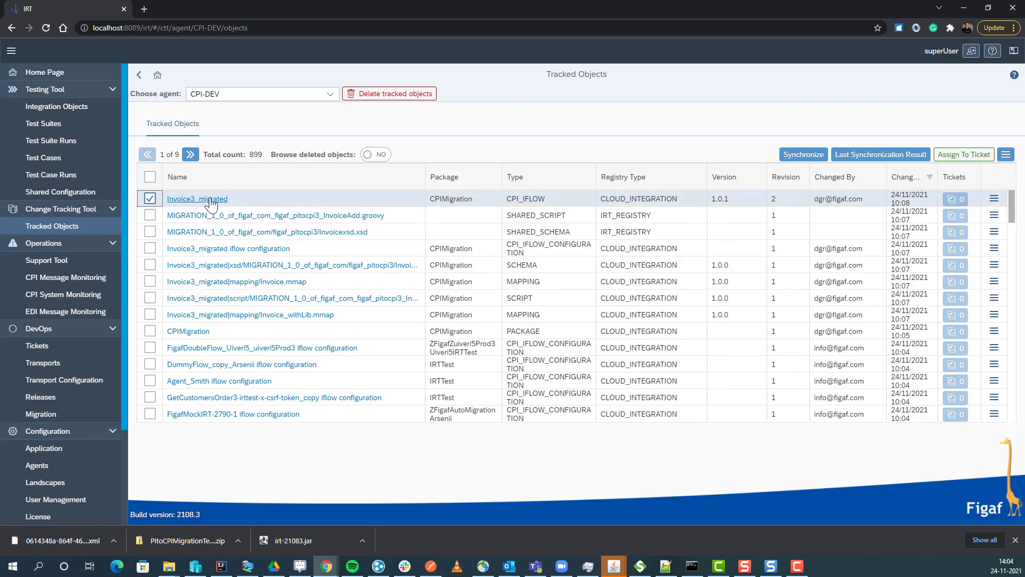
Compare Invoice3_migrated versions 1.0.0 and 1.0.1 as BPMN models with viewer.
{"action": "left_click", "coordinate": [197, 199]}
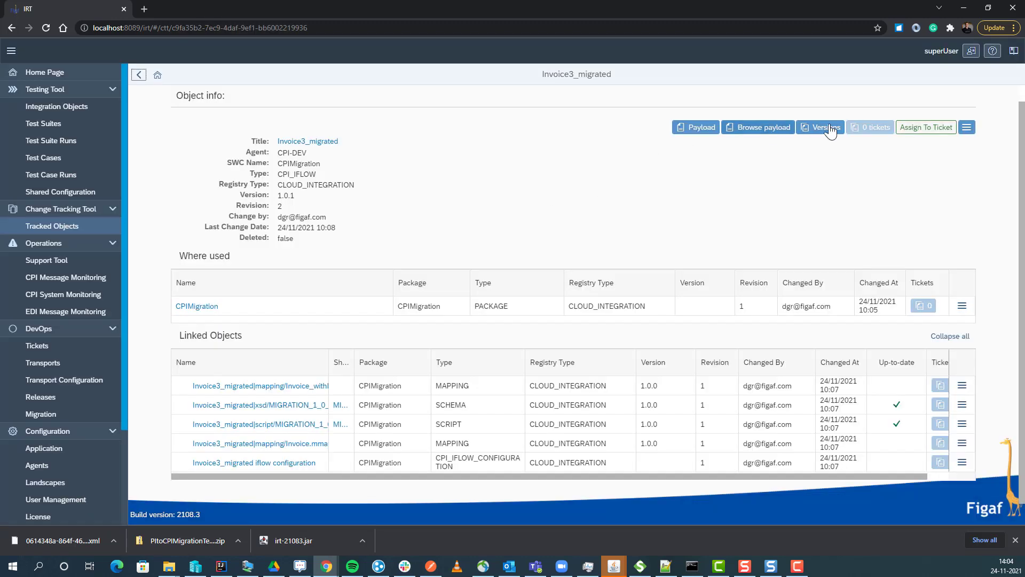
{"action": "left_click", "coordinate": [820, 127]}
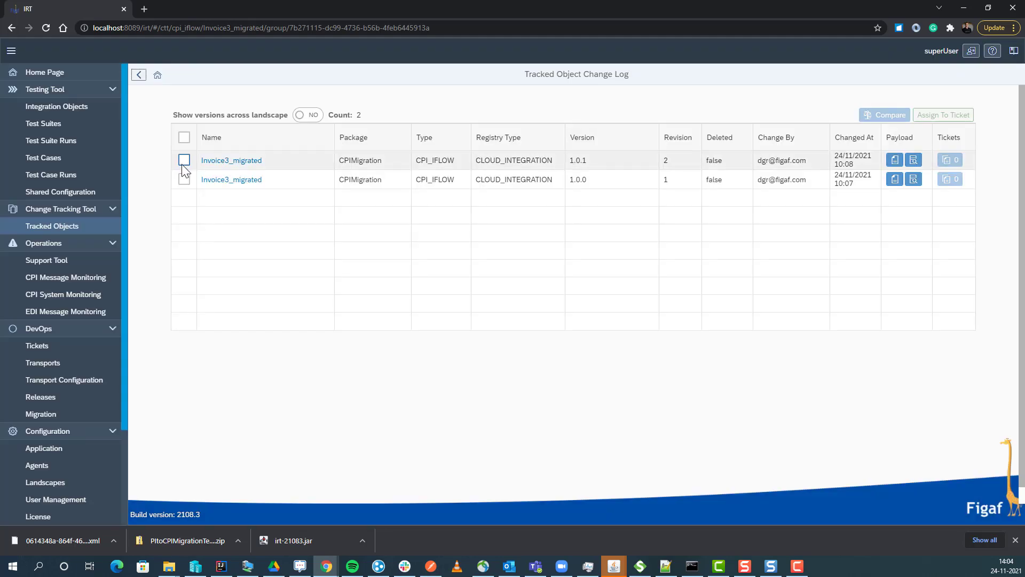
{"action": "left_click", "coordinate": [884, 115]}
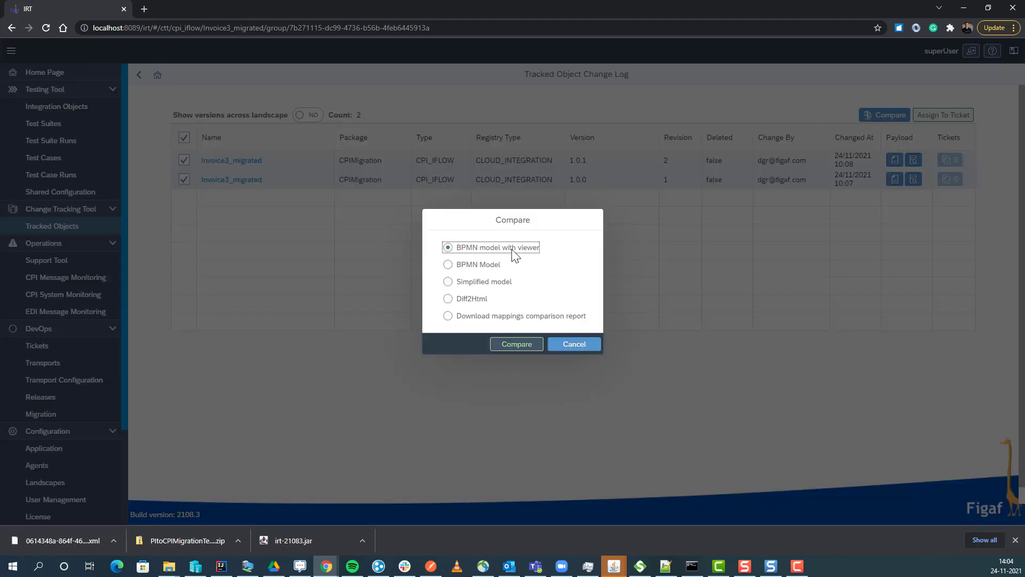
{"action": "mouse_move", "coordinate": [515, 344]}
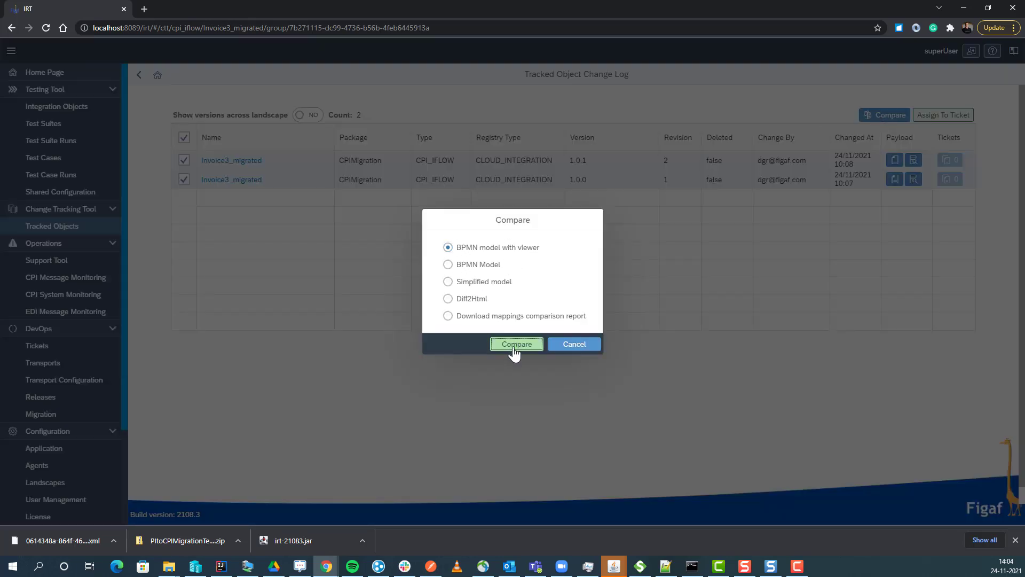
{"action": "left_click", "coordinate": [515, 344]}
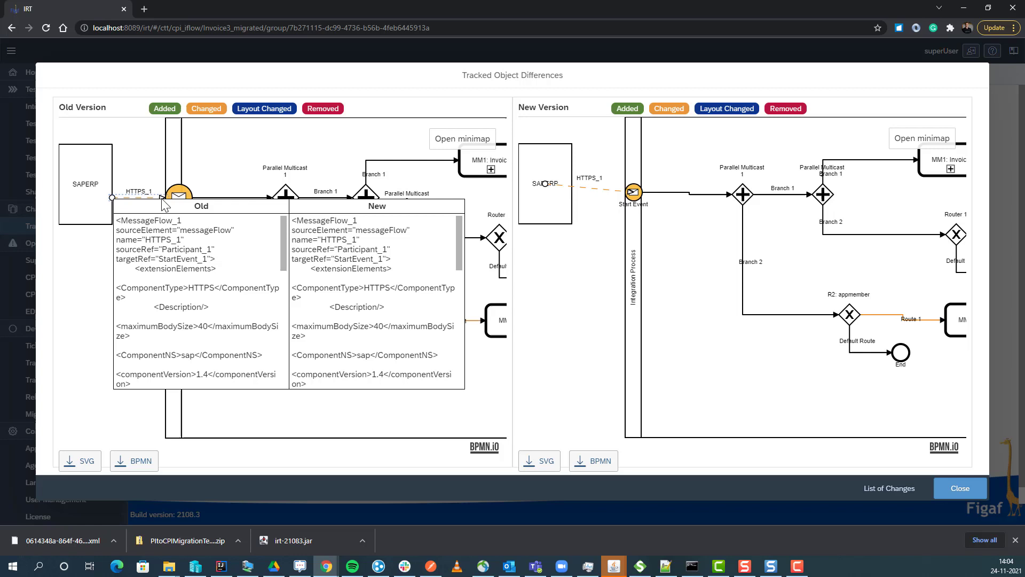
Review the changed HTTPS sender details in the BPMN diff and return to the change log.
{"action": "scroll", "scroll_direction": "down", "scroll_amount": 3}
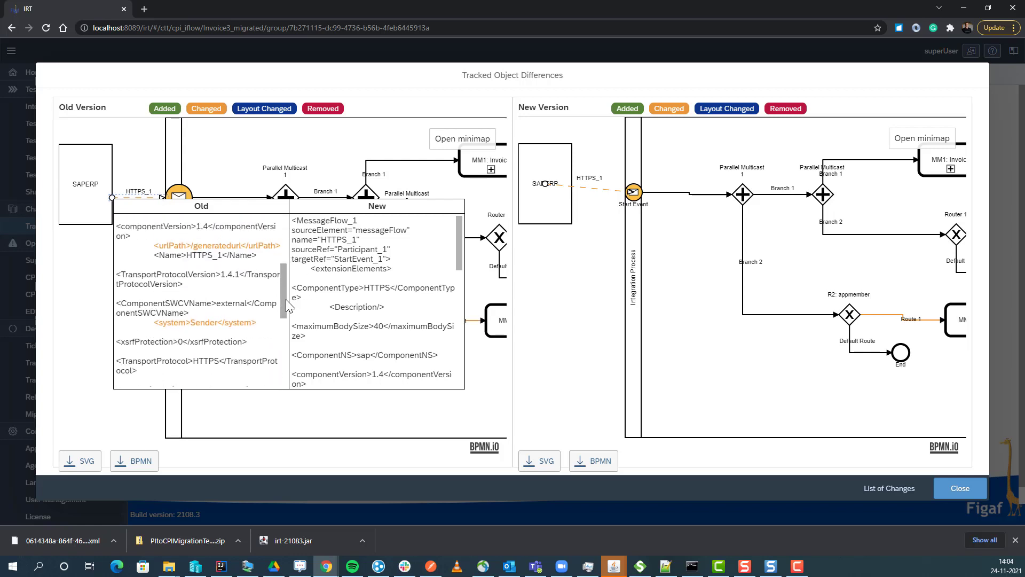
{"action": "scroll", "scroll_direction": "down", "scroll_amount": 3}
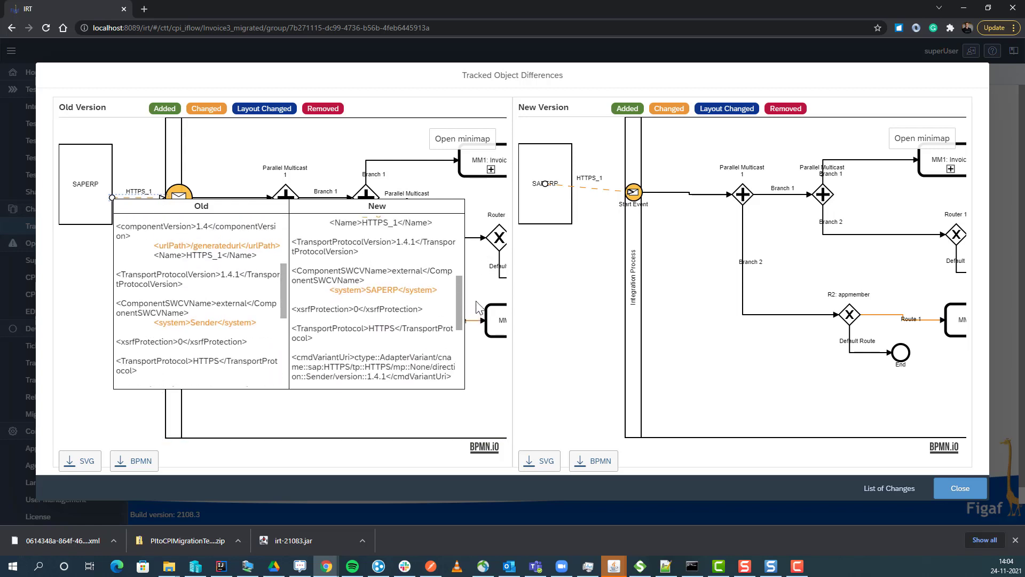
{"action": "scroll", "scroll_direction": "up", "scroll_amount": 3}
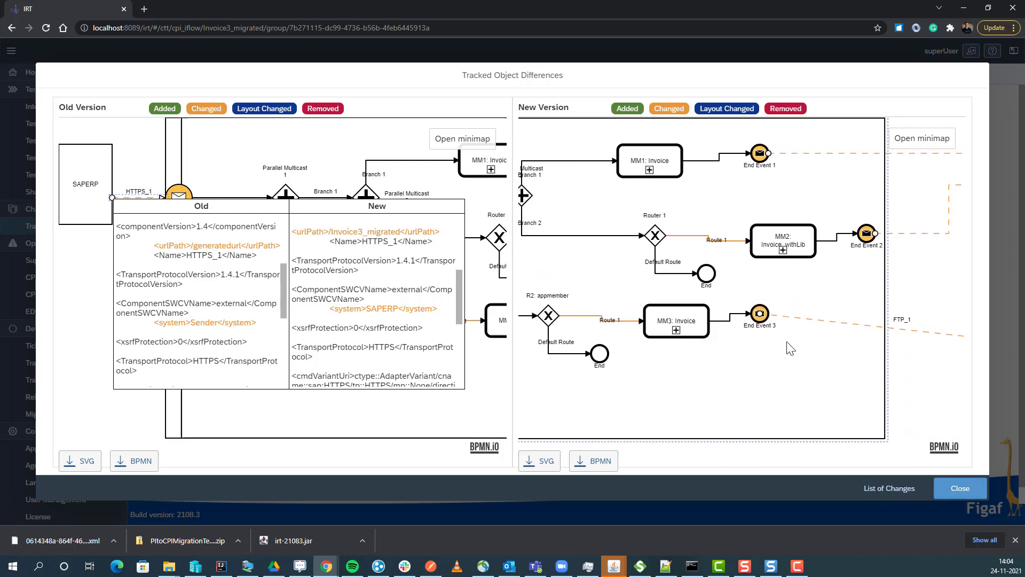
{"action": "left_click", "coordinate": [959, 488]}
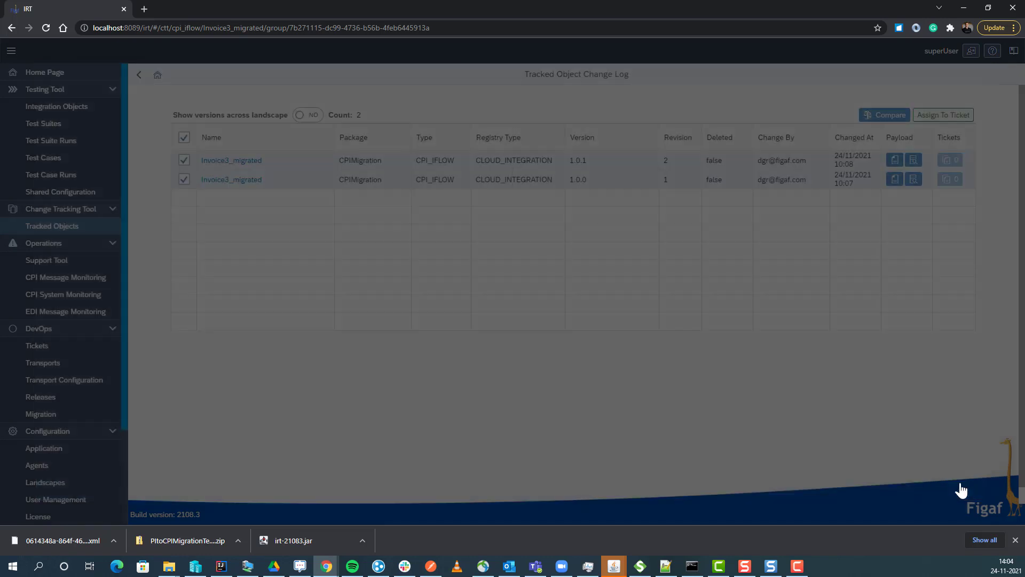
Run a Diff2Html file comparison of the two versions and review the file diffs.
{"action": "left_click", "coordinate": [884, 114]}
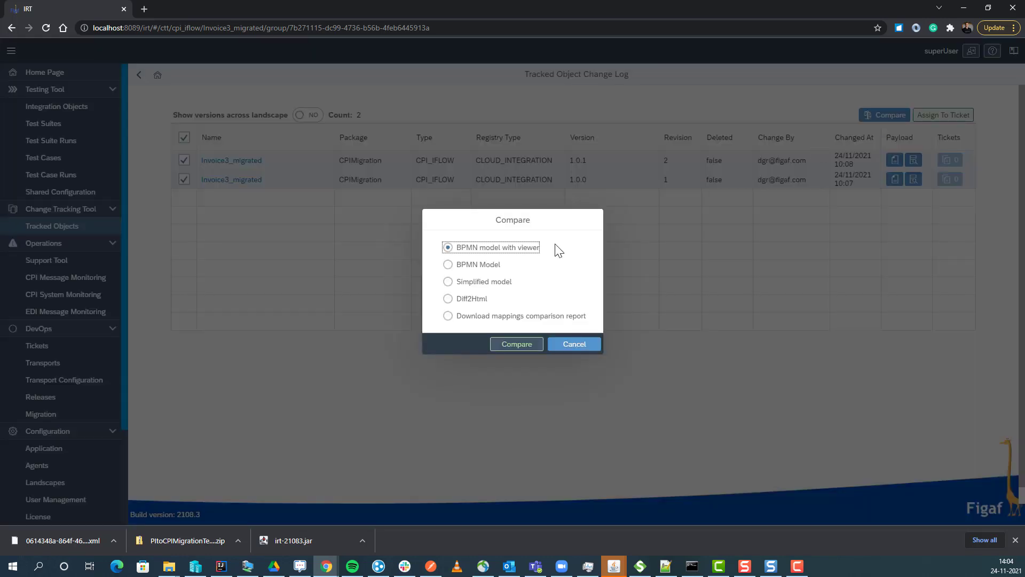
{"action": "mouse_move", "coordinate": [457, 320]}
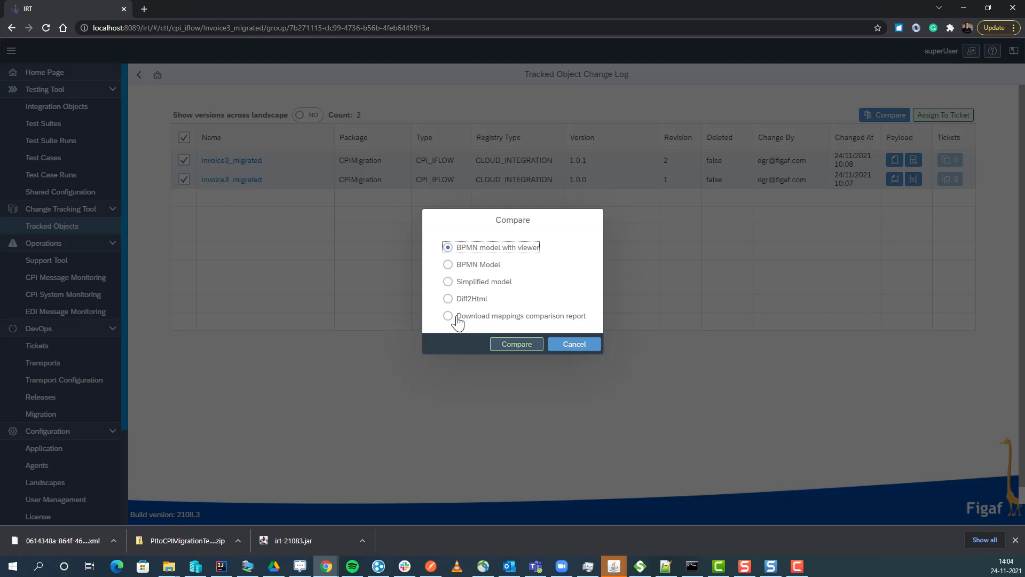
{"action": "left_click", "coordinate": [448, 298]}
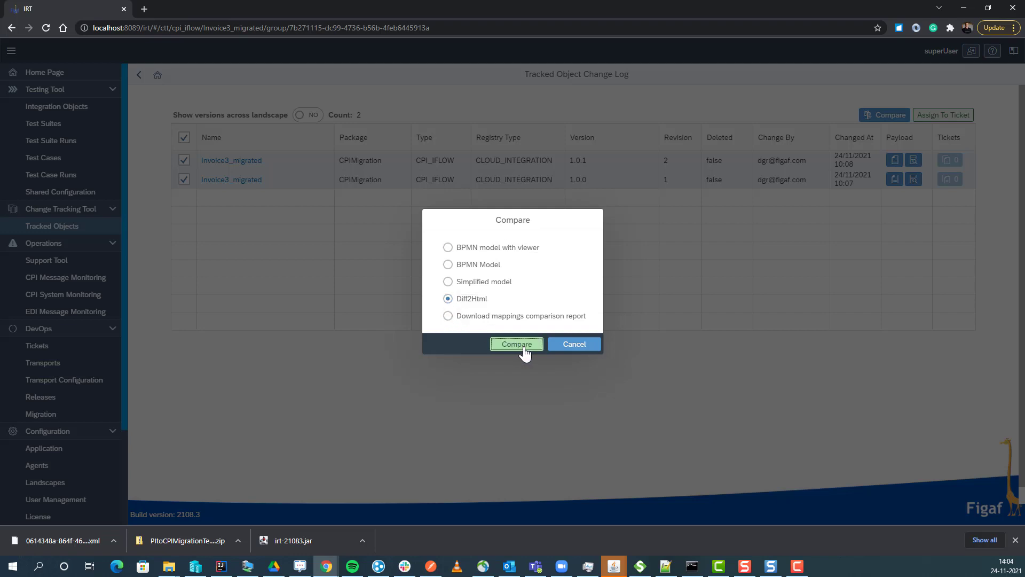
{"action": "left_click", "coordinate": [516, 343]}
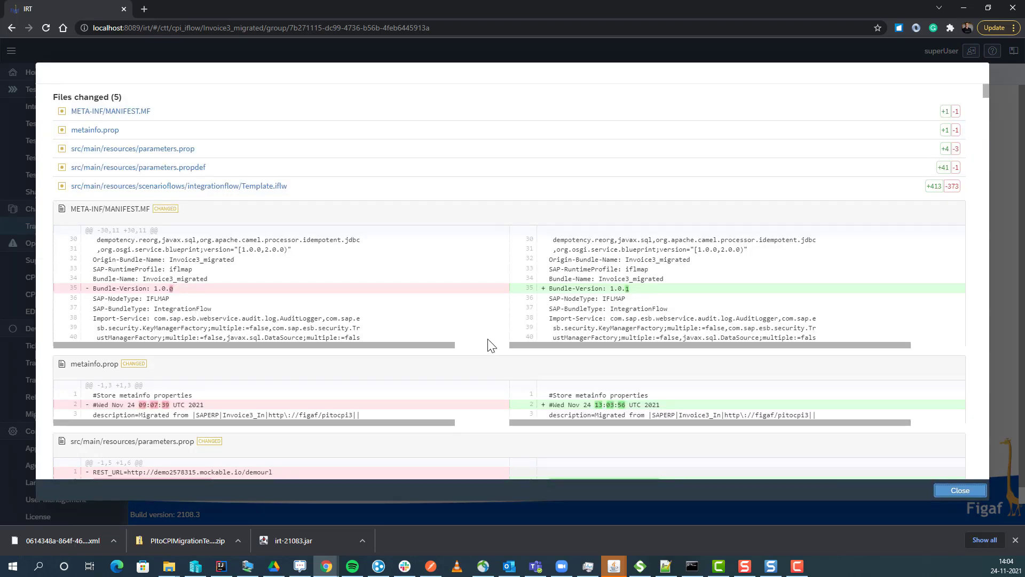
{"action": "scroll", "scroll_direction": "down", "scroll_amount": 3}
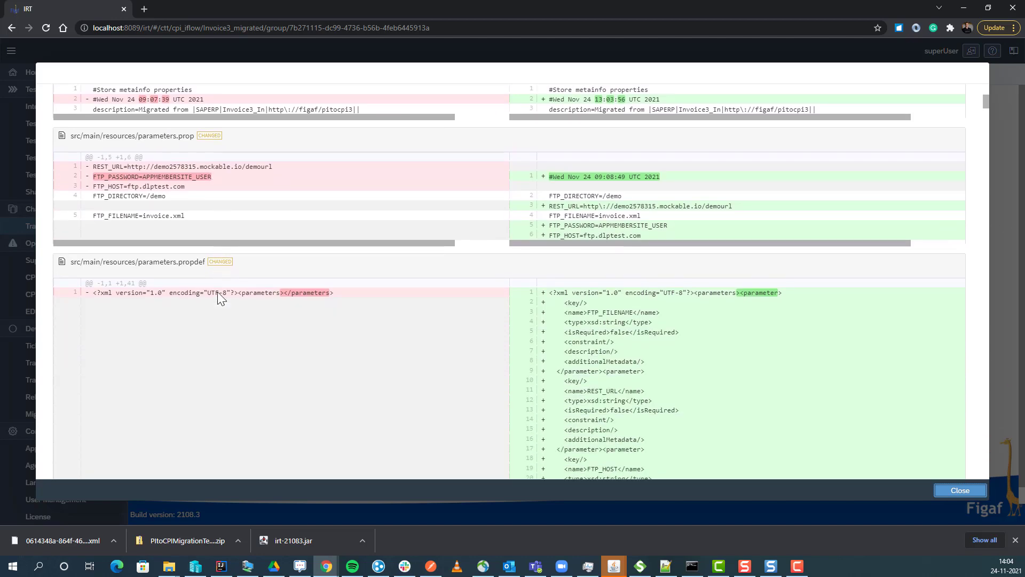
{"action": "scroll", "scroll_direction": "down", "scroll_amount": 3}
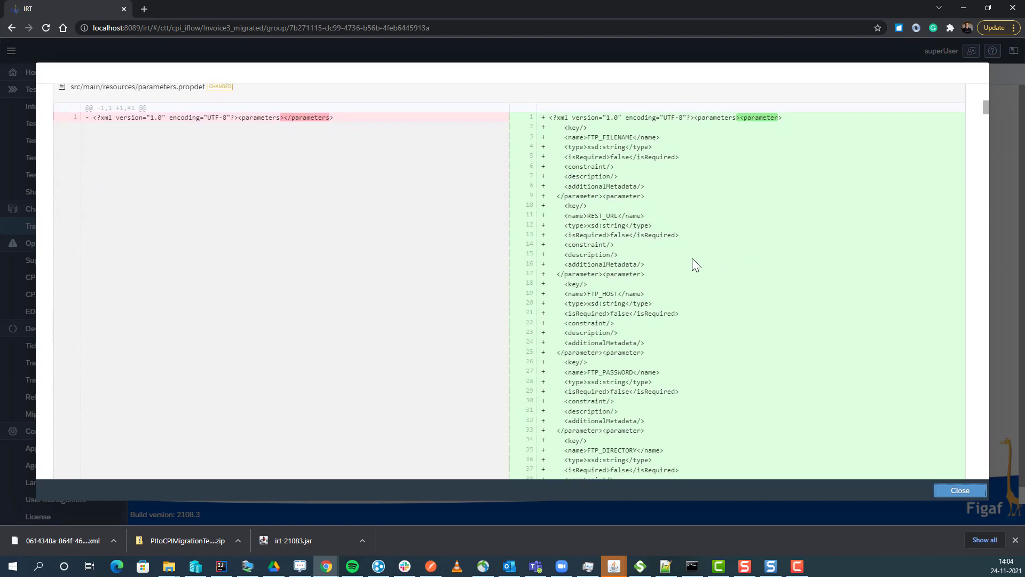
{"action": "scroll", "scroll_direction": "down", "scroll_amount": 3}
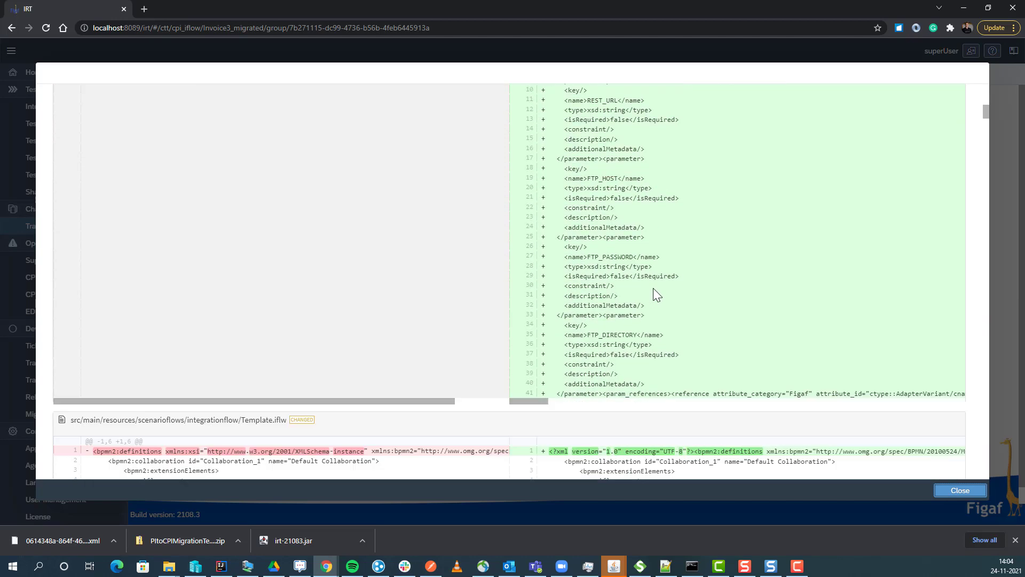
{"action": "left_click", "coordinate": [960, 490]}
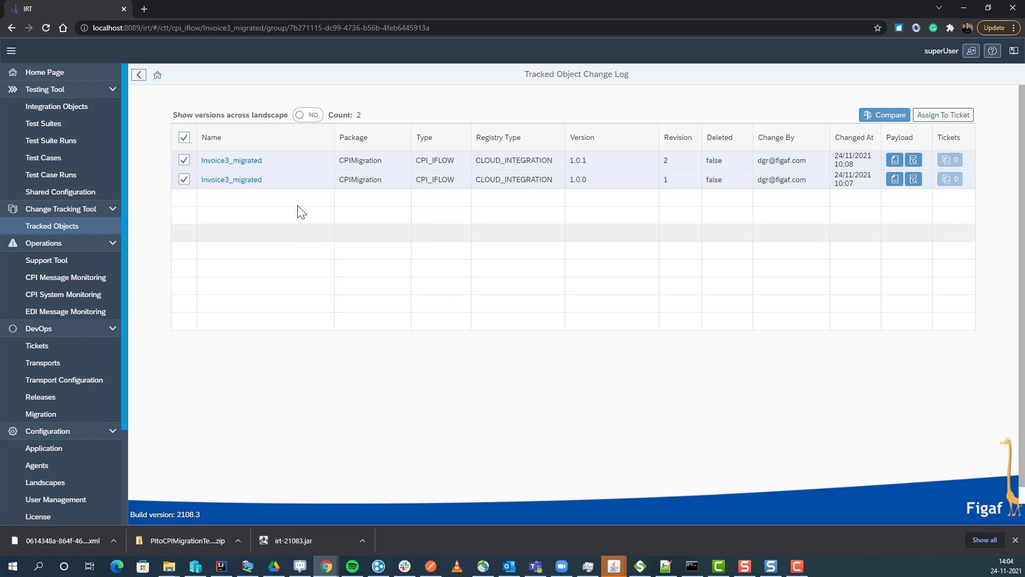
Switch the change log to show versions across the whole landscape.
{"action": "left_click", "coordinate": [307, 114]}
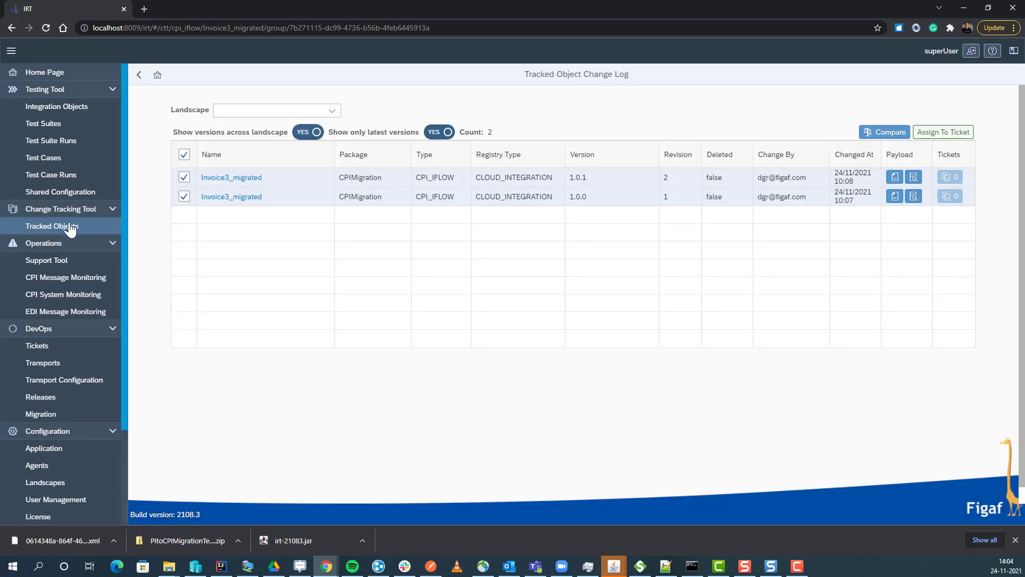
Start a new ticket for Invoice3_migrated from the Tracked Objects list.
{"action": "left_click", "coordinate": [51, 225]}
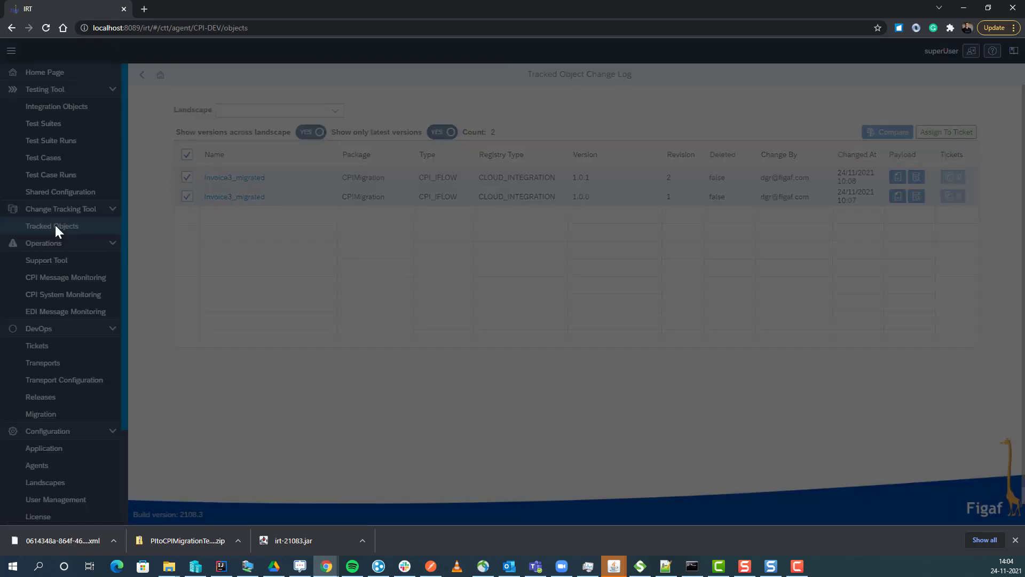
{"action": "left_click", "coordinate": [51, 225]}
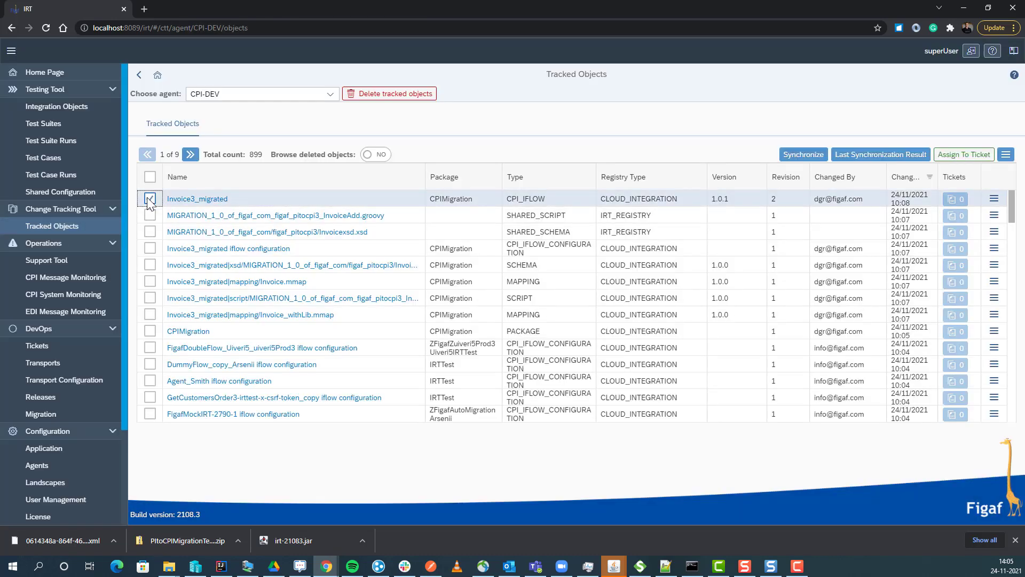
{"action": "left_click", "coordinate": [149, 199]}
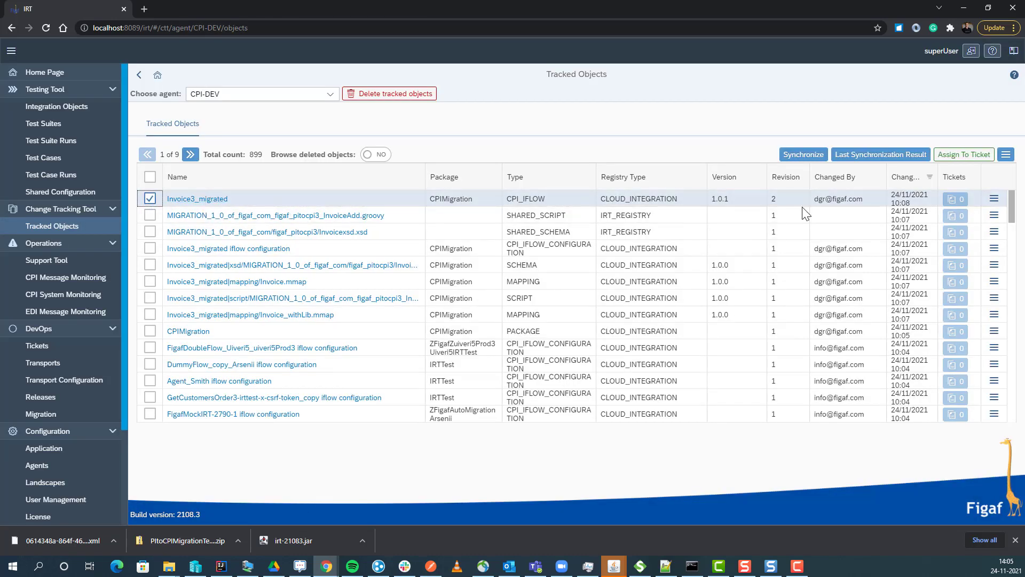
{"action": "left_click", "coordinate": [963, 154]}
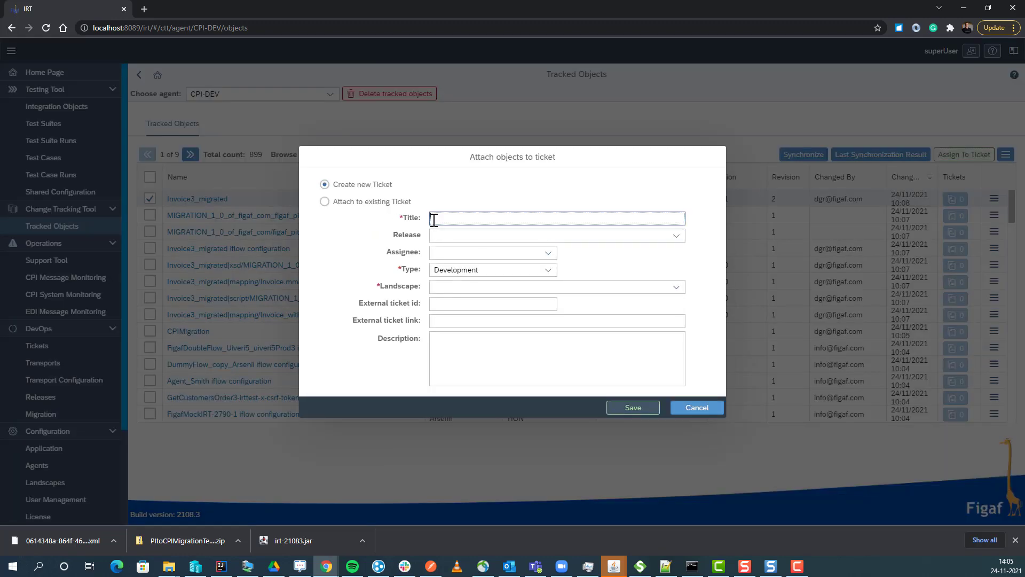
Fill the ticket with title 'Migration Finished Inovice3', landscape CPI and external id jira-2356.
{"action": "type", "text": "Migration Finished Inovi"}
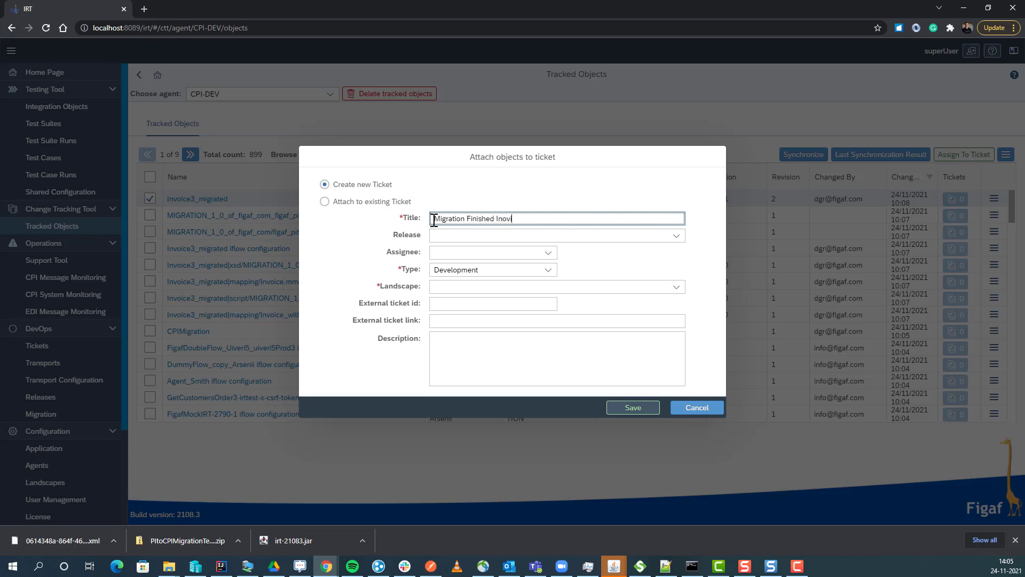
{"action": "type", "text": "ce3"}
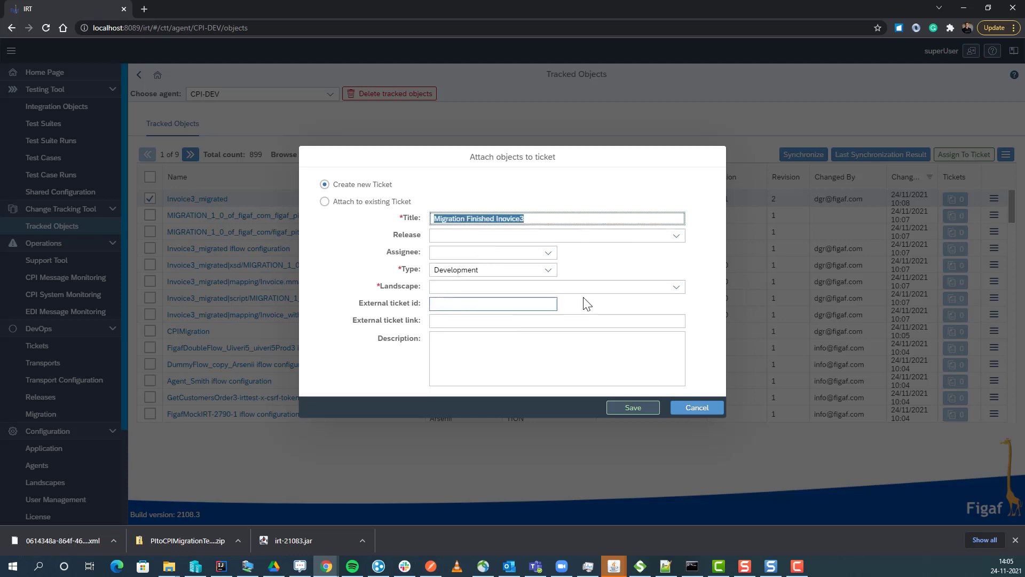
{"action": "type", "text": "CPI"}
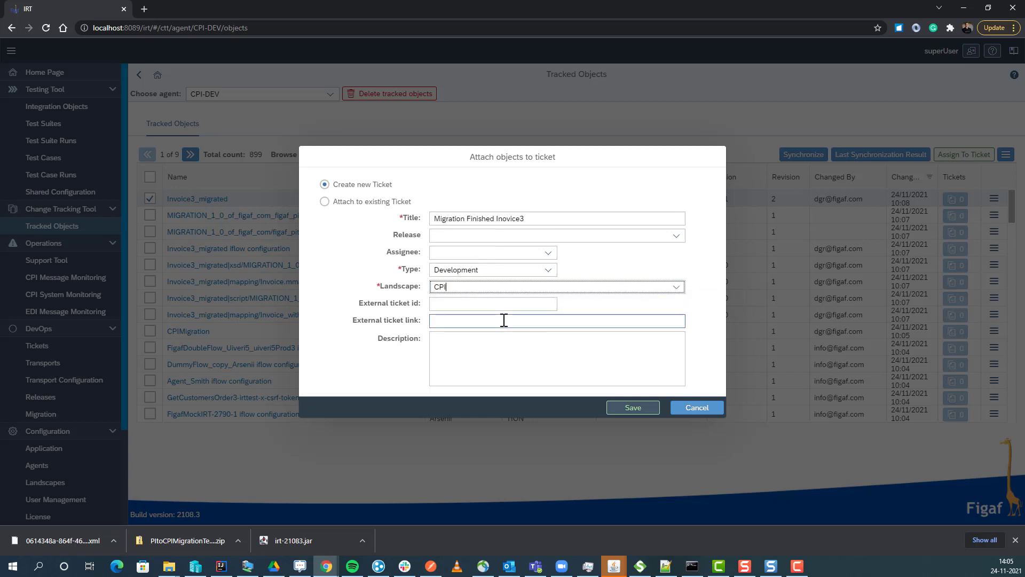
{"action": "type", "text": "jira"}
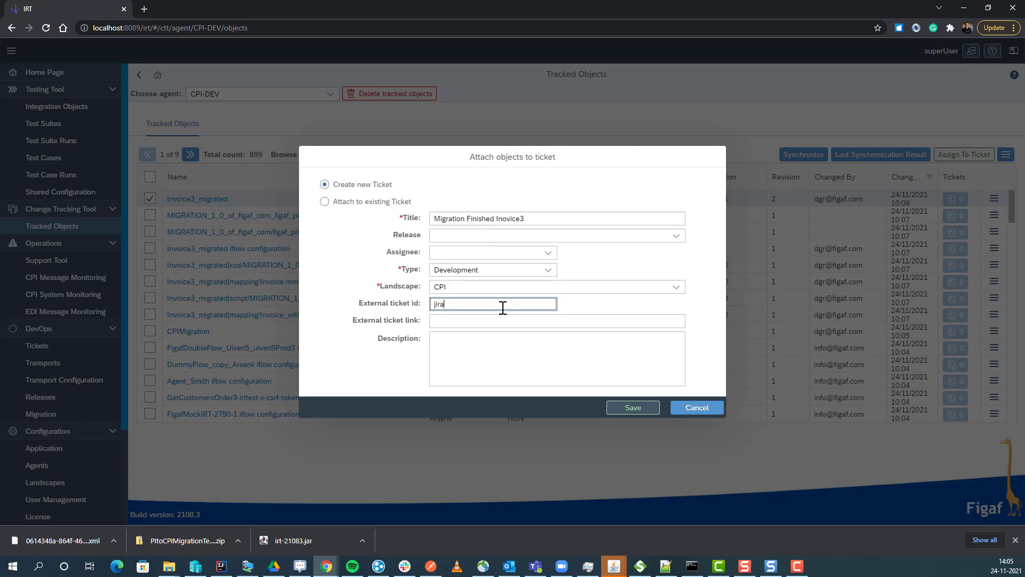
{"action": "type", "text": "-2356"}
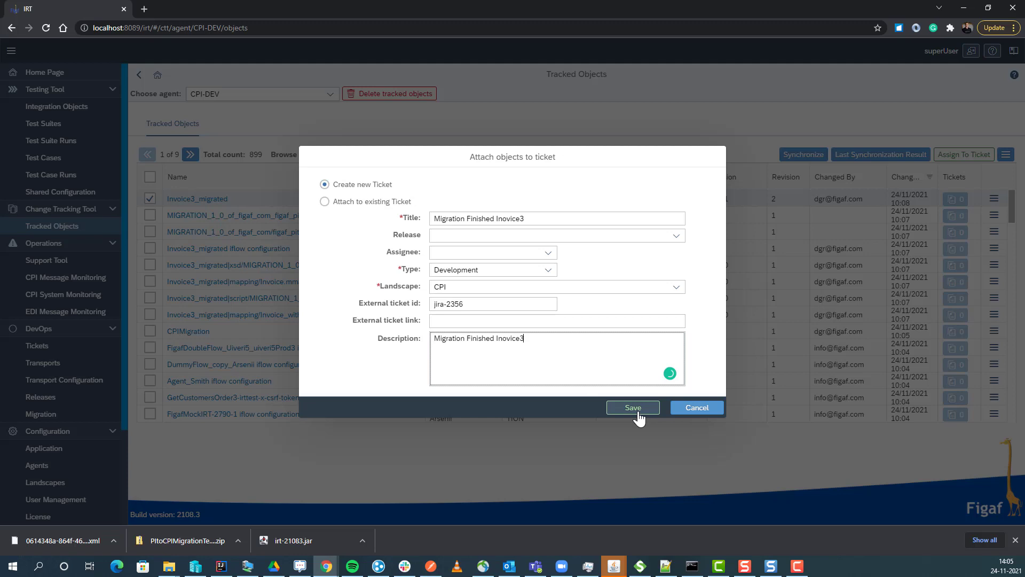
Save the ticket, request the missing DevOps license and acknowledge creation of ISSUE-1.
{"action": "left_click", "coordinate": [631, 407]}
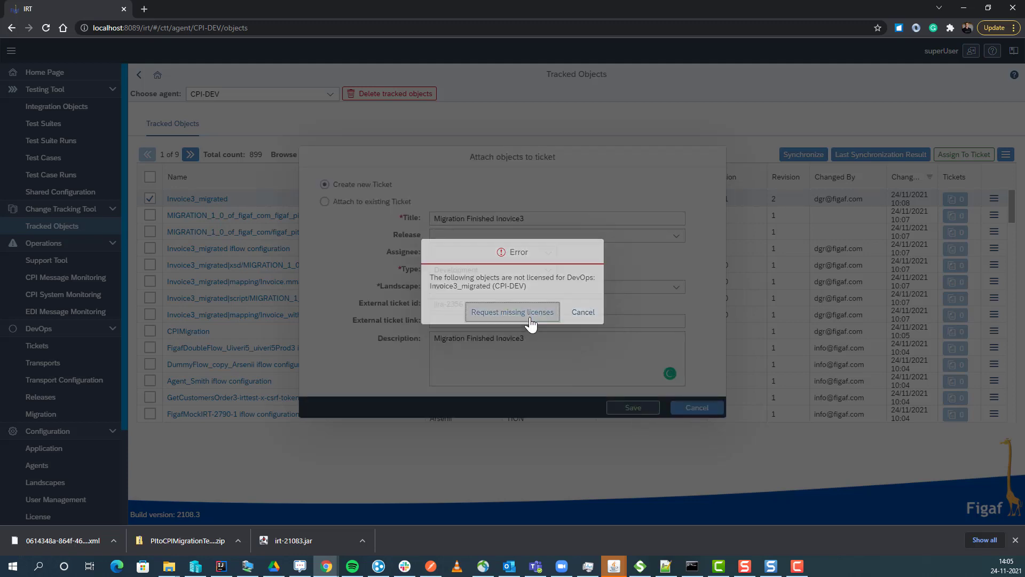
{"action": "left_click", "coordinate": [512, 311]}
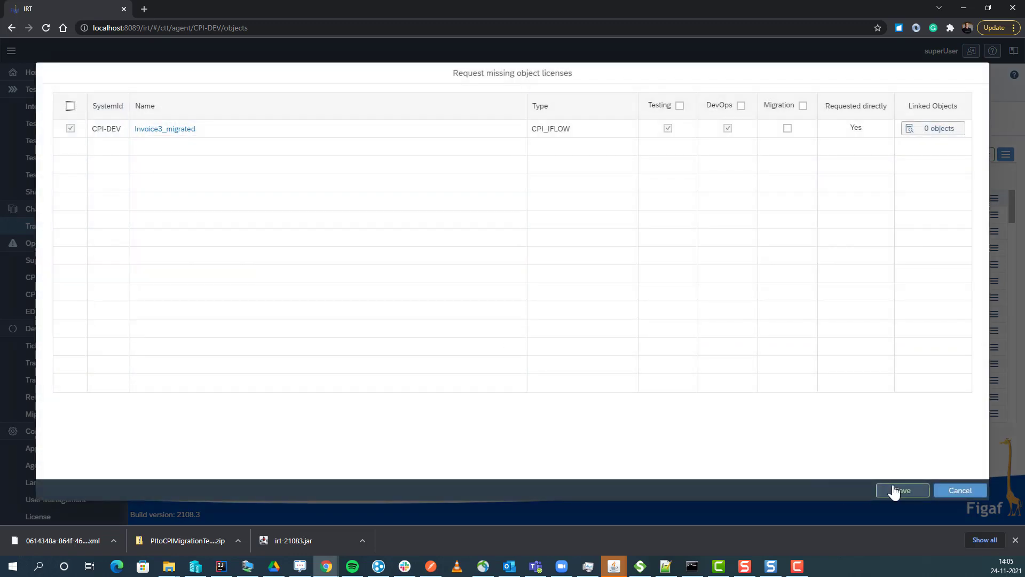
{"action": "left_click", "coordinate": [901, 490]}
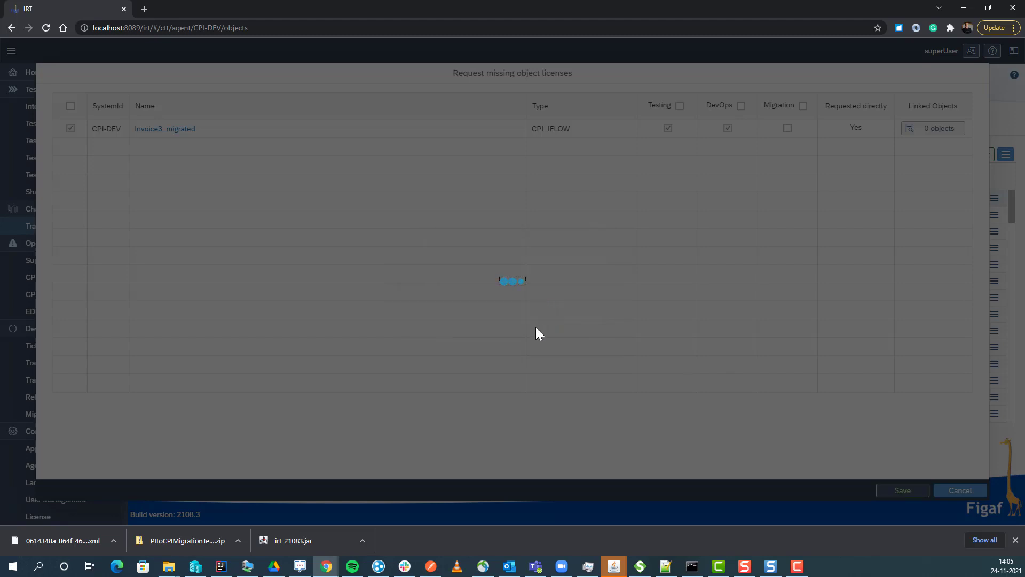
{"action": "left_click", "coordinate": [901, 490]}
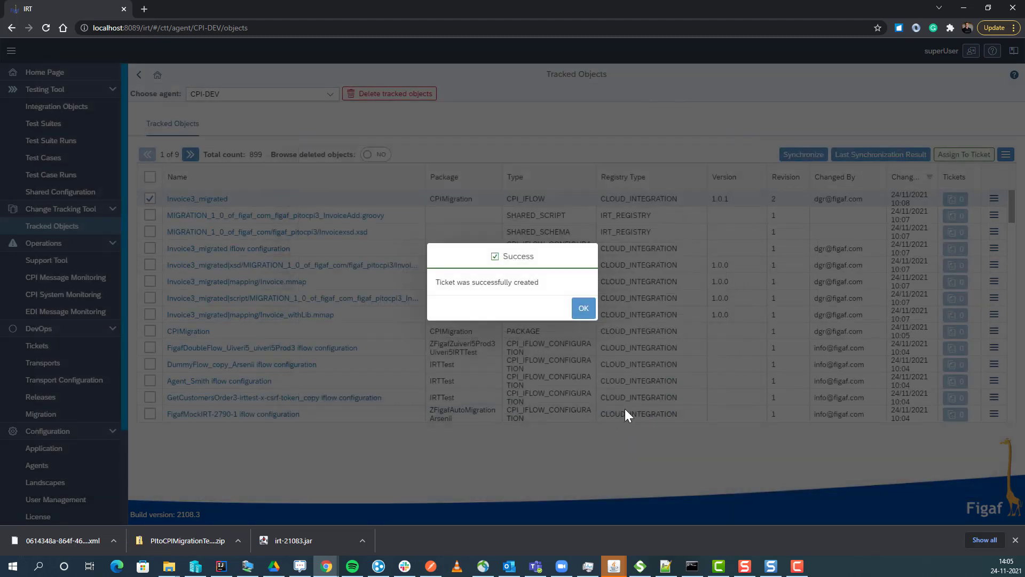
{"action": "left_click", "coordinate": [582, 308]}
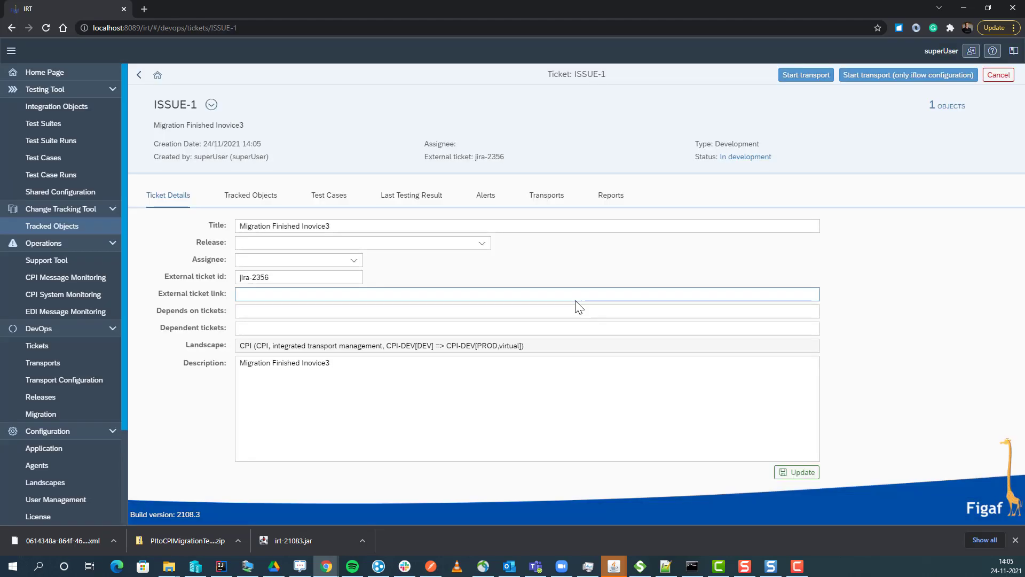
Attach all dependent objects of Invoice3_migrated to ISSUE-1, seven objects in total.
{"action": "left_click", "coordinate": [250, 194]}
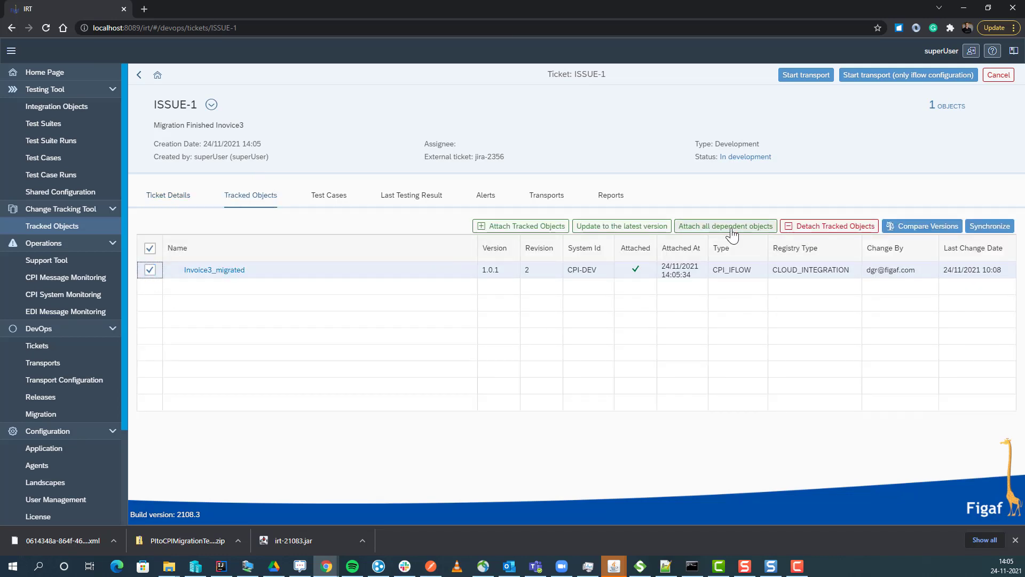
{"action": "left_click", "coordinate": [724, 225]}
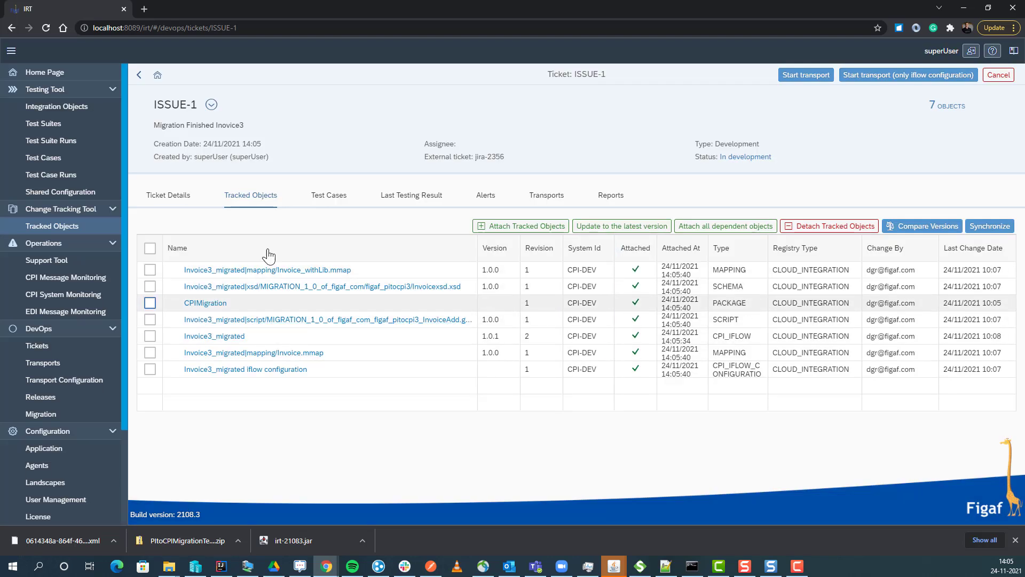
Look up related test cases and link the Invoice3_migrated regression test case to ISSUE-1.
{"action": "left_click", "coordinate": [328, 194]}
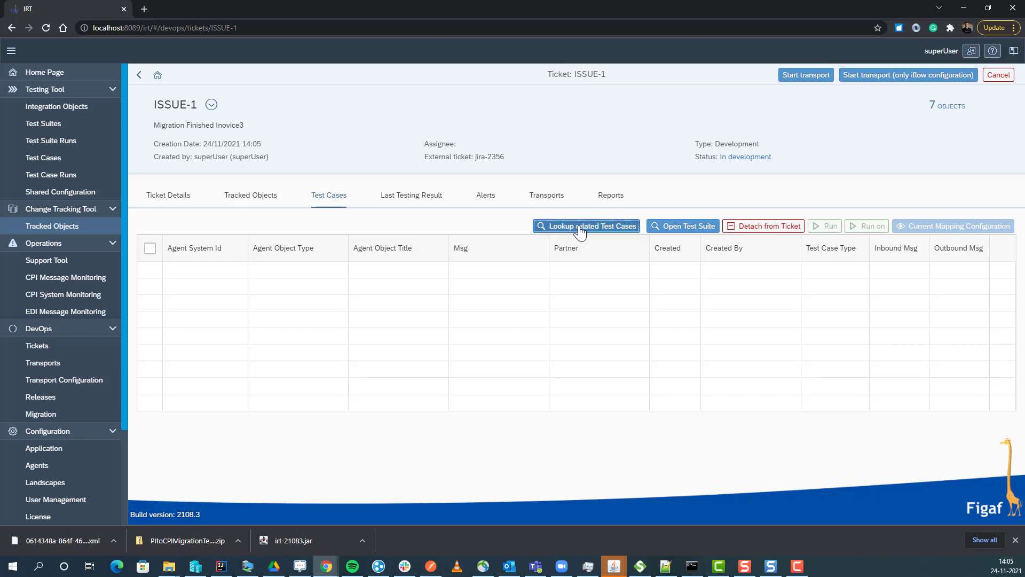
{"action": "left_click", "coordinate": [586, 225]}
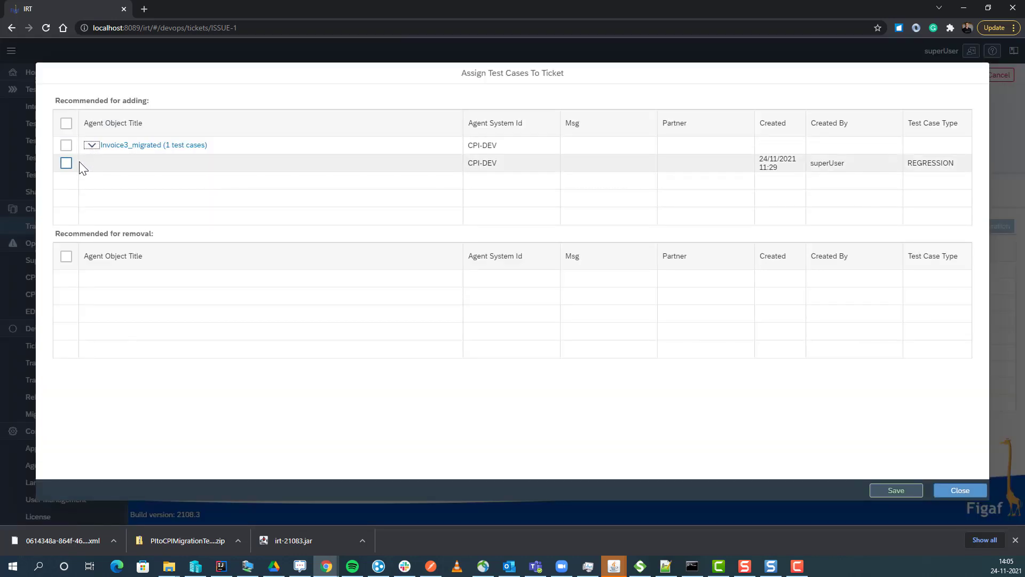
{"action": "left_click", "coordinate": [66, 163]}
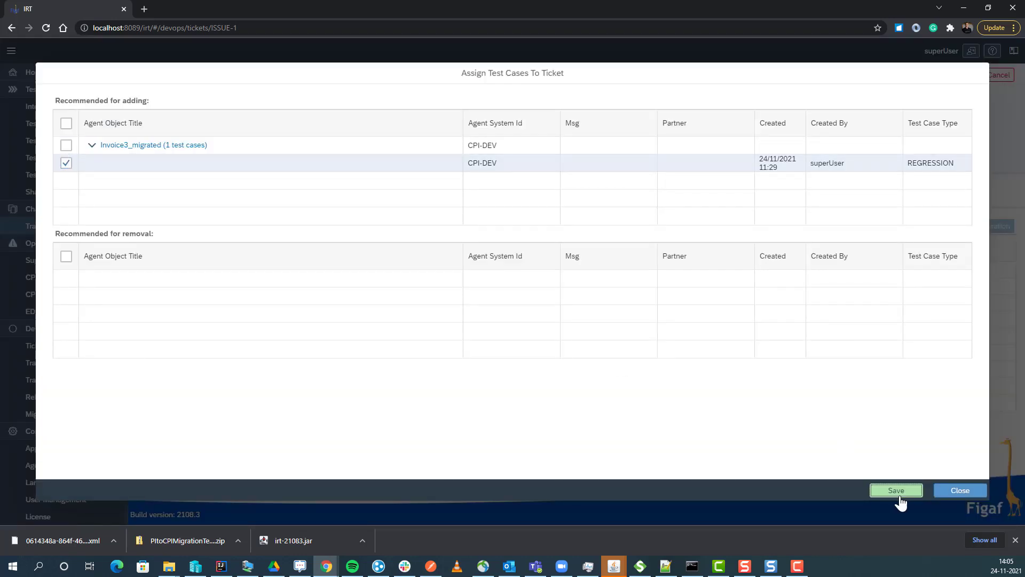
{"action": "left_click", "coordinate": [896, 490]}
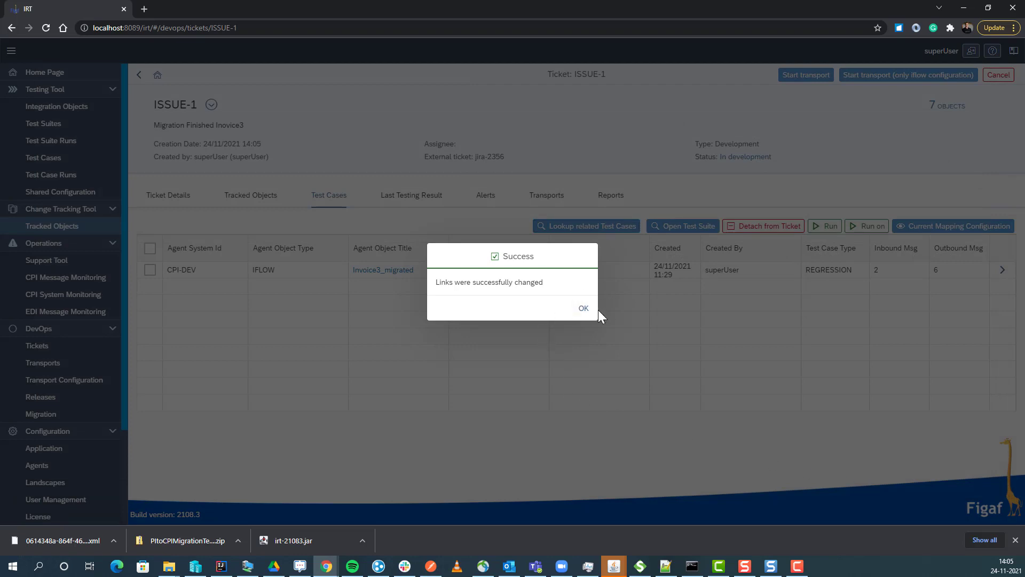
{"action": "left_click", "coordinate": [583, 307]}
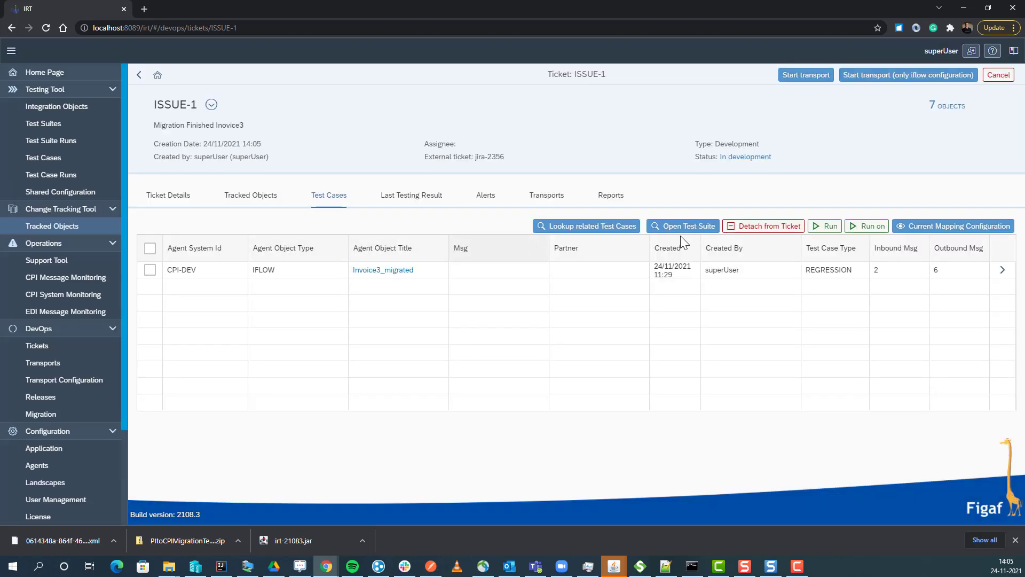
Run the ticket's test case on CPI-DEV and check the last testing result.
{"action": "left_click", "coordinate": [871, 226]}
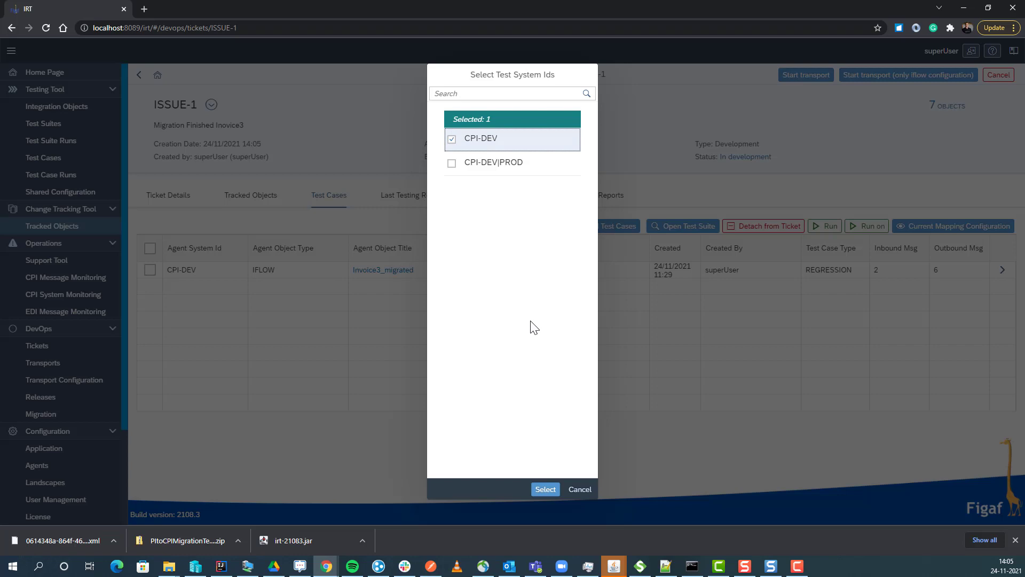
{"action": "left_click", "coordinate": [545, 488]}
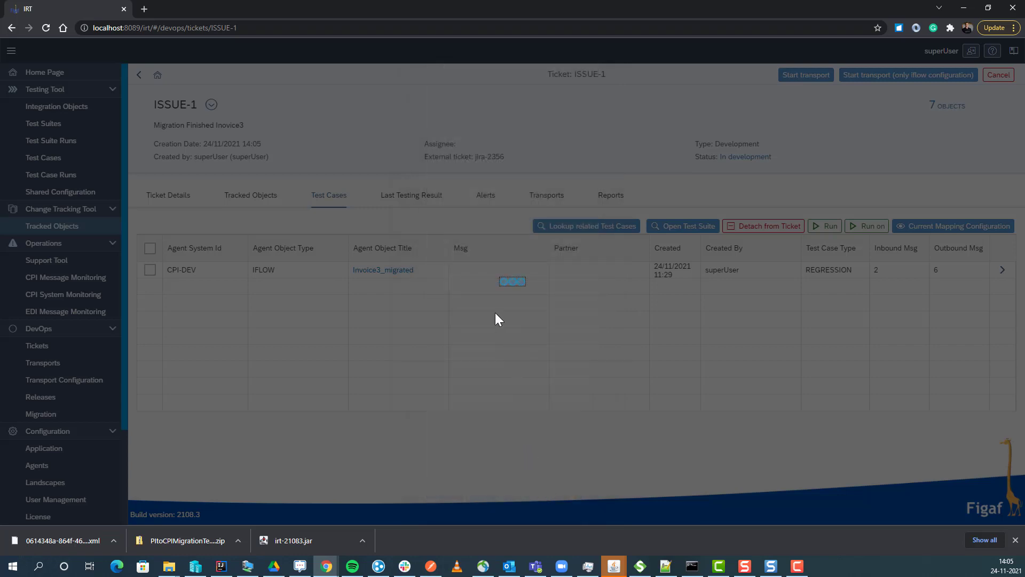
{"action": "mouse_move", "coordinate": [513, 280]}
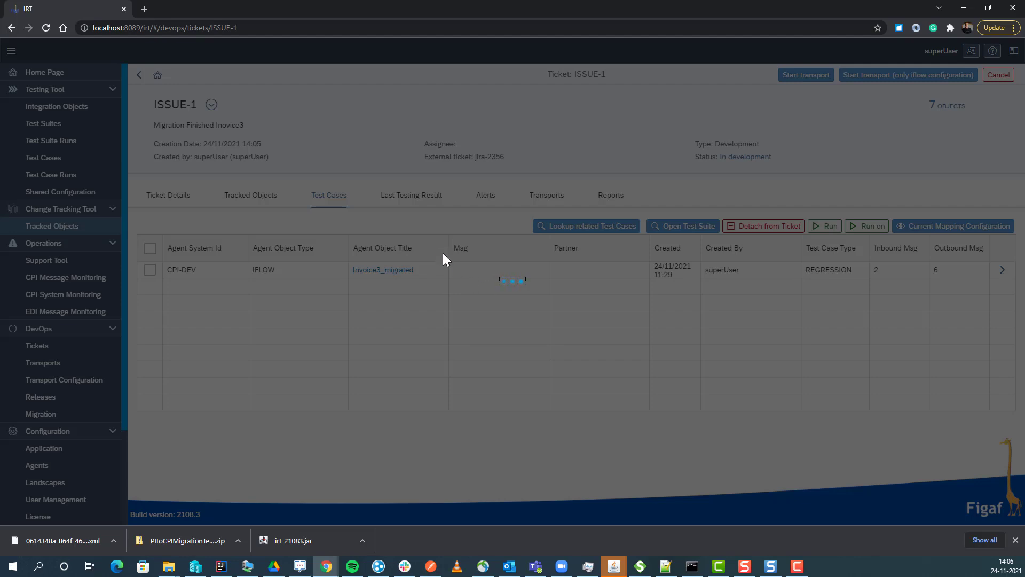
{"action": "mouse_move", "coordinate": [422, 198]}
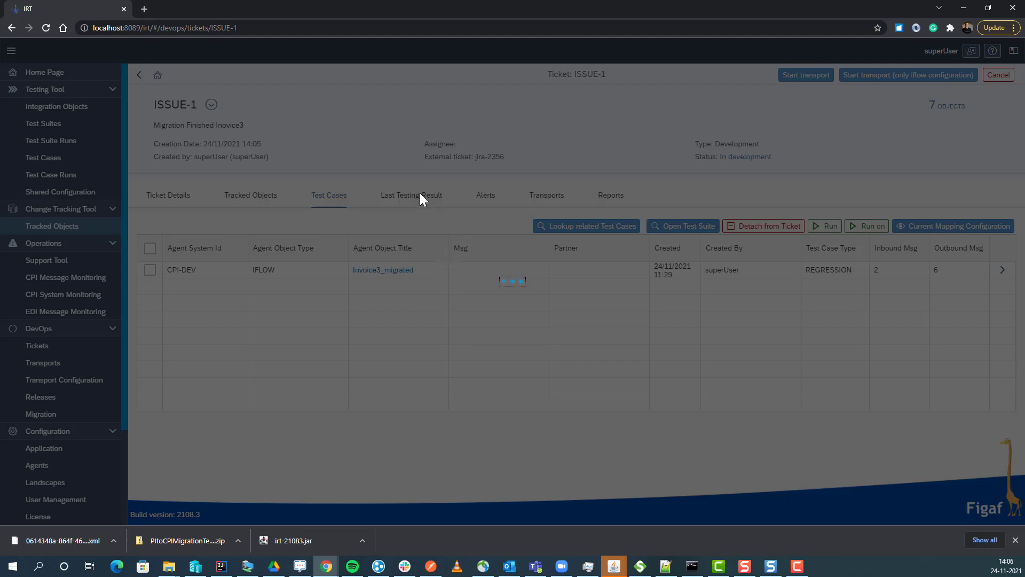
{"action": "mouse_move", "coordinate": [393, 200]}
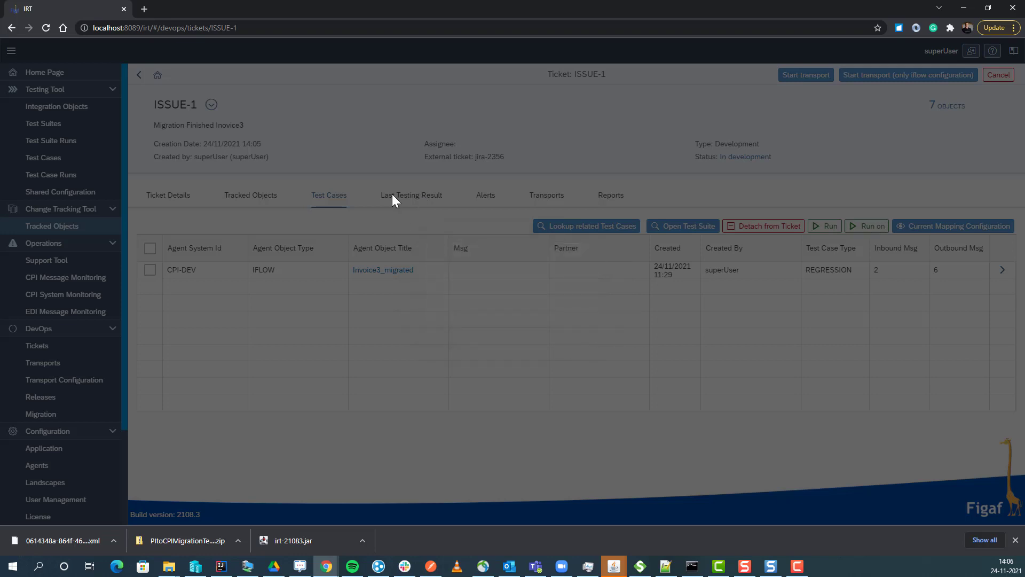
{"action": "left_click", "coordinate": [410, 194]}
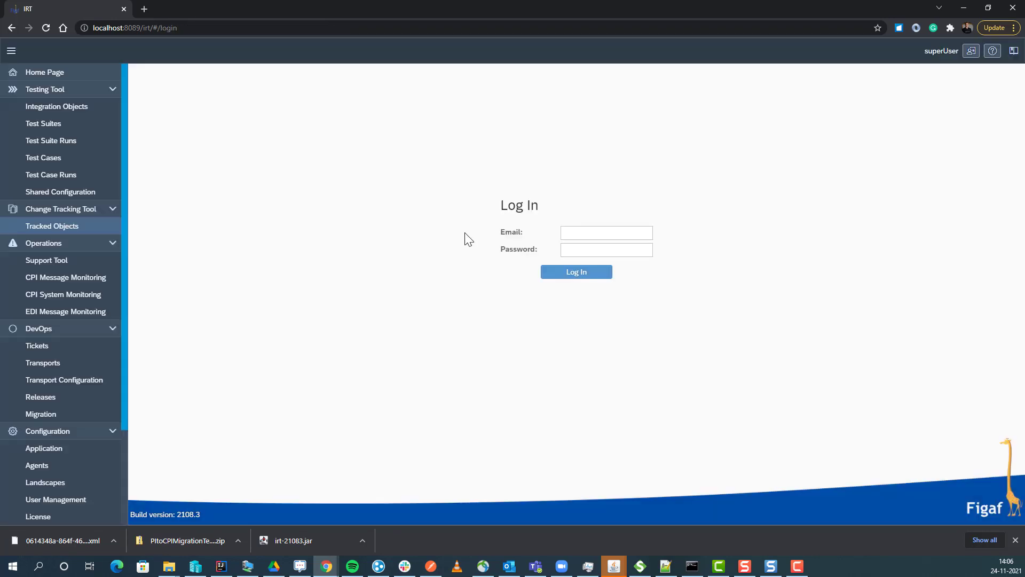
Sign back in as superuser to reach the Home page with the CPI-DEV landscapes.
{"action": "left_click", "coordinate": [605, 232]}
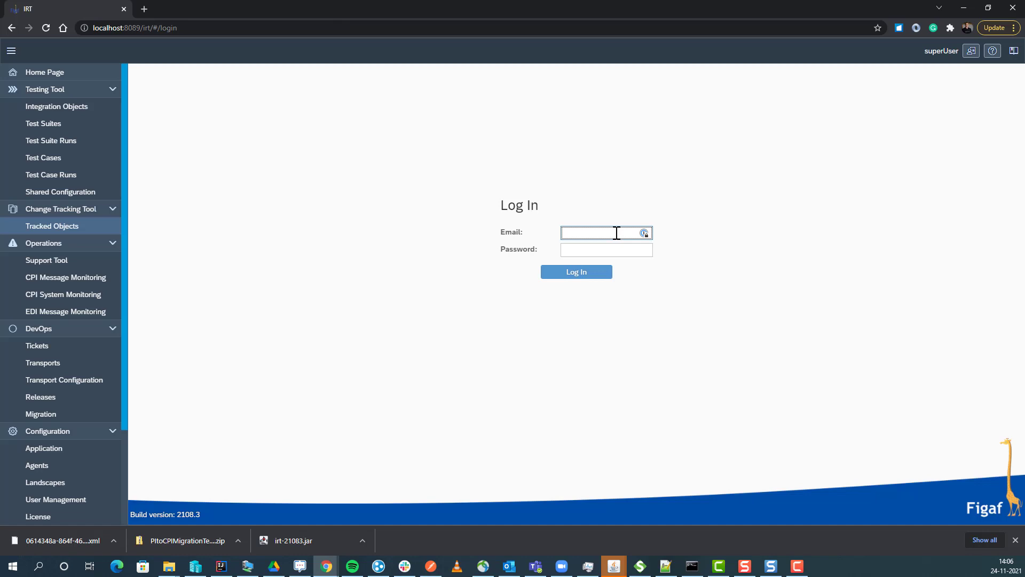
{"action": "type", "text": "superuser"}
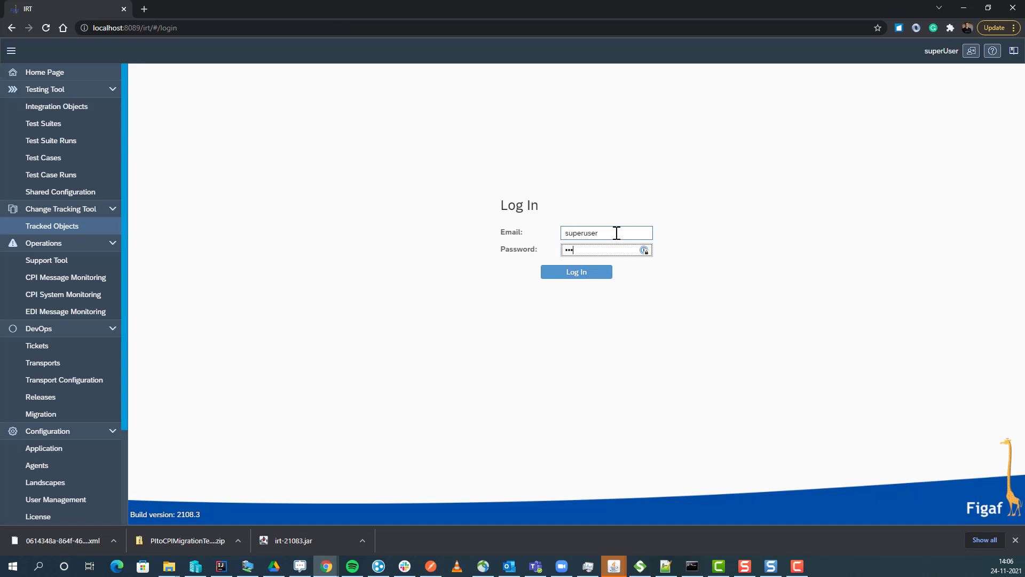
{"action": "left_click", "coordinate": [575, 271]}
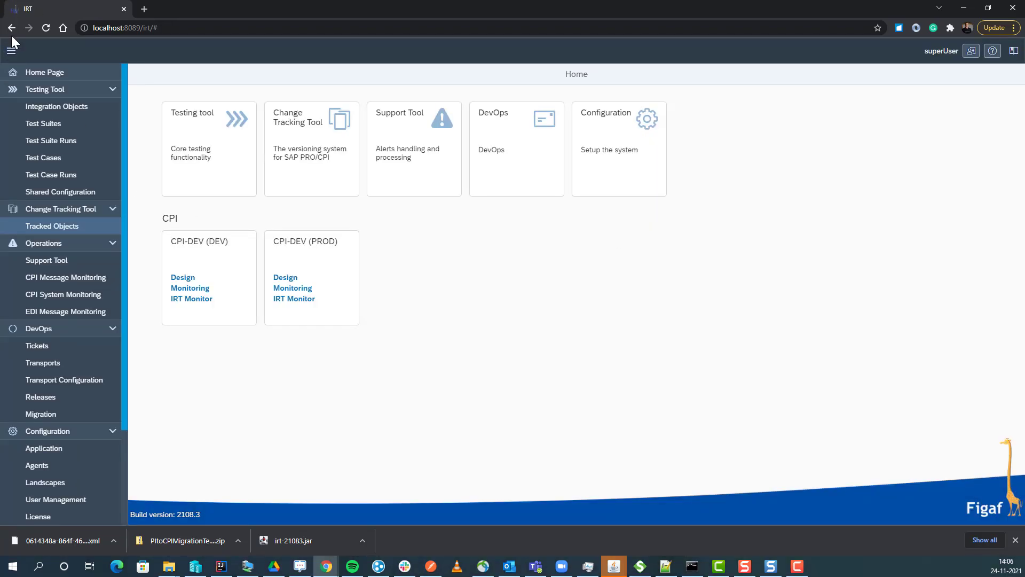
Return to the Invoice3_migrated test run and refresh its Results.
{"action": "left_click", "coordinate": [29, 27]}
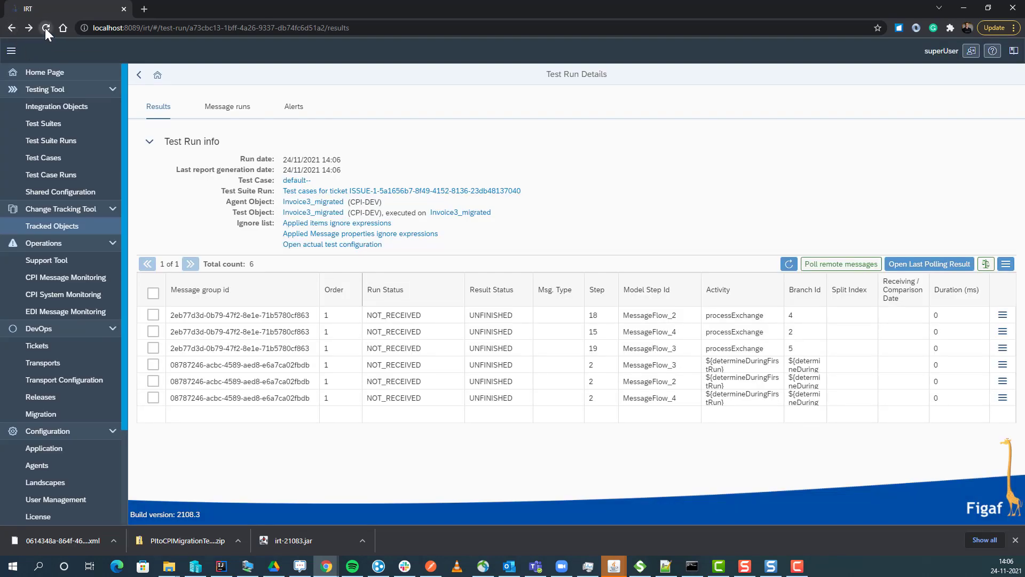
{"action": "left_click", "coordinate": [46, 28]}
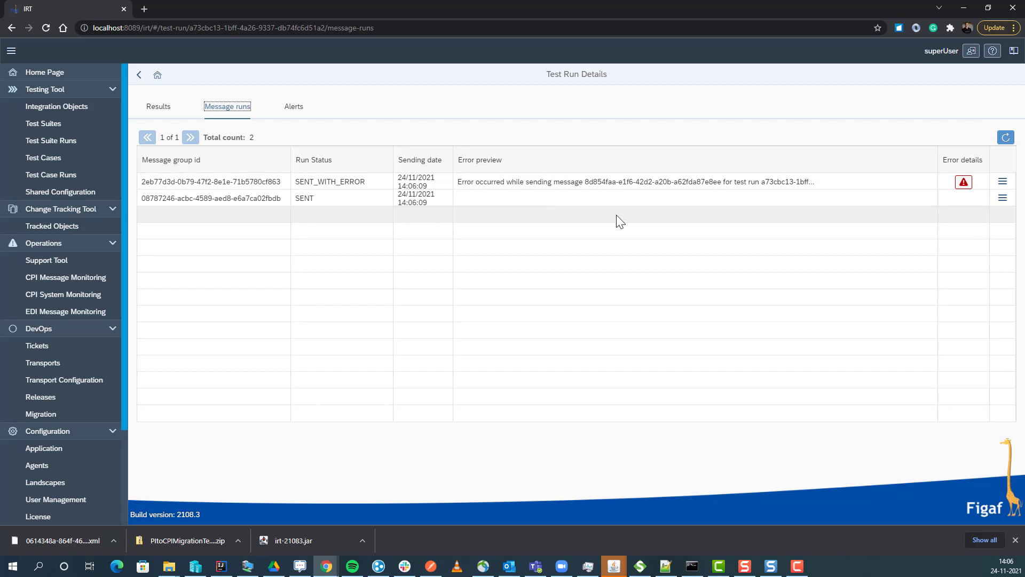
{"action": "left_click", "coordinate": [158, 106]}
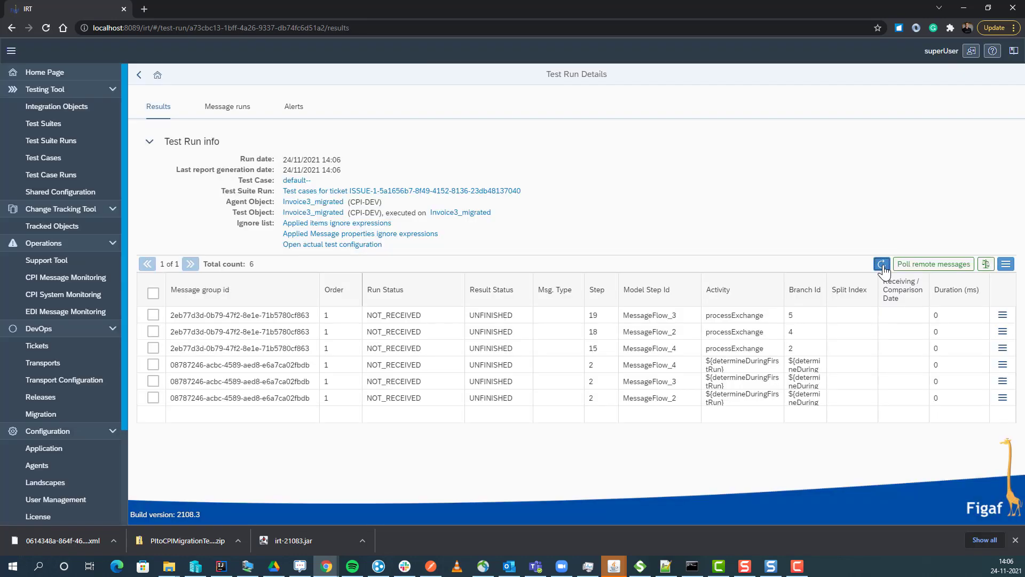
{"action": "left_click", "coordinate": [880, 264]}
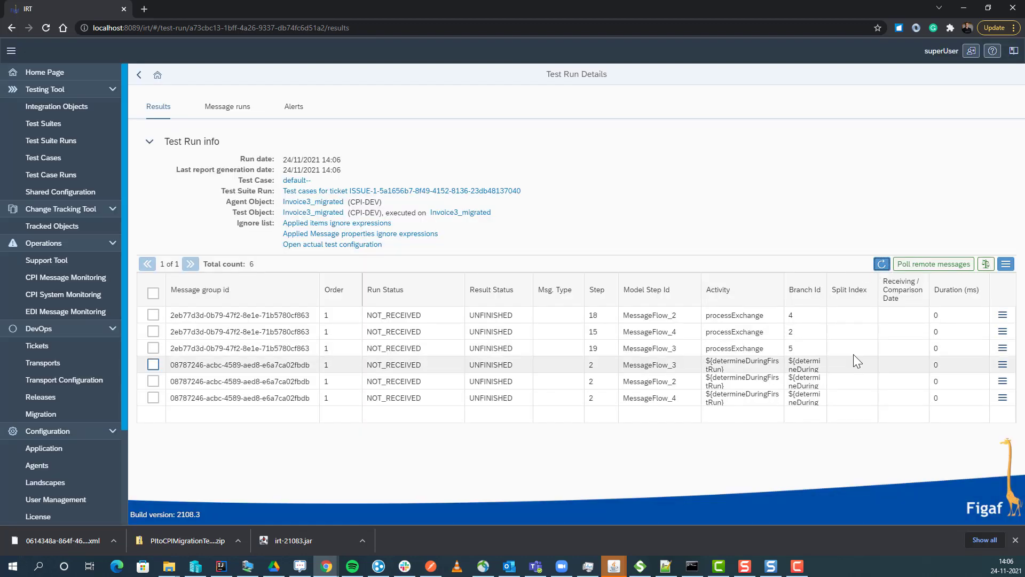
Review the Message runs, then navigate back to the Home page.
{"action": "left_click", "coordinate": [228, 106]}
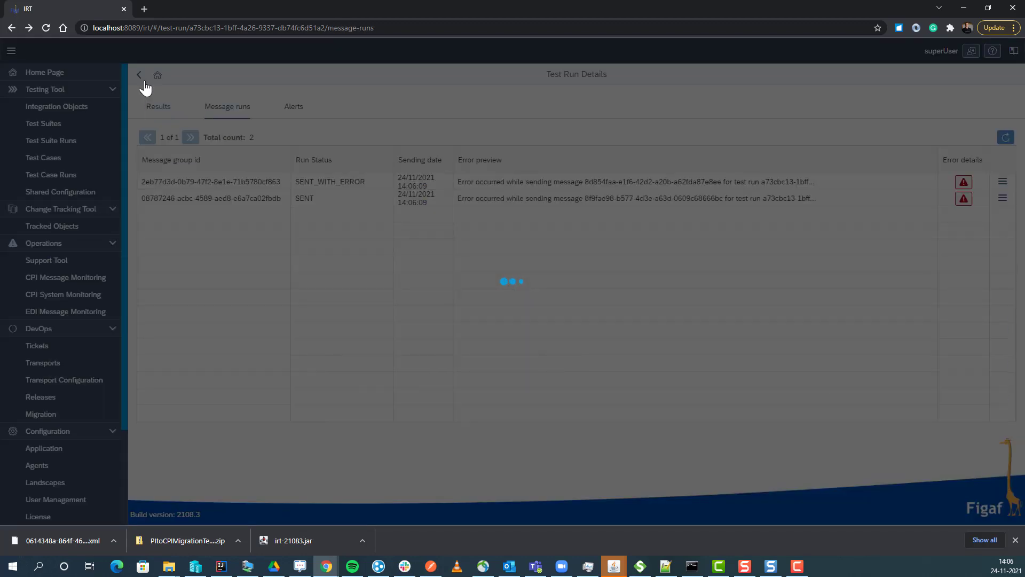
{"action": "left_click", "coordinate": [138, 75]}
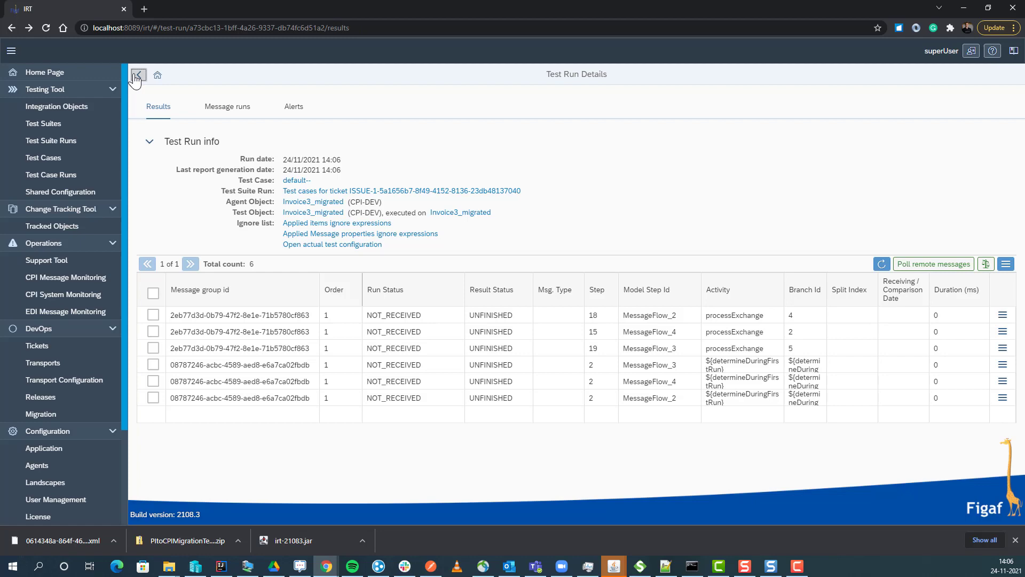
{"action": "left_click", "coordinate": [138, 75]}
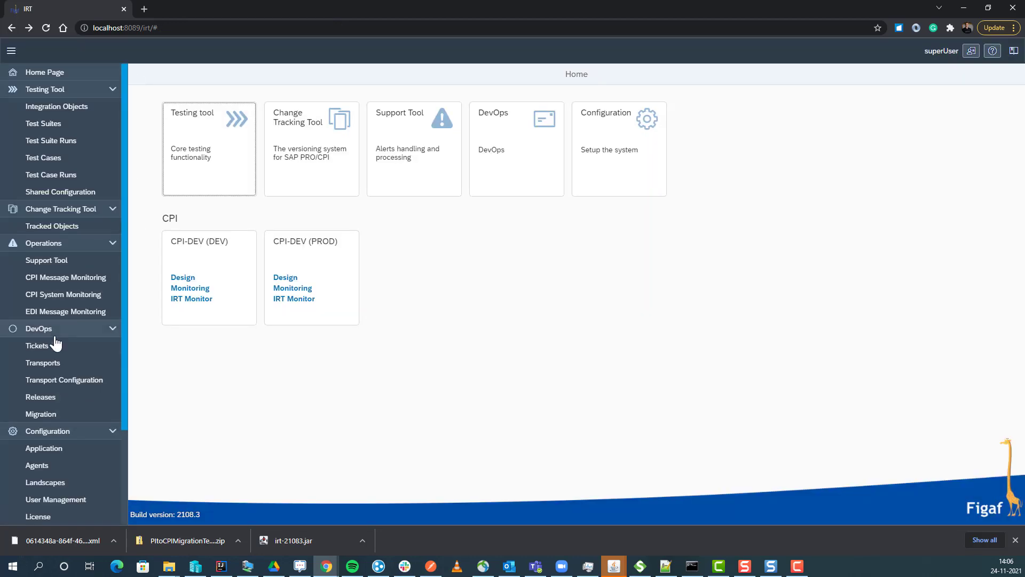
Open ticket ISSUE-1 and review its Last Testing Result, Alerts and Transports.
{"action": "left_click", "coordinate": [37, 345]}
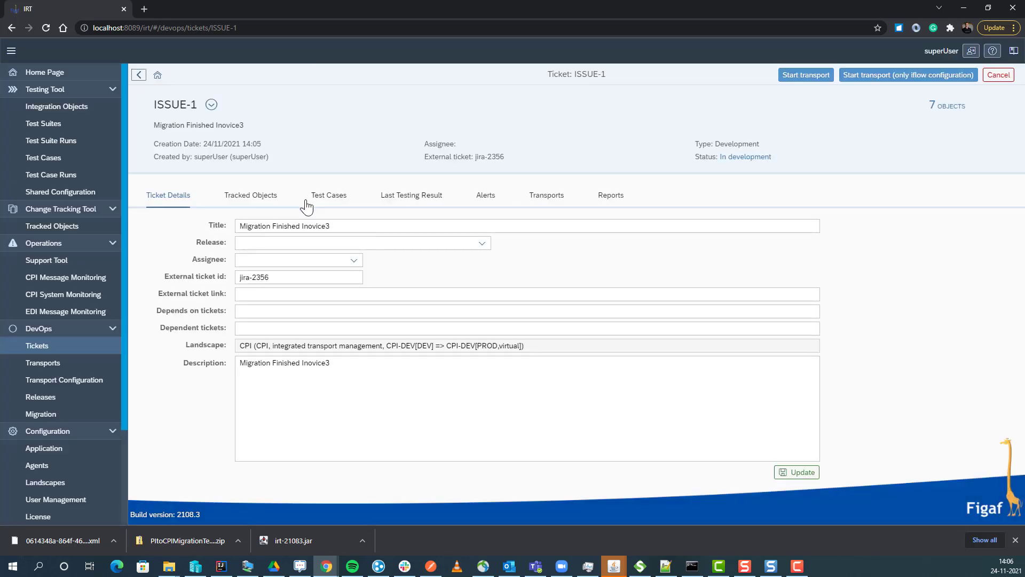
{"action": "left_click", "coordinate": [411, 194]}
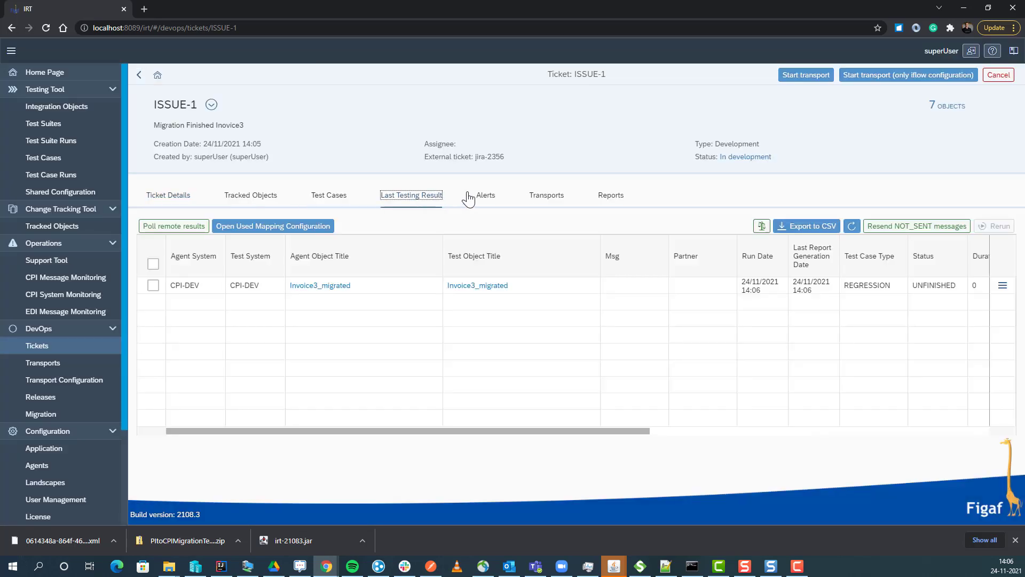
{"action": "left_click", "coordinate": [485, 195]}
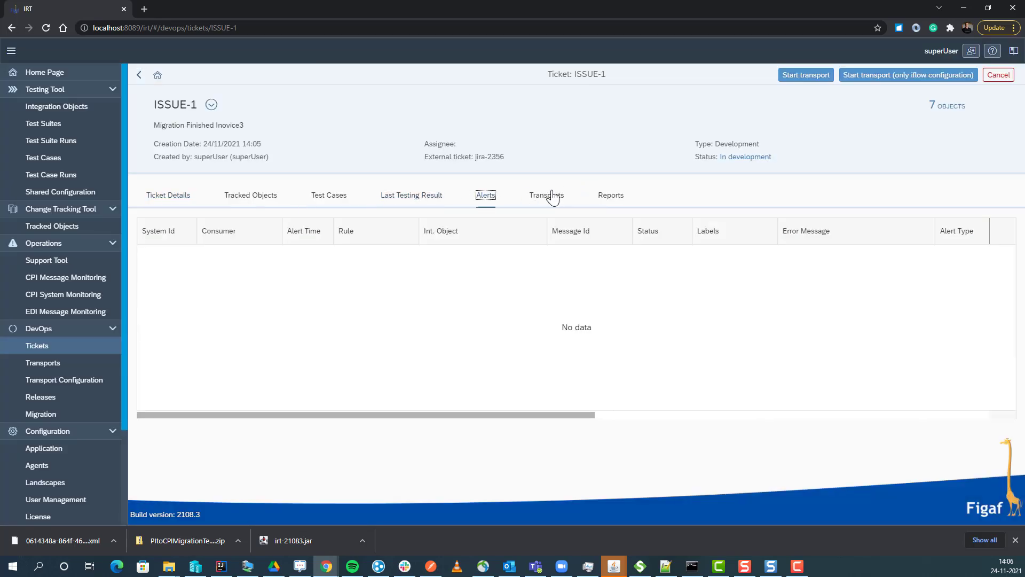
{"action": "left_click", "coordinate": [545, 194]}
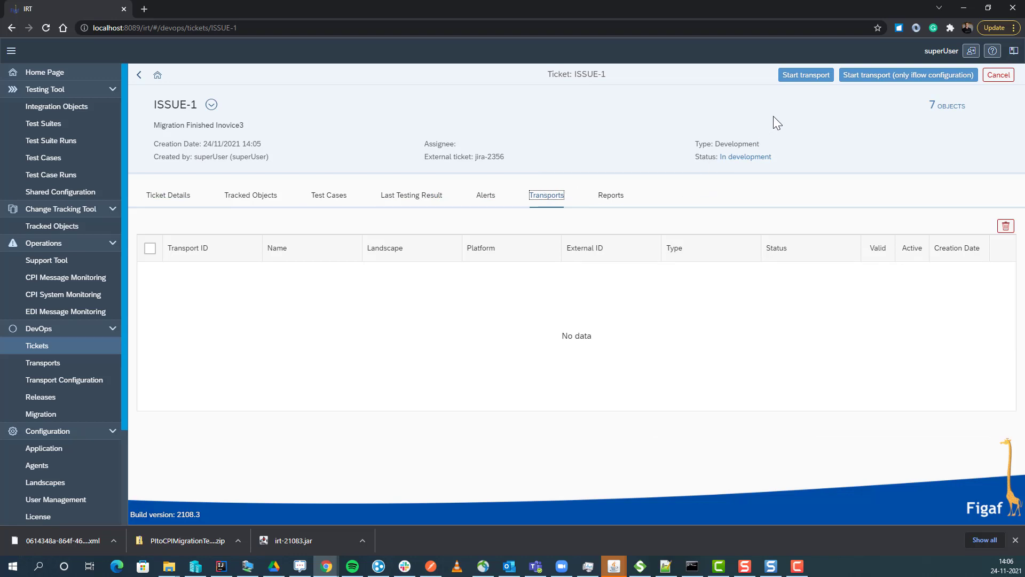
{"action": "mouse_move", "coordinate": [805, 75]}
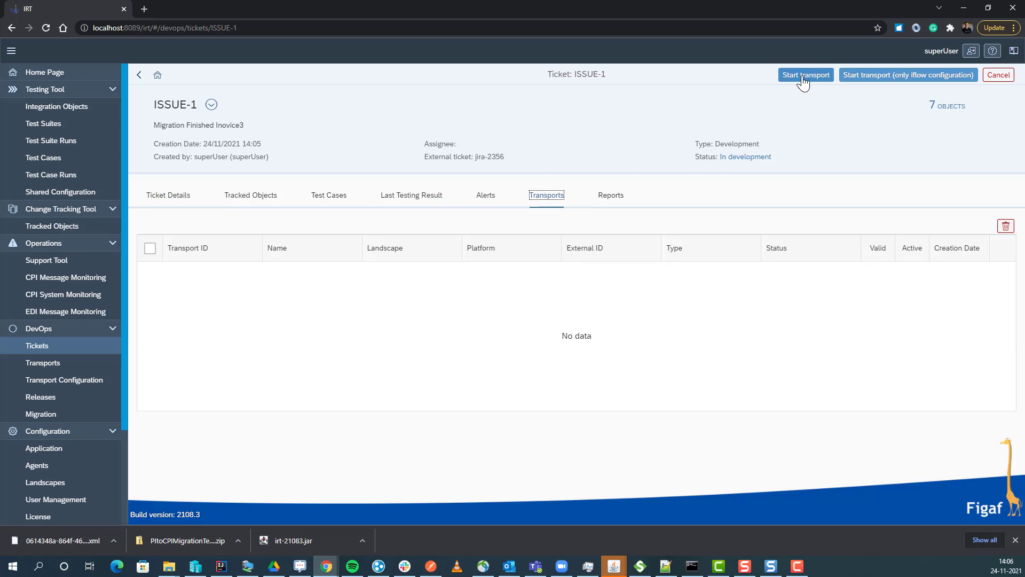
Start the transport for ISSUE-1 and refresh its progress until the configuration appears.
{"action": "left_click", "coordinate": [805, 75]}
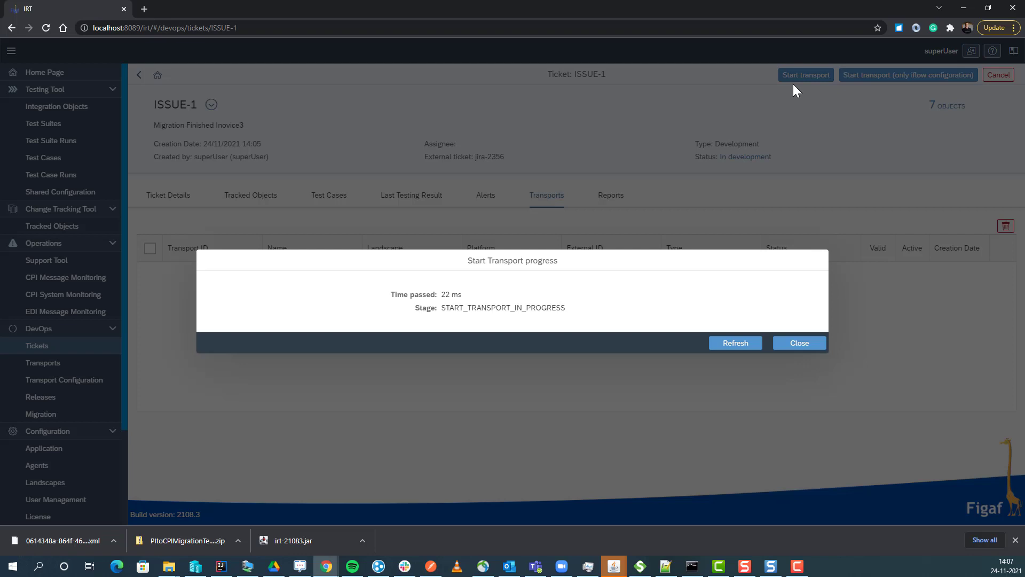
{"action": "left_click", "coordinate": [735, 343]}
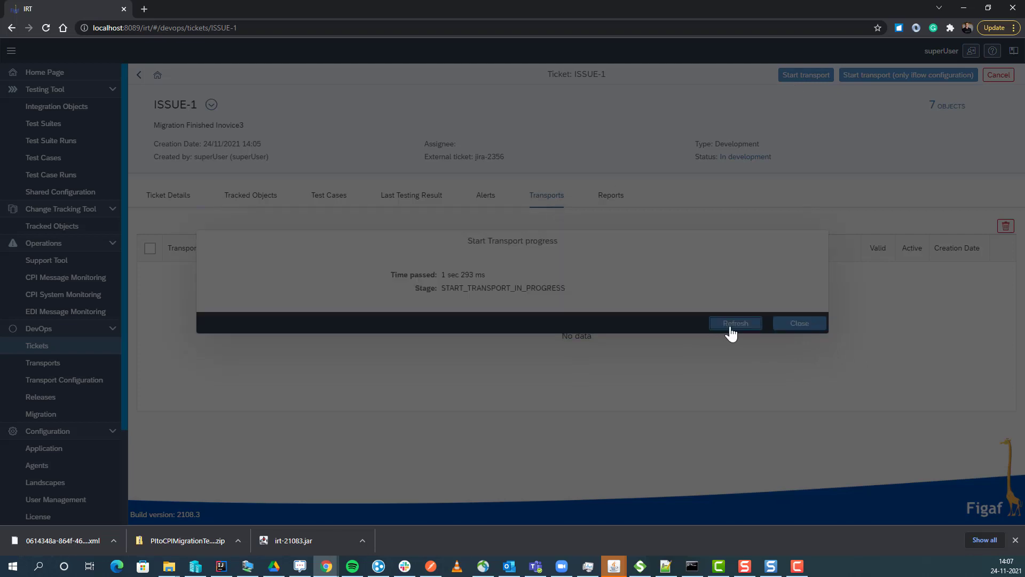
{"action": "left_click", "coordinate": [735, 322]}
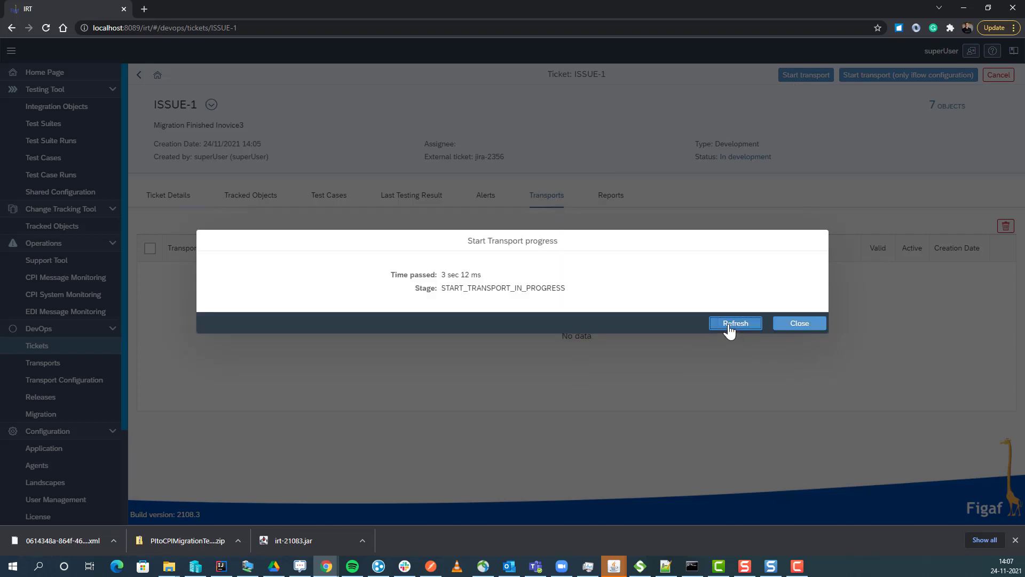
{"action": "left_click", "coordinate": [734, 322]}
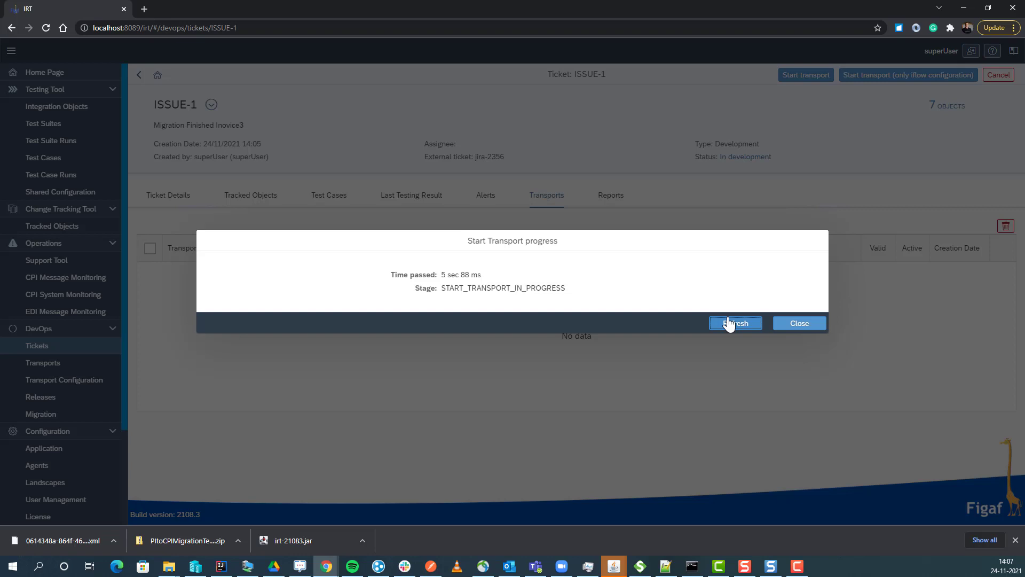
{"action": "left_click", "coordinate": [735, 322]}
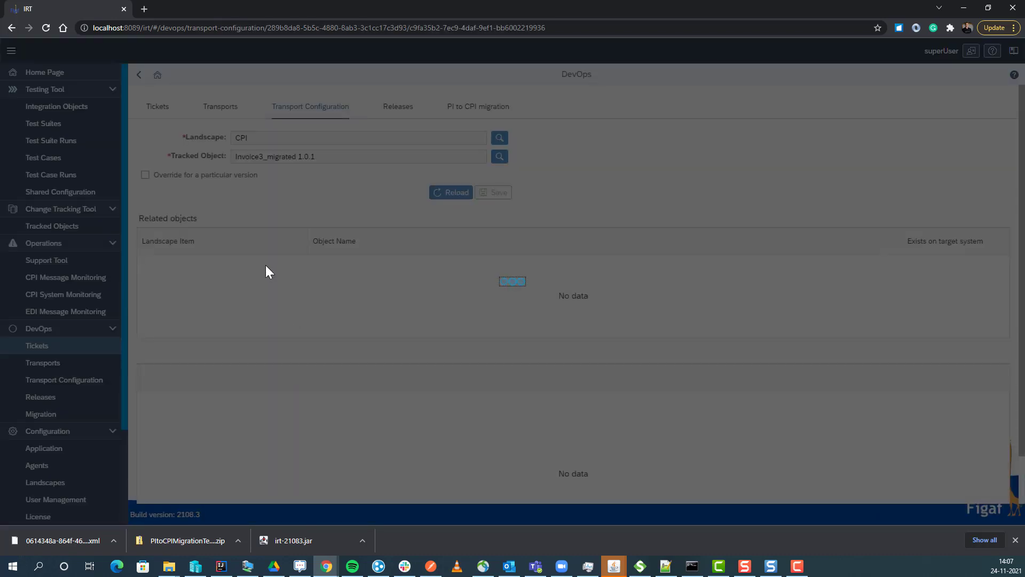
Give PROD its own REST_URL ending demourlprd and FTP_PASSWORD as User Credentials APPMEMBERSITE_USER2.
{"action": "left_click", "coordinate": [451, 192]}
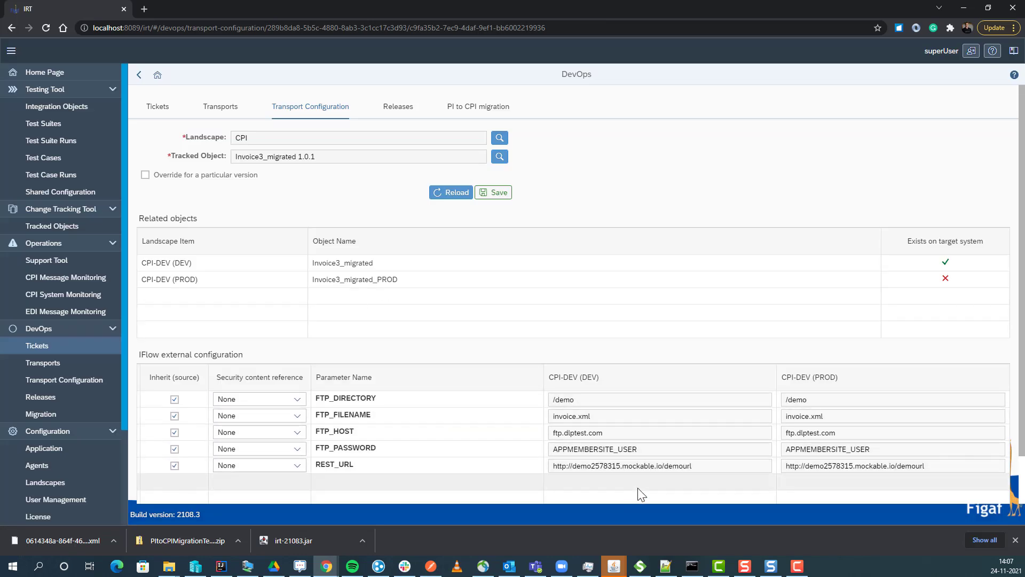
{"action": "mouse_move", "coordinate": [220, 487]}
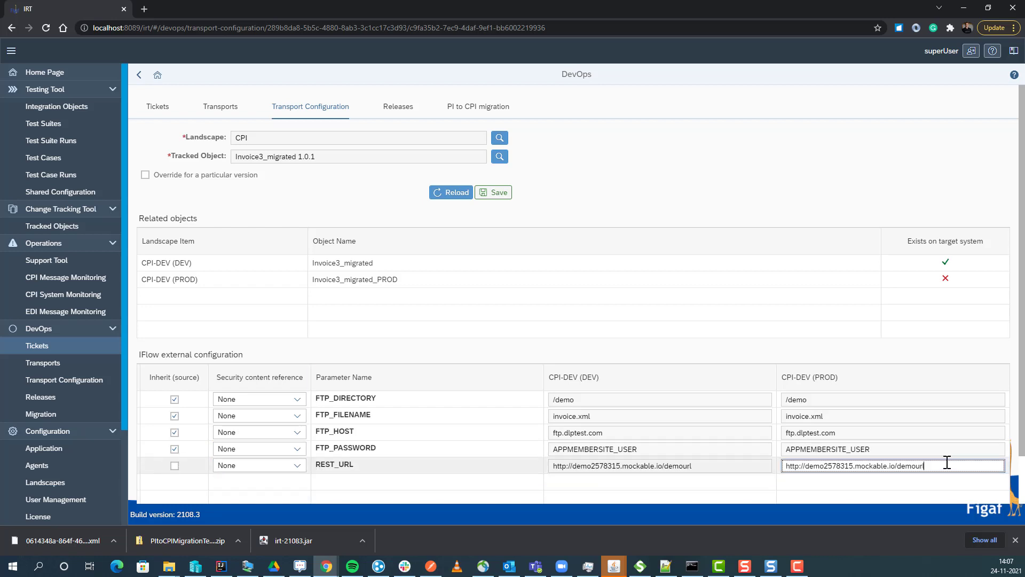
{"action": "type", "text": "prd"}
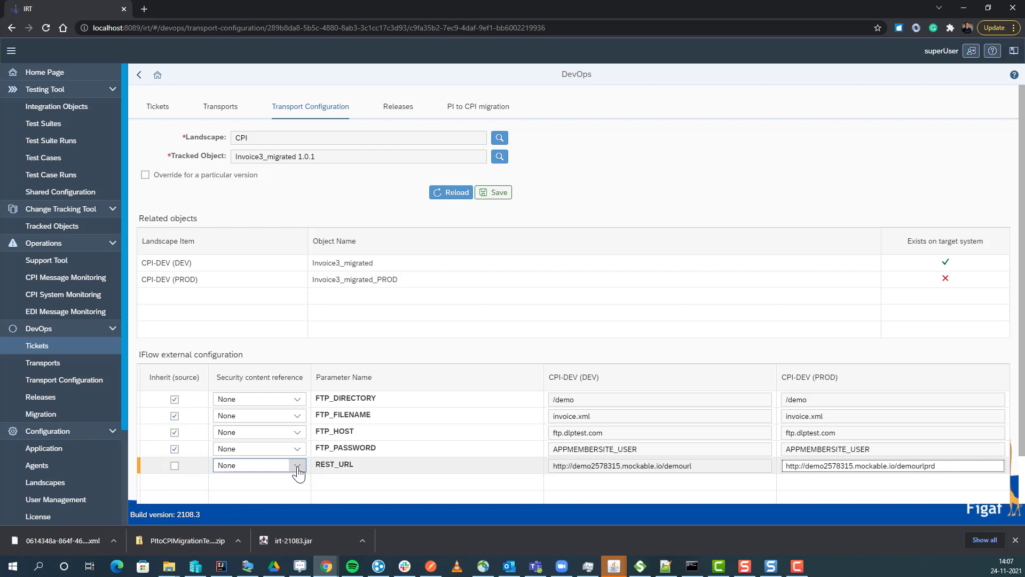
{"action": "left_click", "coordinate": [298, 447]}
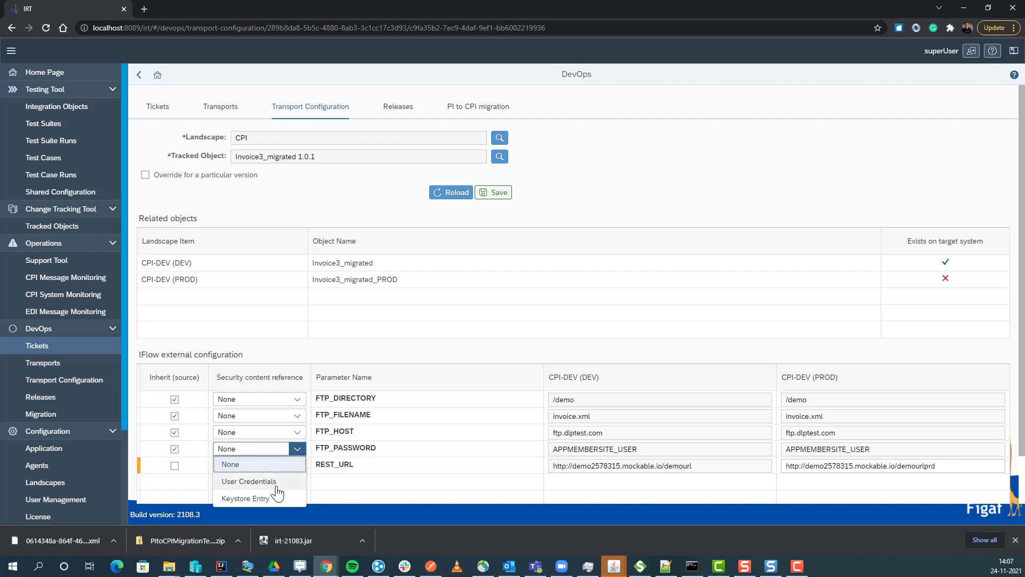
{"action": "left_click", "coordinate": [249, 480]}
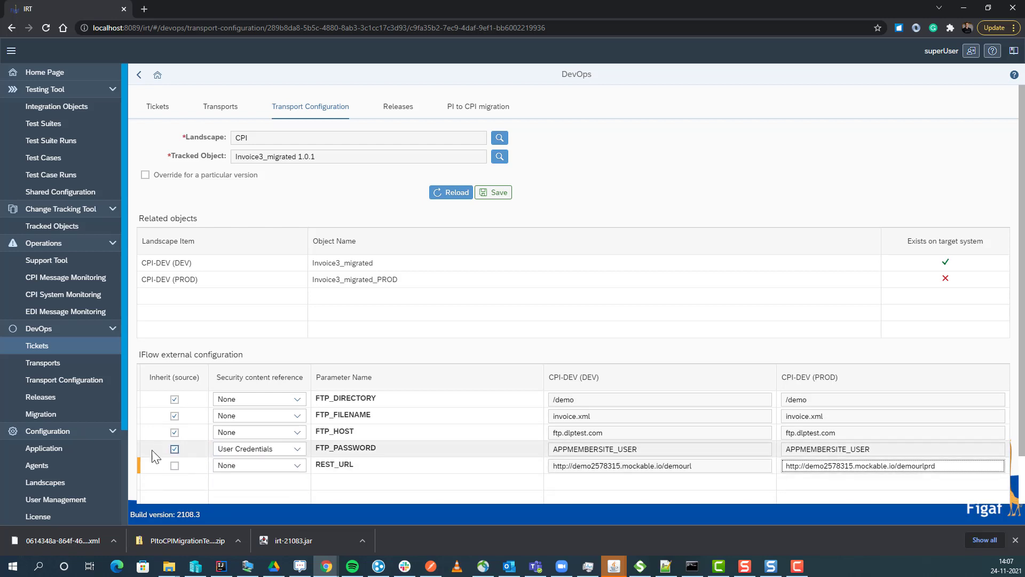
{"action": "type", "text": "2"}
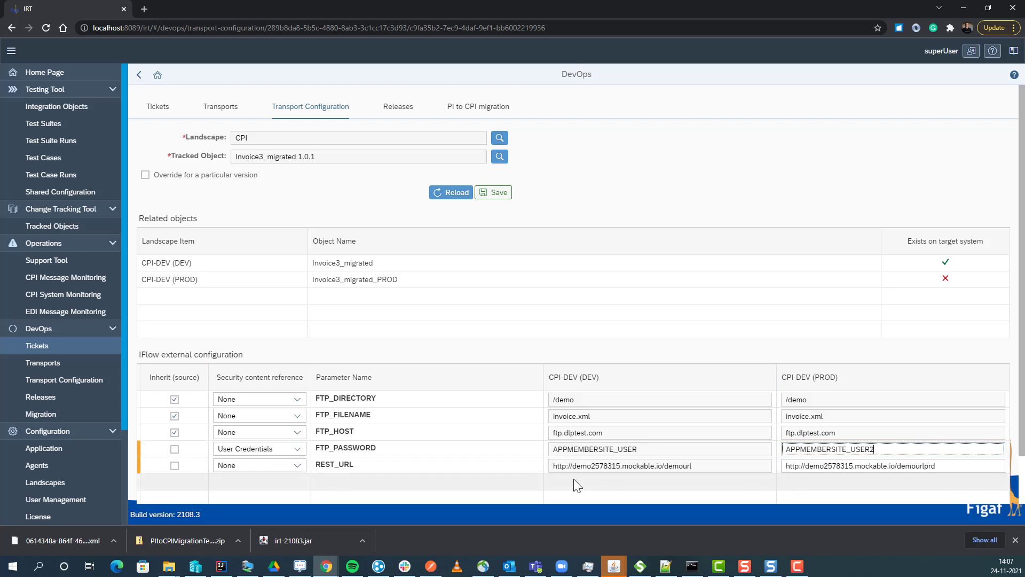
Save the Invoice3_migrated transport configuration and confirm.
{"action": "left_click", "coordinate": [497, 193]}
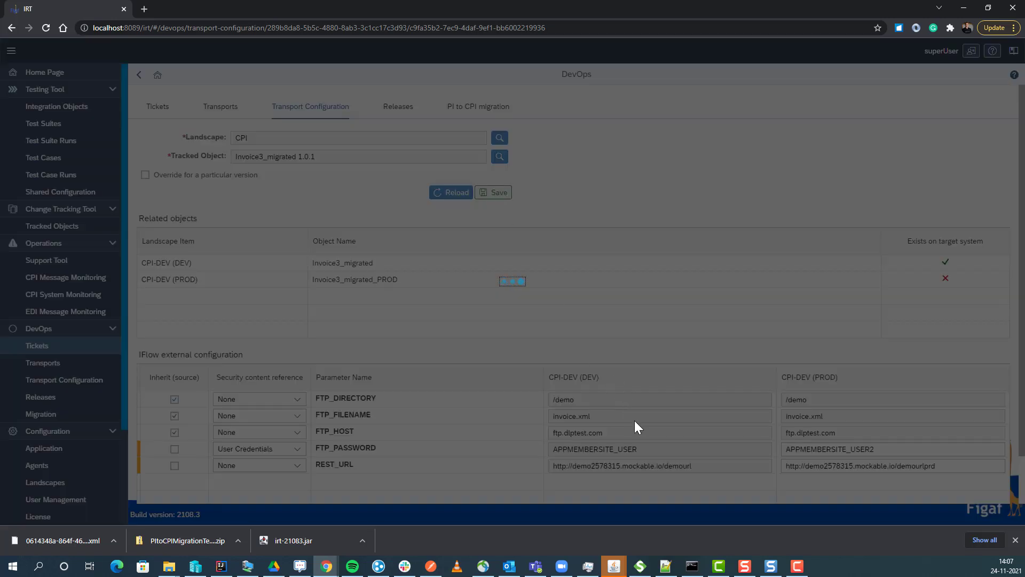
{"action": "left_click", "coordinate": [492, 192]}
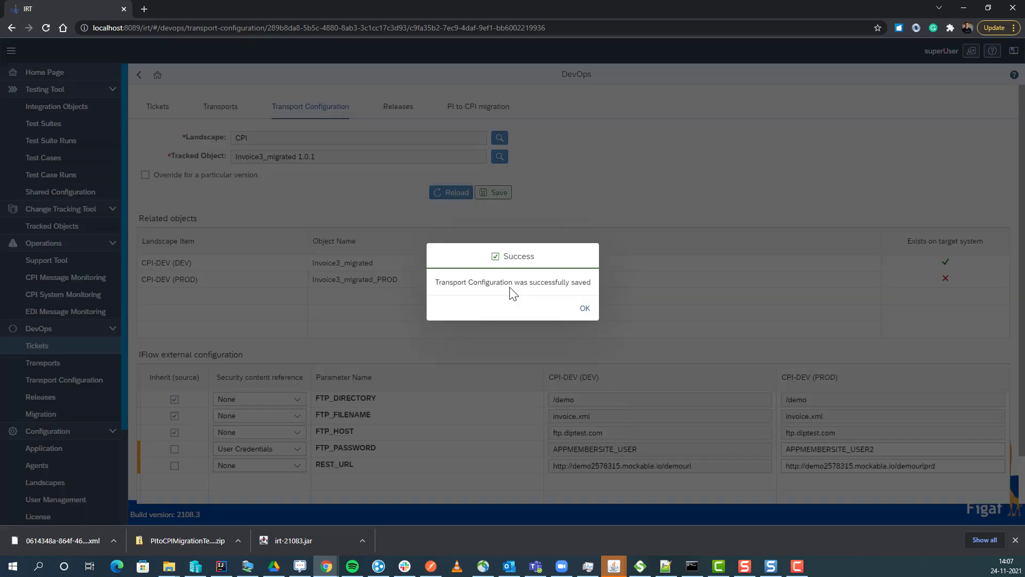
{"action": "left_click", "coordinate": [584, 308]}
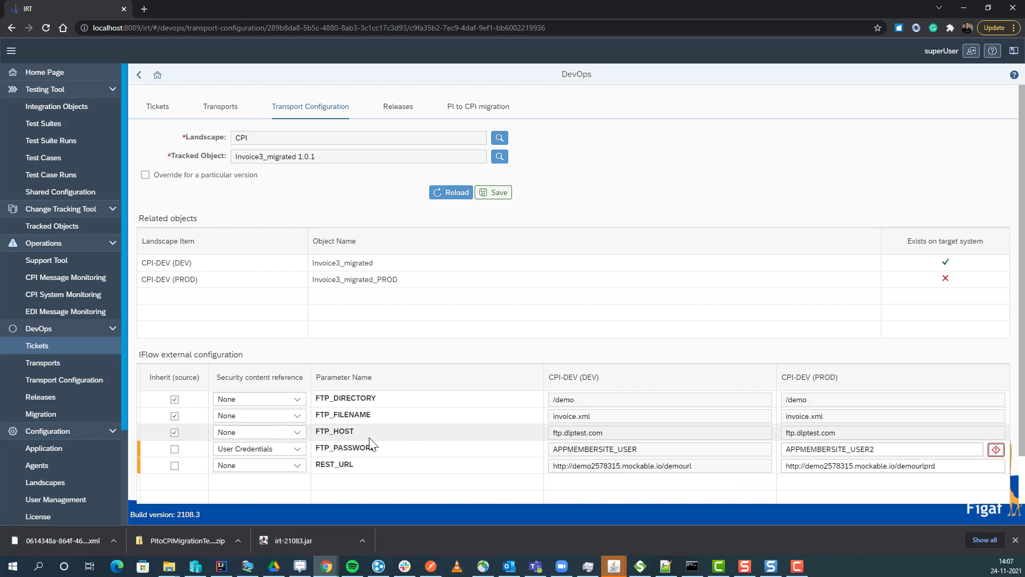
Edit the PROD FTP_PASSWORD value, save again and return to TRANSPORT-1 details.
{"action": "left_click", "coordinate": [884, 448]}
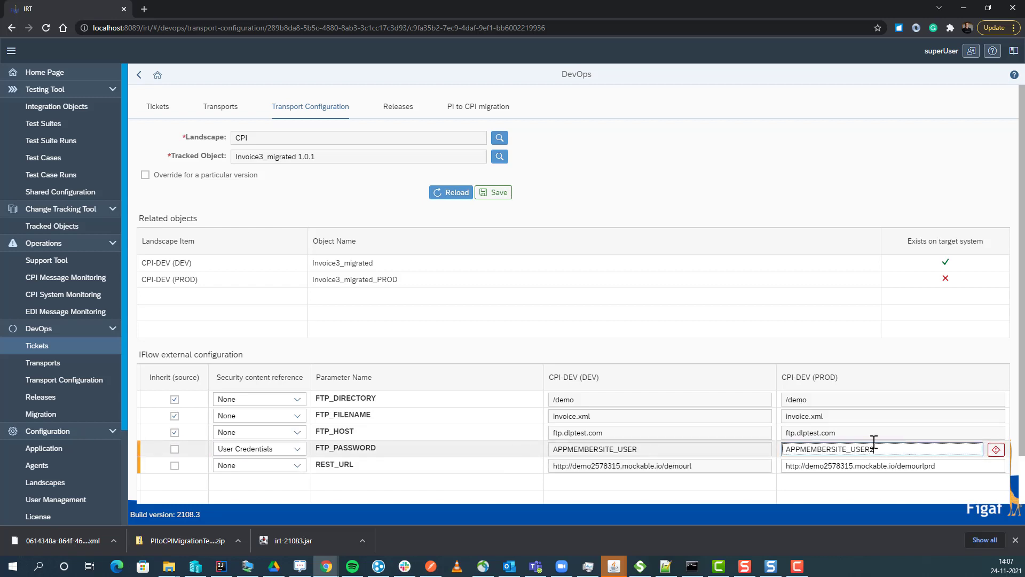
{"action": "left_click", "coordinate": [493, 191]}
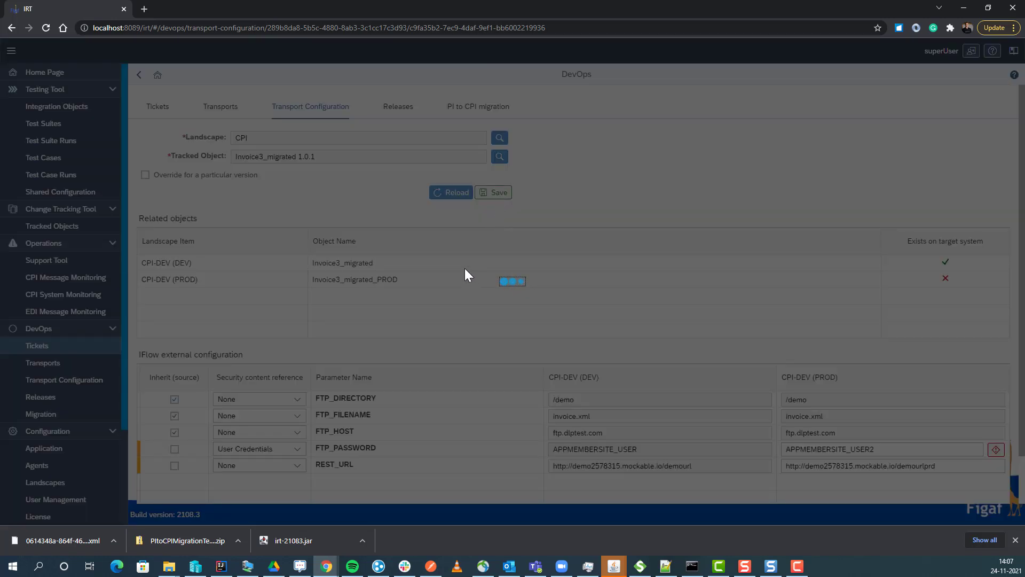
{"action": "left_click", "coordinate": [493, 191]}
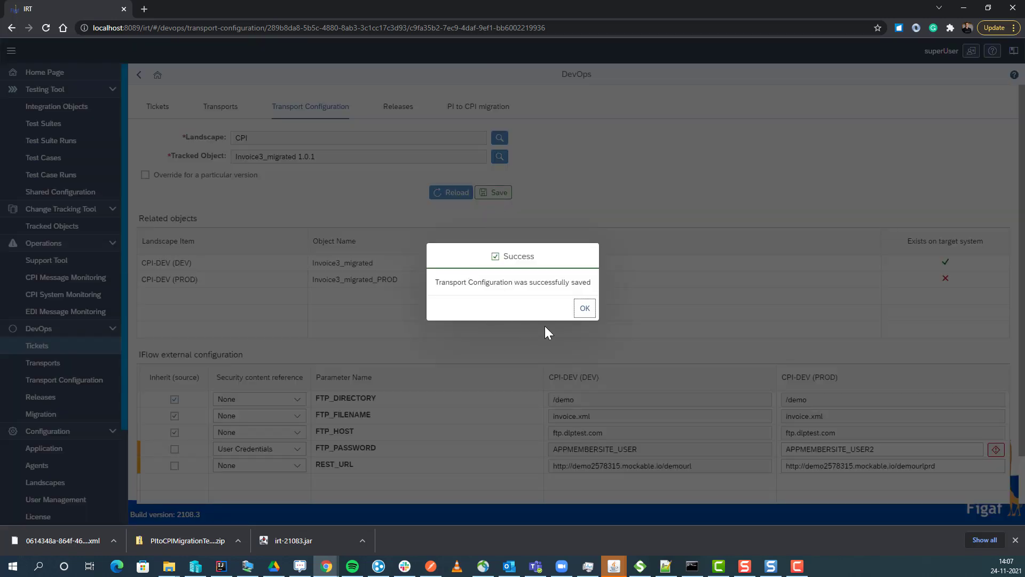
{"action": "left_click", "coordinate": [583, 308]}
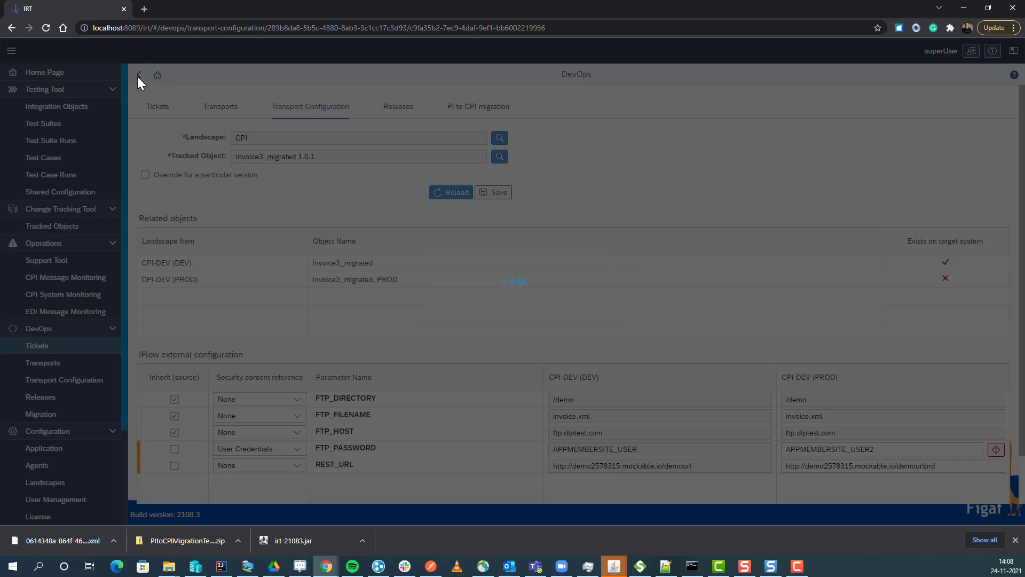
{"action": "left_click", "coordinate": [138, 75]}
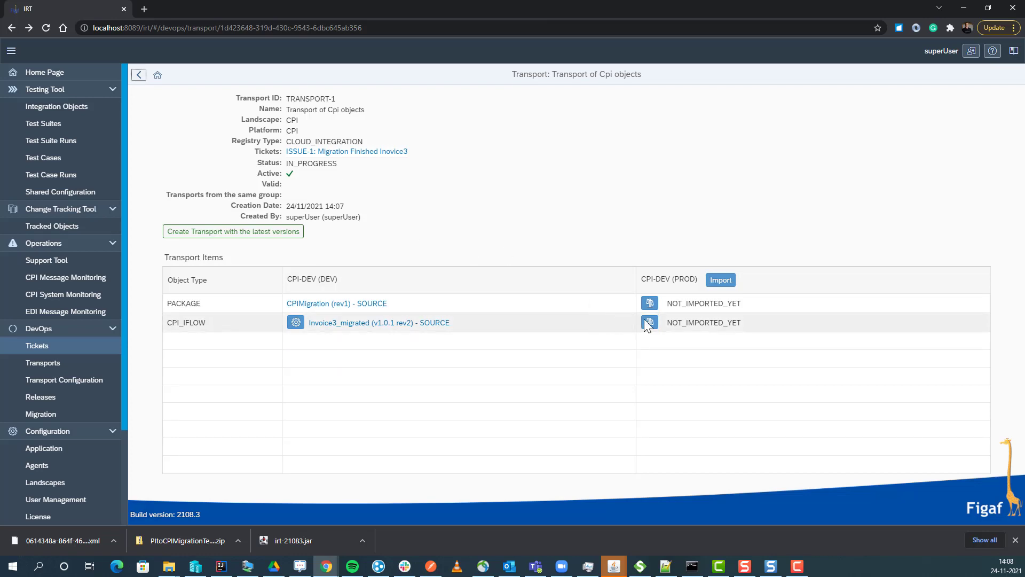
Import the tracked objects into PROD and refresh until package and iflow show IMPORTED_SUCCESSFULLY.
{"action": "left_click", "coordinate": [720, 280]}
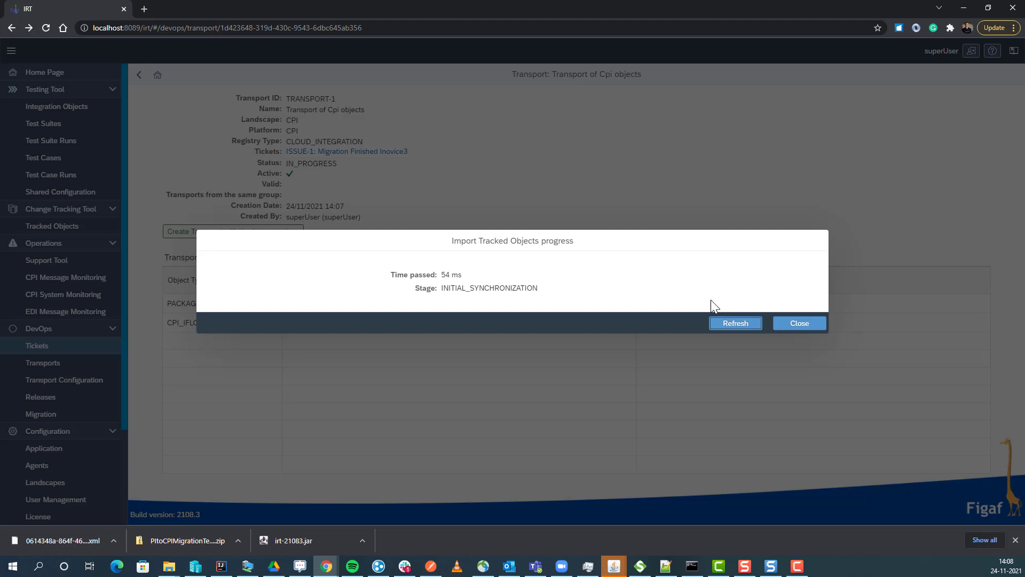
{"action": "mouse_move", "coordinate": [887, 93]}
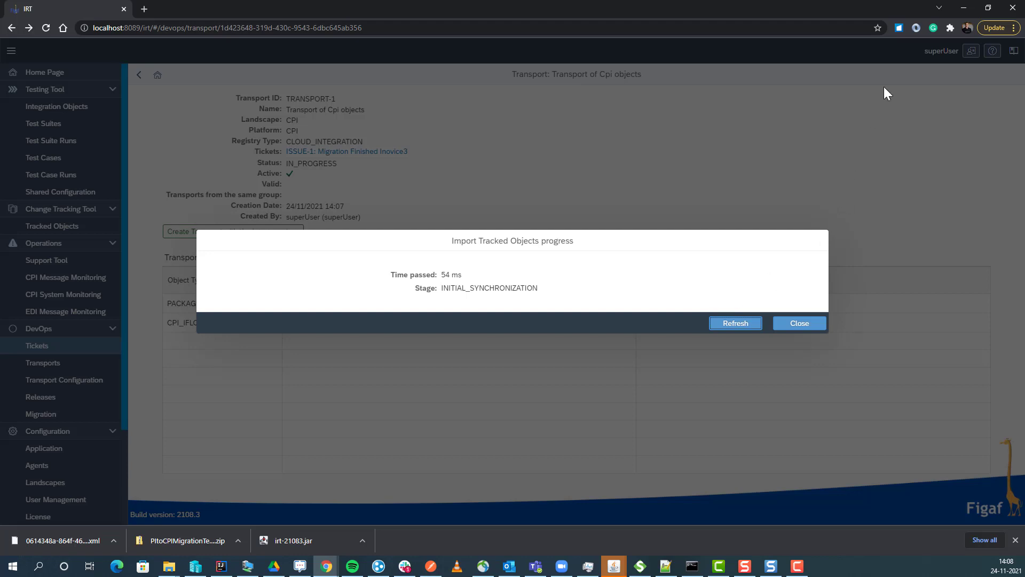
{"action": "left_click", "coordinate": [735, 322]}
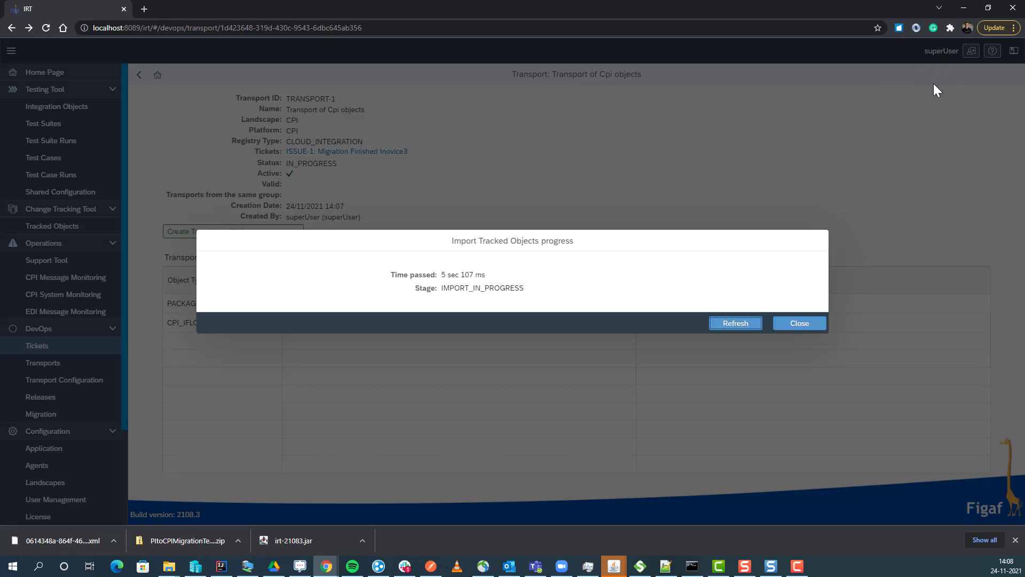
{"action": "mouse_move", "coordinate": [872, 142]}
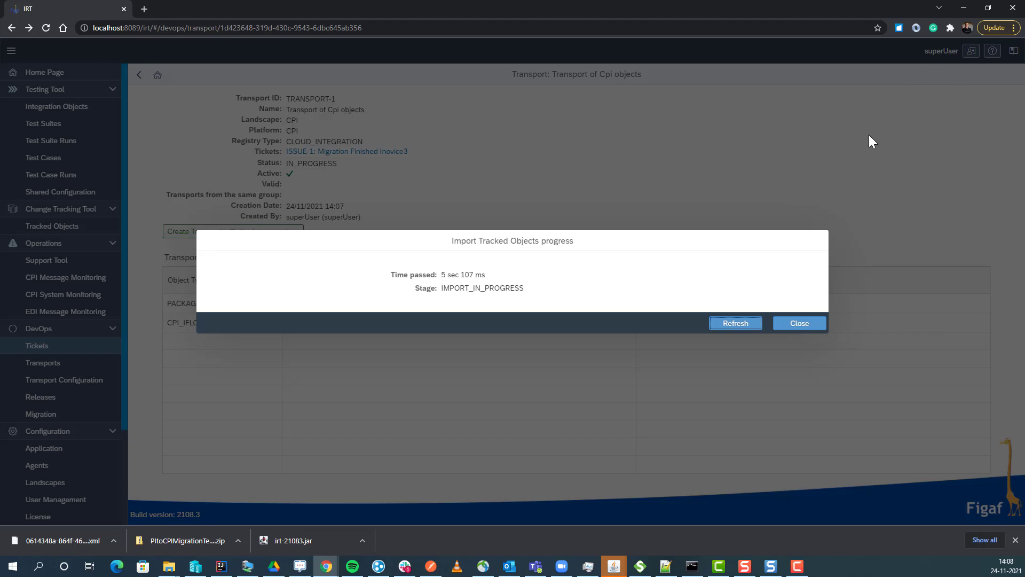
{"action": "left_click", "coordinate": [734, 322]}
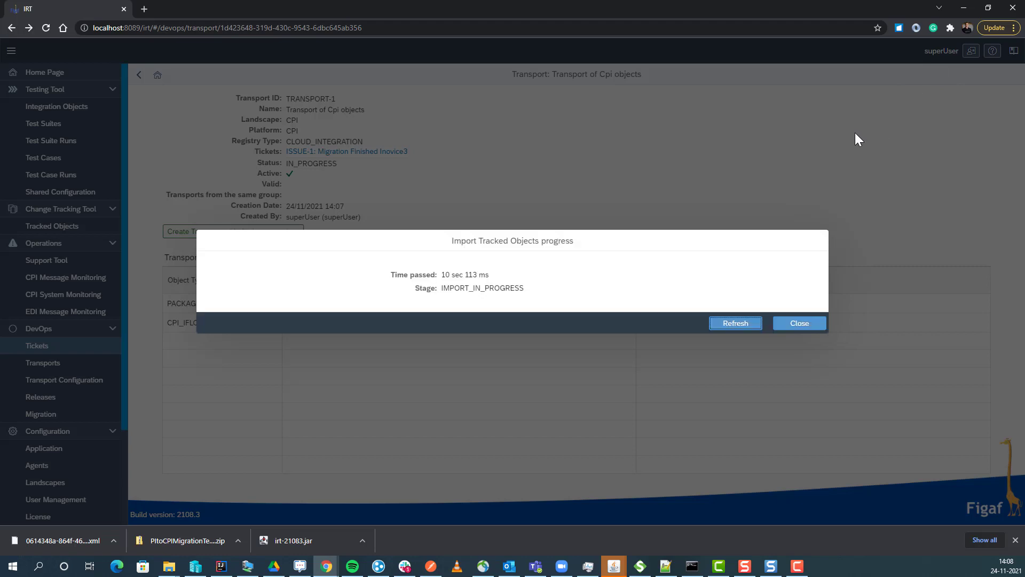
{"action": "left_click", "coordinate": [735, 322]}
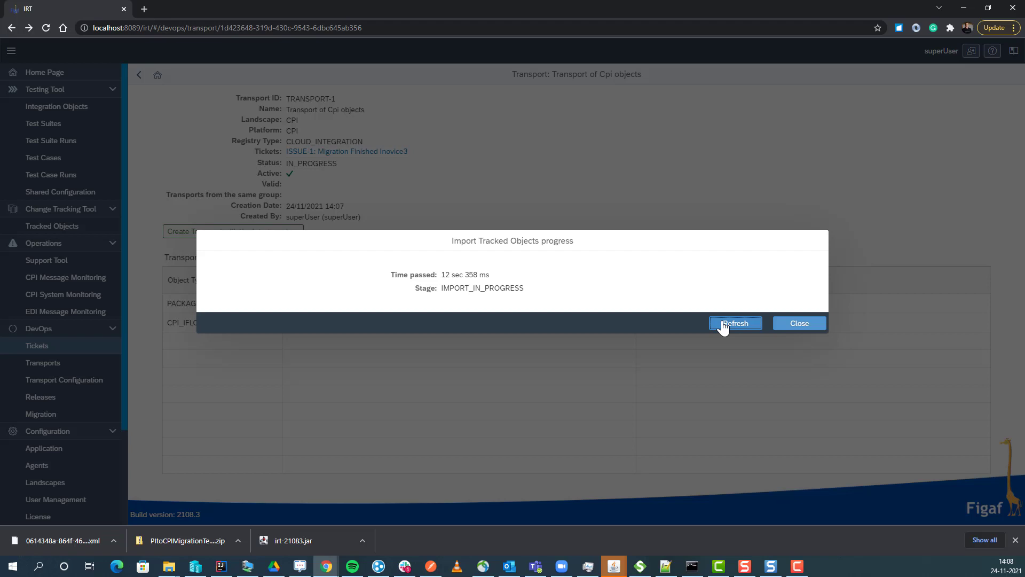
{"action": "left_click", "coordinate": [734, 323]}
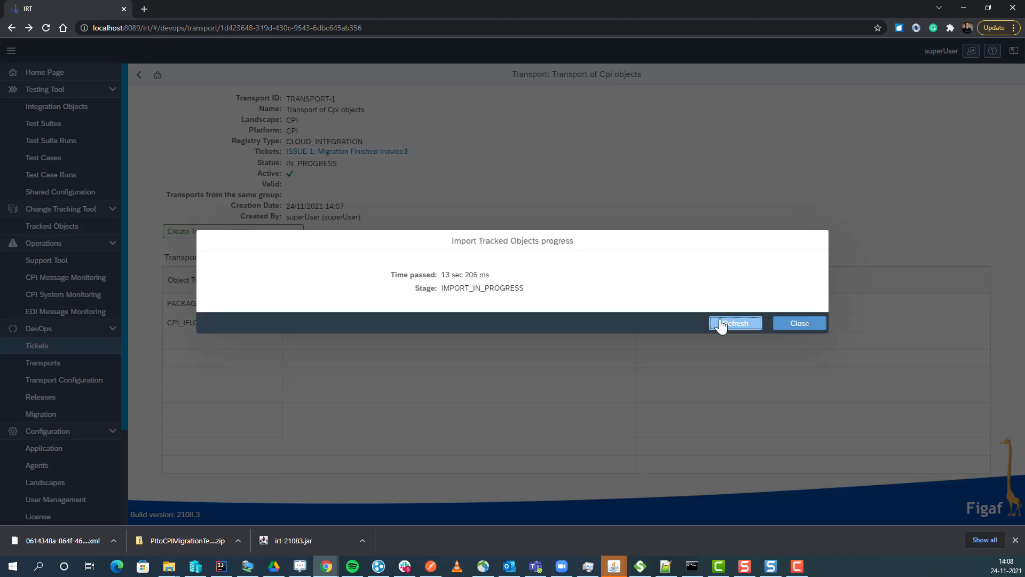
{"action": "left_click", "coordinate": [735, 322]}
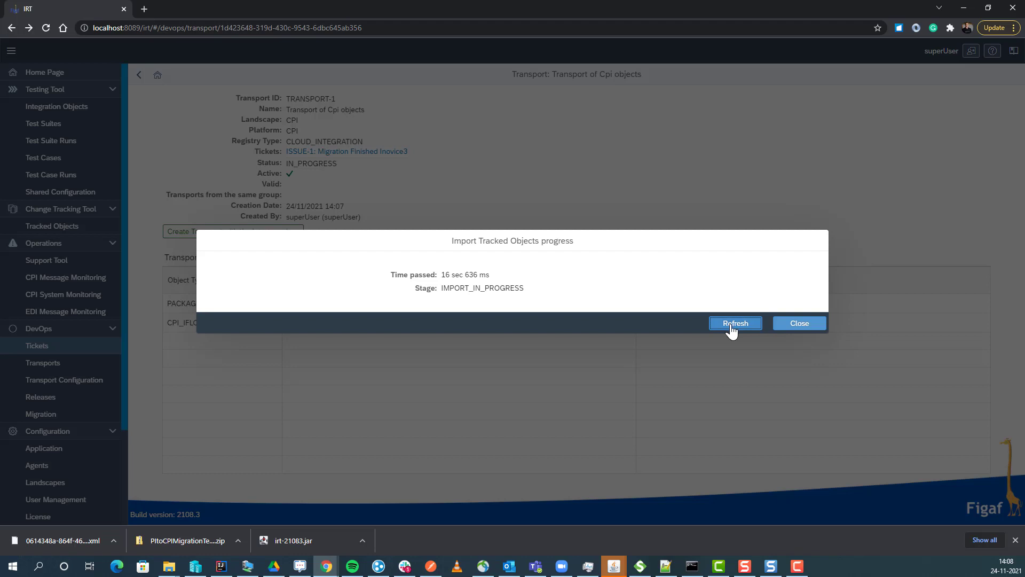
{"action": "left_click", "coordinate": [734, 323]}
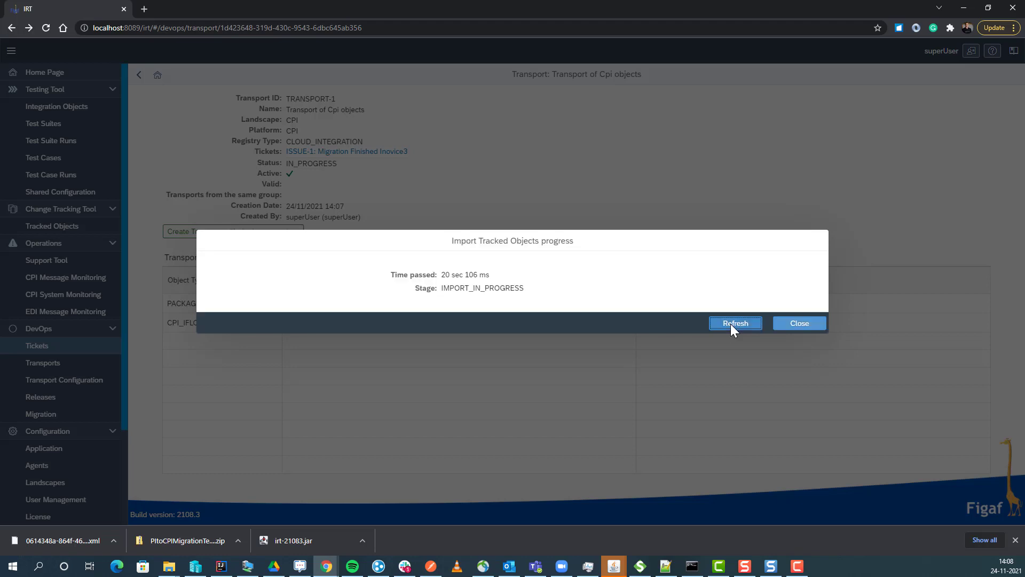
{"action": "left_click", "coordinate": [735, 323]}
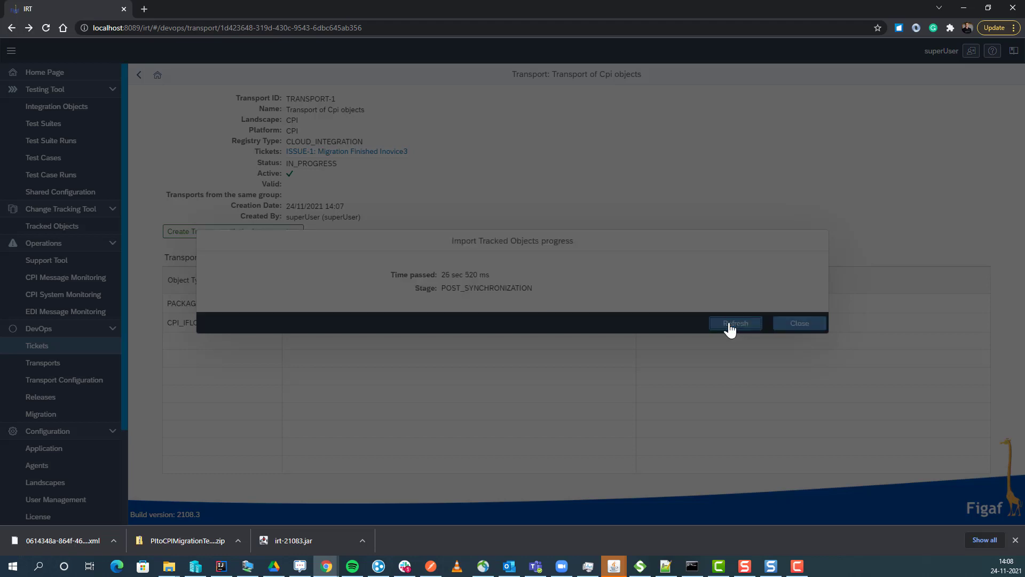
{"action": "left_click", "coordinate": [735, 323]}
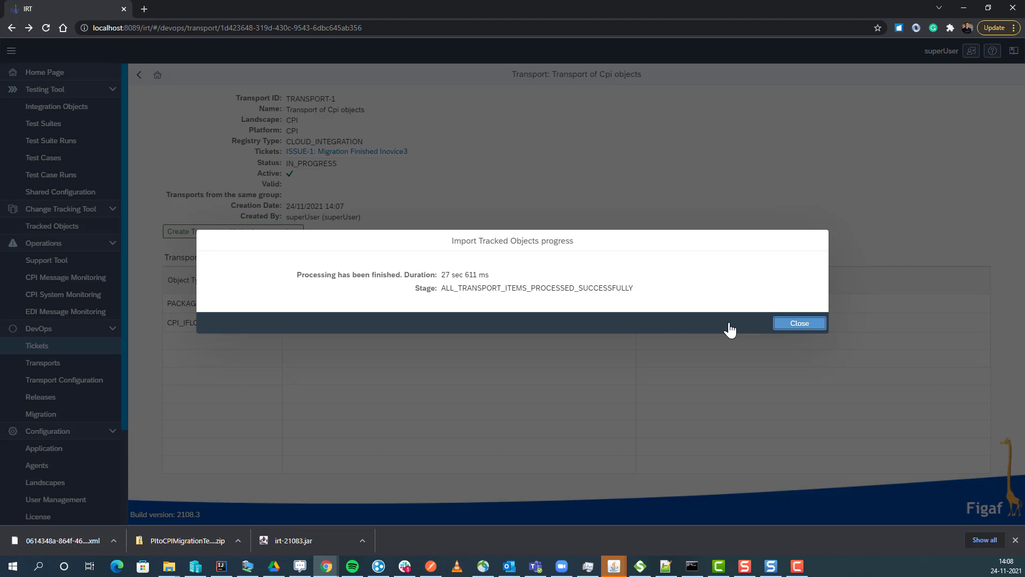
{"action": "left_click", "coordinate": [799, 322]}
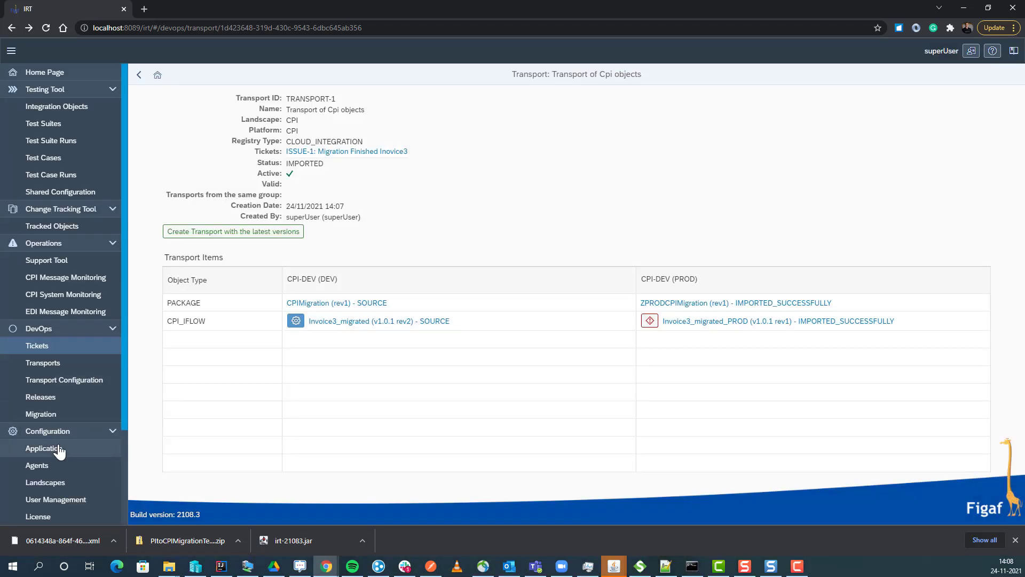
{"action": "mouse_move", "coordinate": [46, 447]}
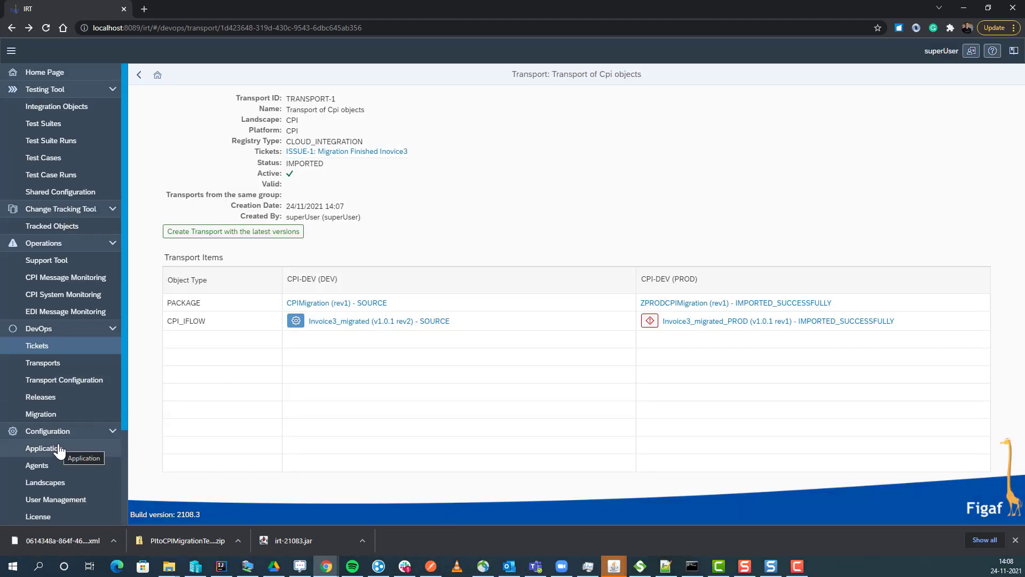
{"action": "mouse_move", "coordinate": [627, 290]}
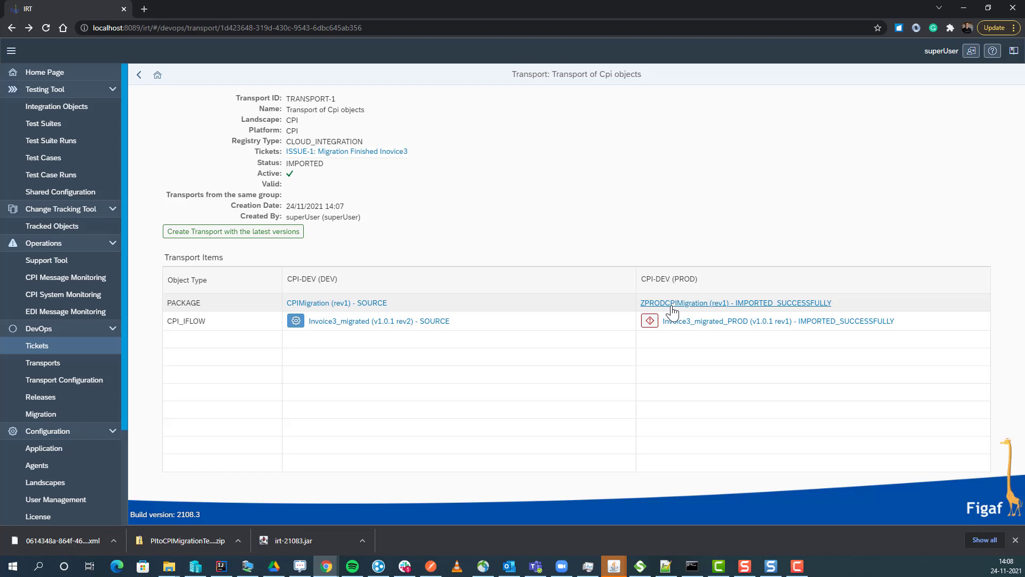
{"action": "mouse_move", "coordinate": [354, 275]}
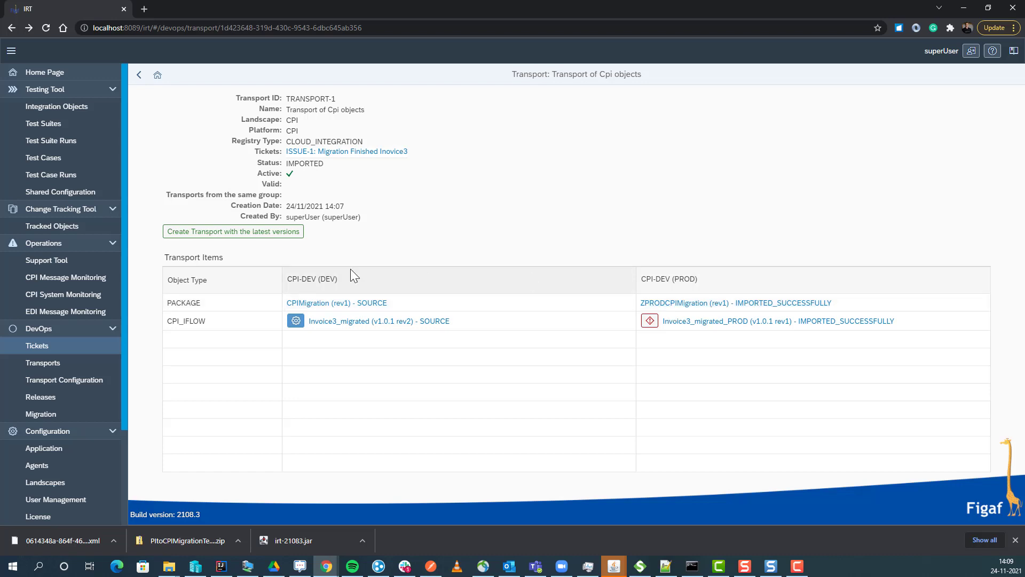
{"action": "left_click", "coordinate": [346, 151]}
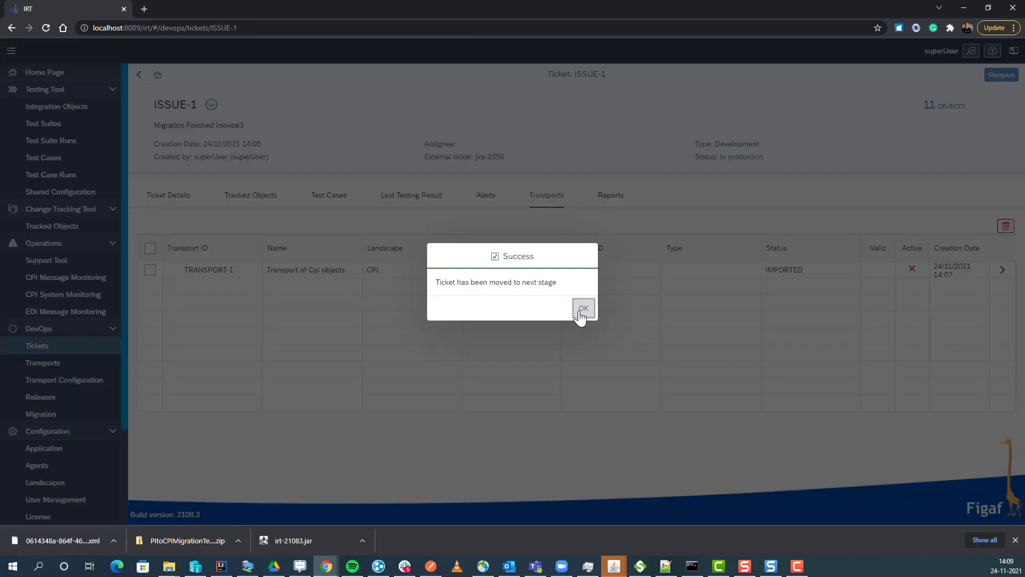
Confirm ISSUE-1 moved to In production and generate its ticket report.
{"action": "left_click", "coordinate": [583, 307]}
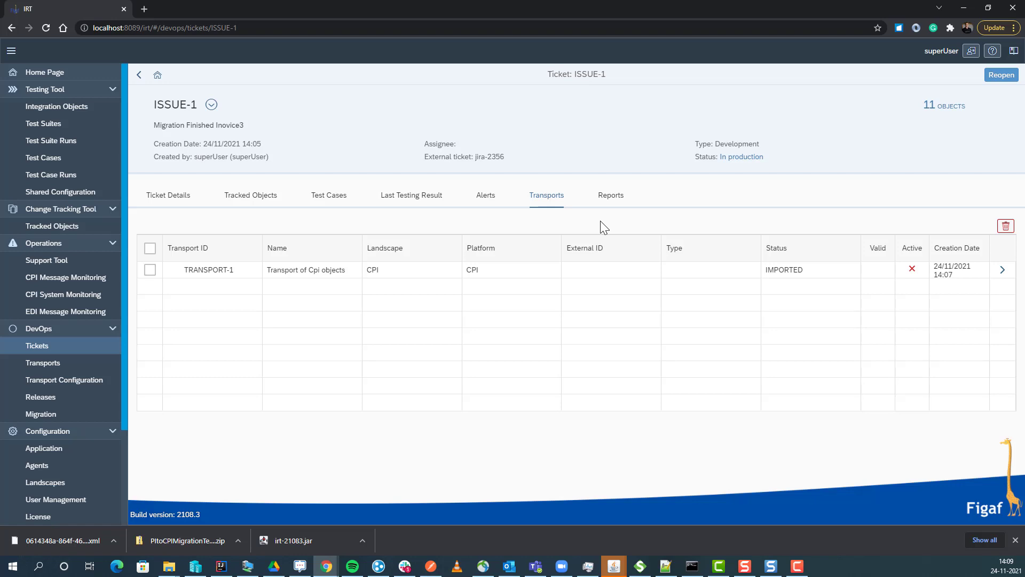
{"action": "mouse_move", "coordinate": [809, 245]}
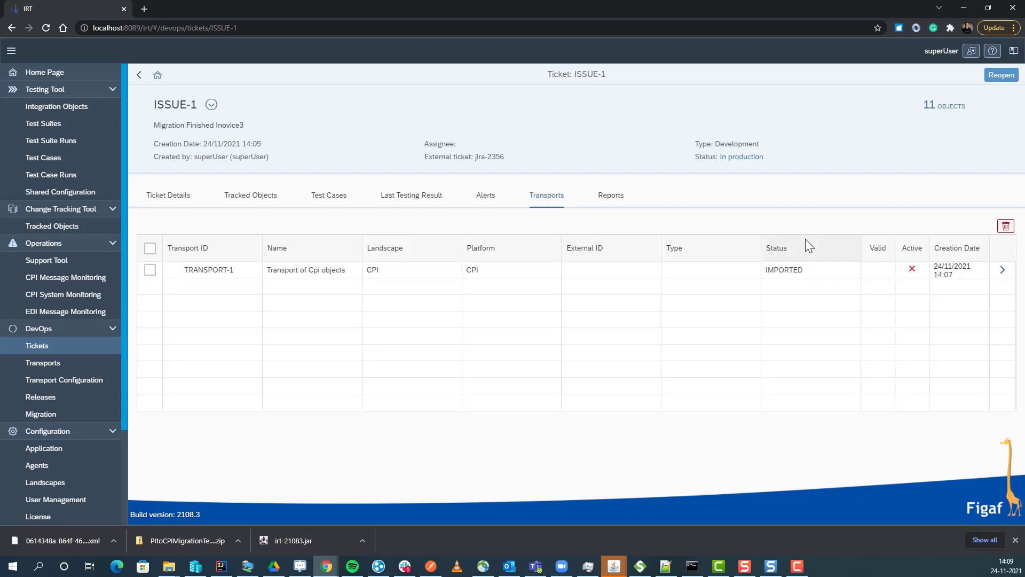
{"action": "left_click", "coordinate": [610, 194]}
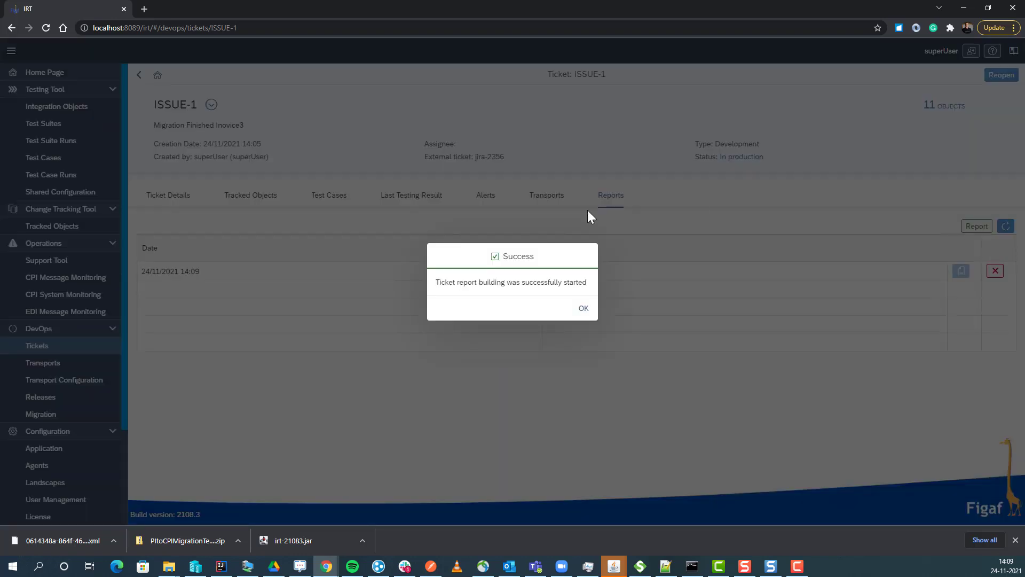
{"action": "left_click", "coordinate": [583, 308]}
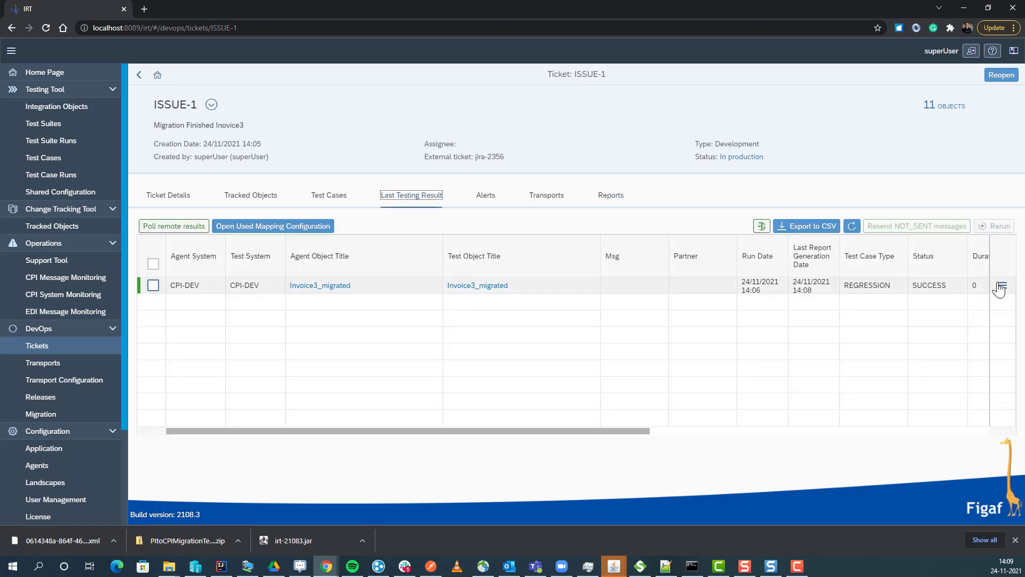
View the Invoice3_migrated regression test details showing SUCCESS and return to the ticket.
{"action": "left_click", "coordinate": [1001, 288]}
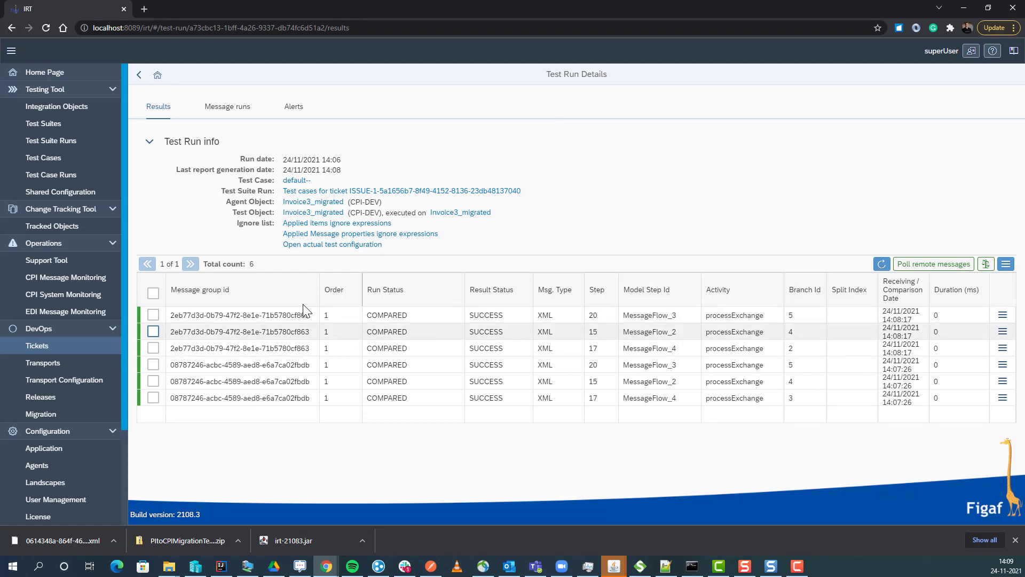
{"action": "left_click", "coordinate": [138, 75]}
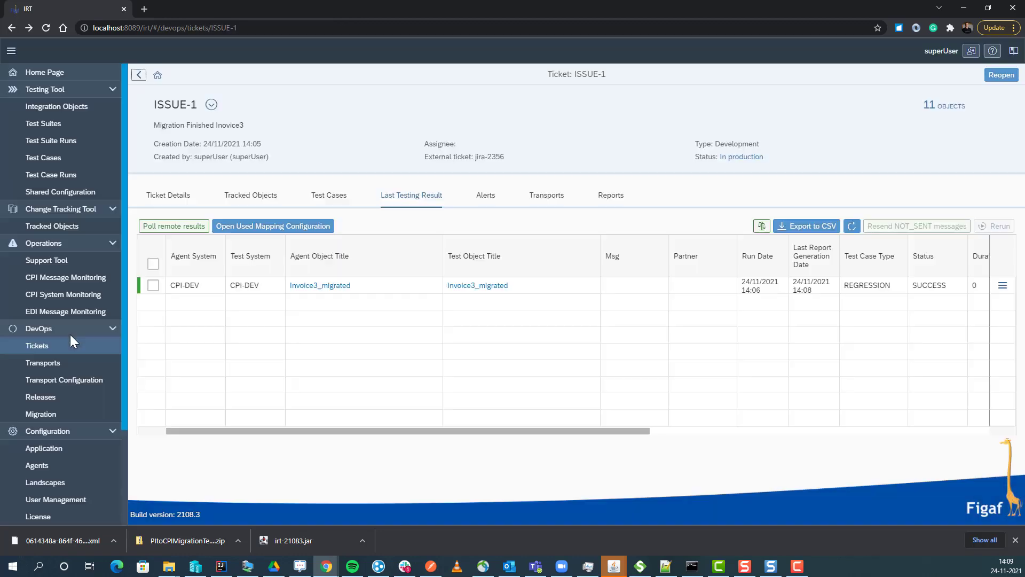
{"action": "mouse_move", "coordinate": [192, 267]}
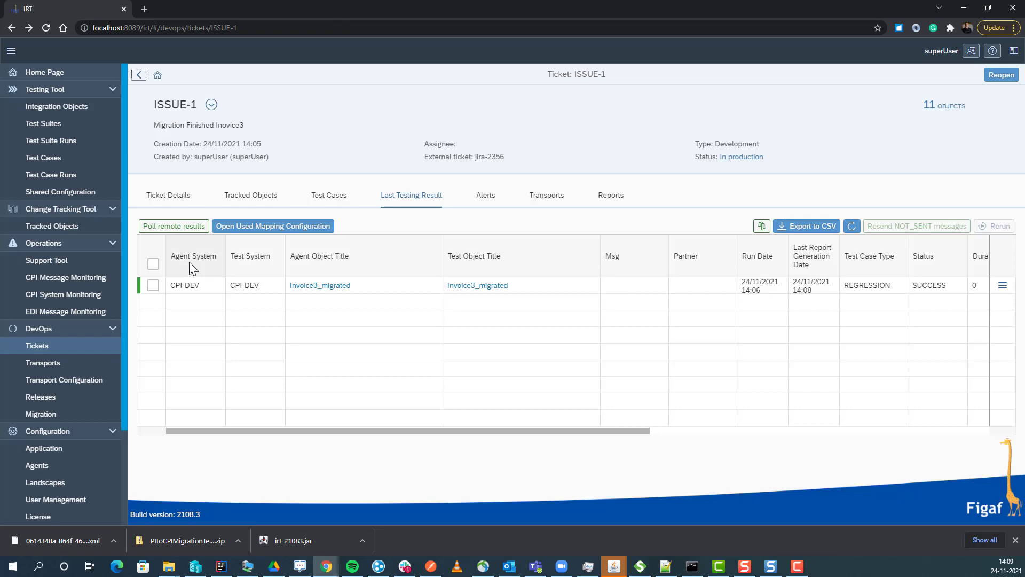
{"action": "mouse_move", "coordinate": [53, 226]}
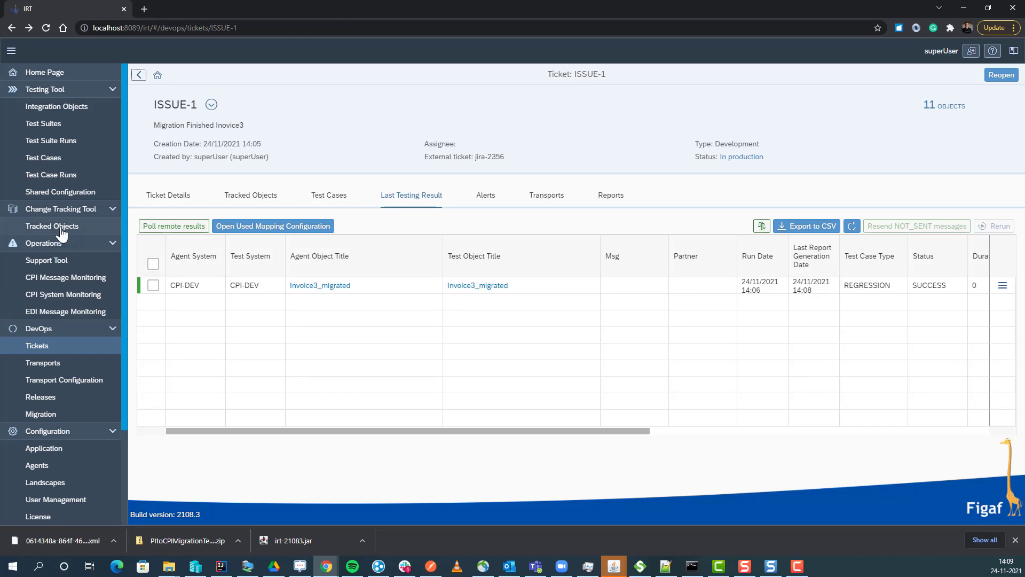
Show the CPI-DEV tracked objects list including Invoice3_migrated_PROD and ZPRODCPIMigration.
{"action": "left_click", "coordinate": [52, 225]}
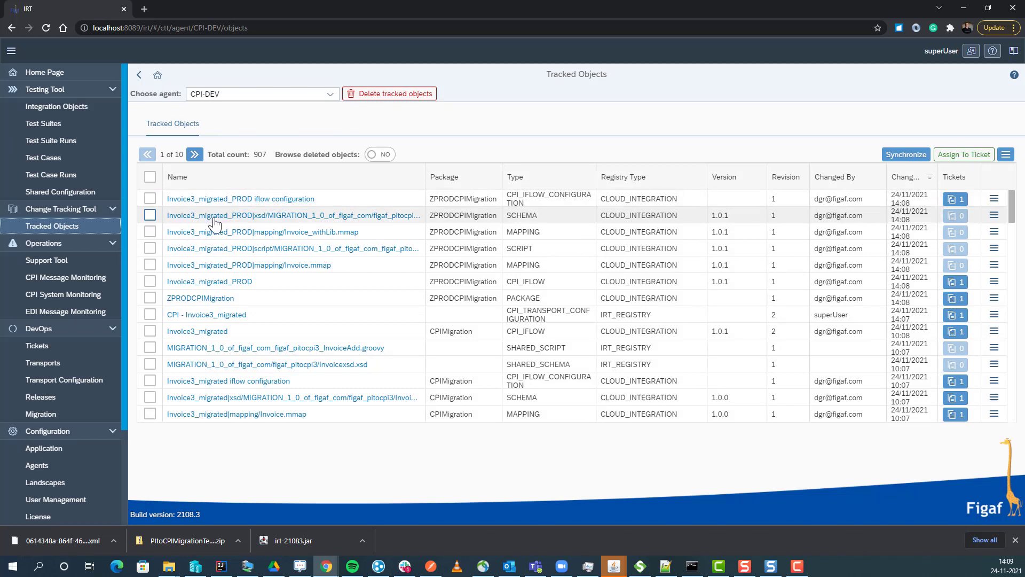
{"action": "mouse_move", "coordinate": [210, 281]}
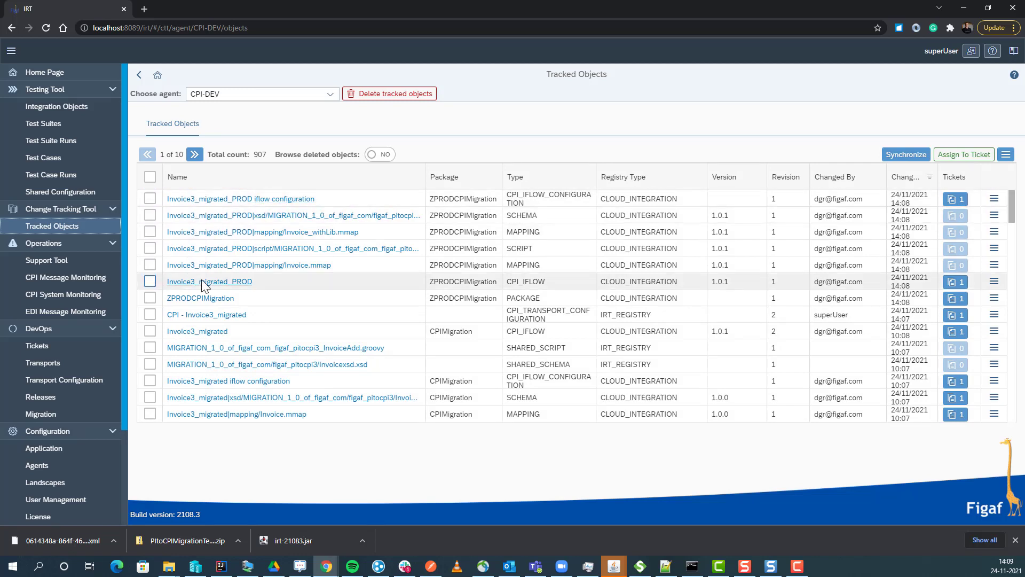
{"action": "mouse_move", "coordinate": [954, 199]}
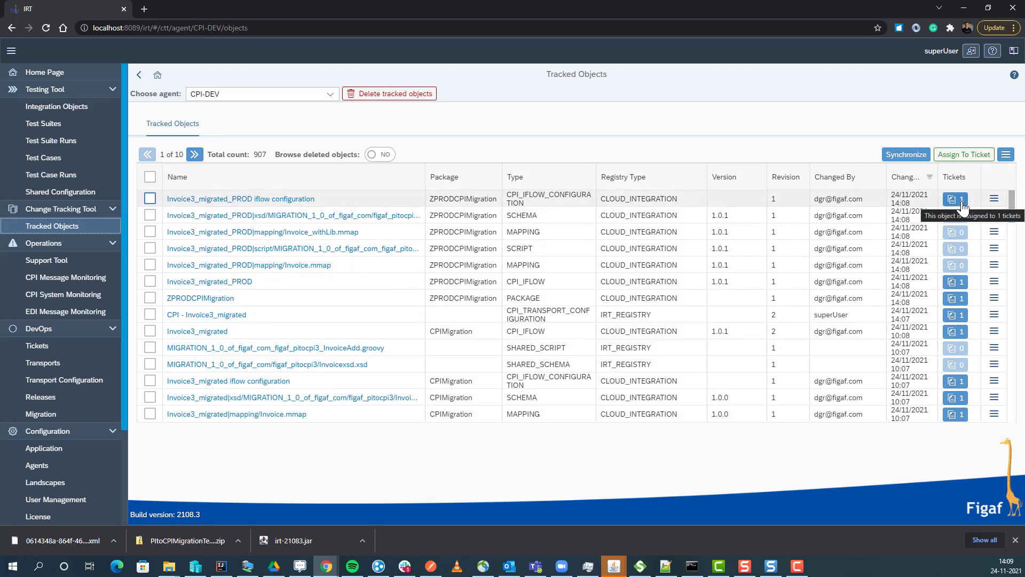
{"action": "mouse_move", "coordinate": [966, 208]}
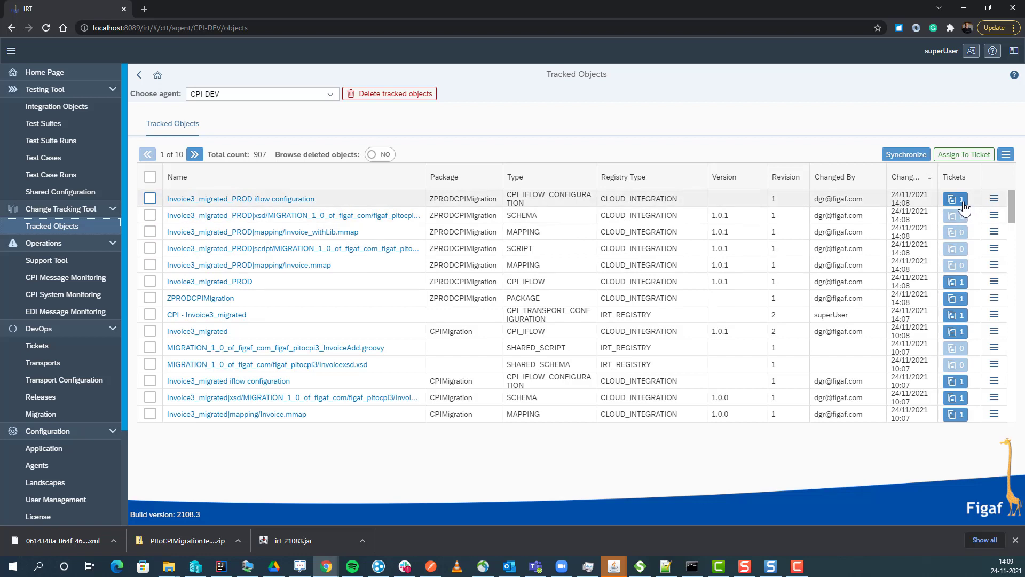
{"action": "mouse_move", "coordinate": [954, 199]}
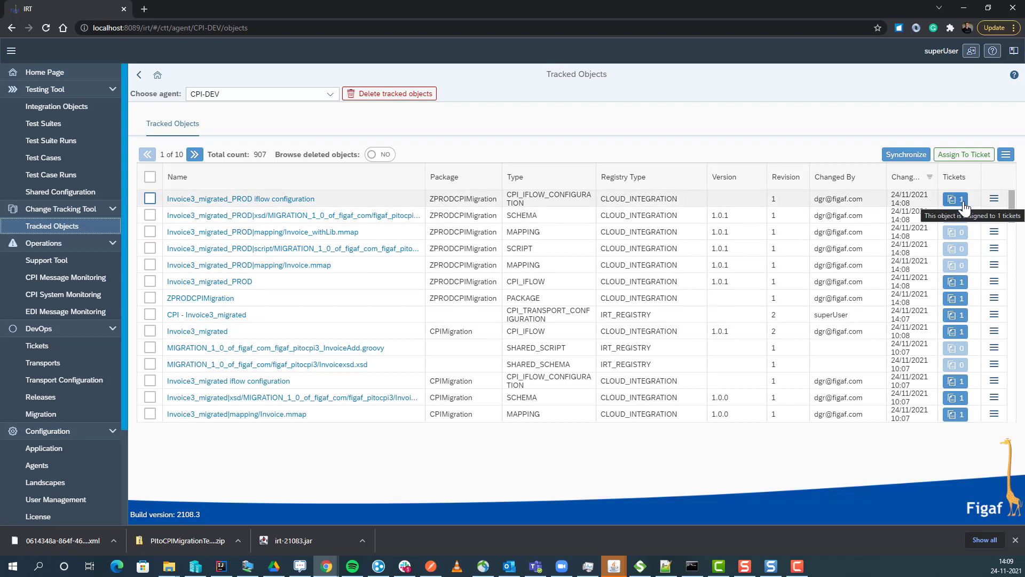